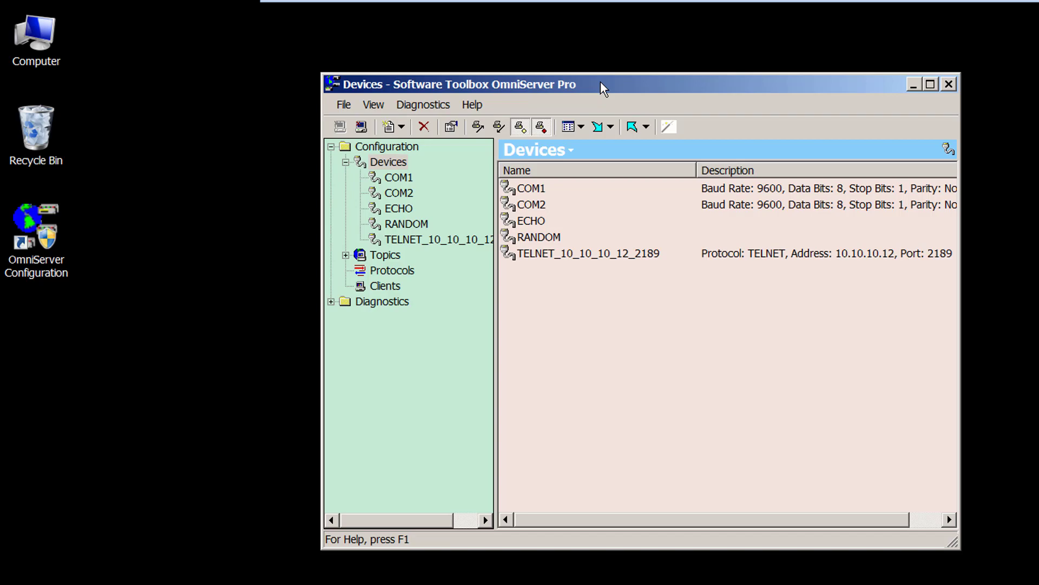
mouse_move(598, 89)
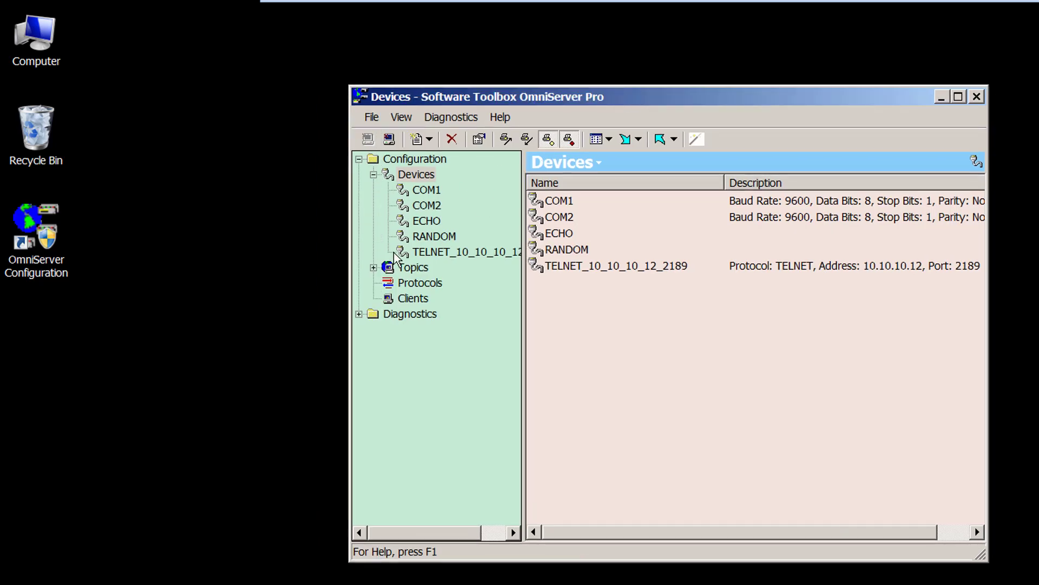
- Show the configured Topics list containing the single SimDevice topic
left_click(413, 266)
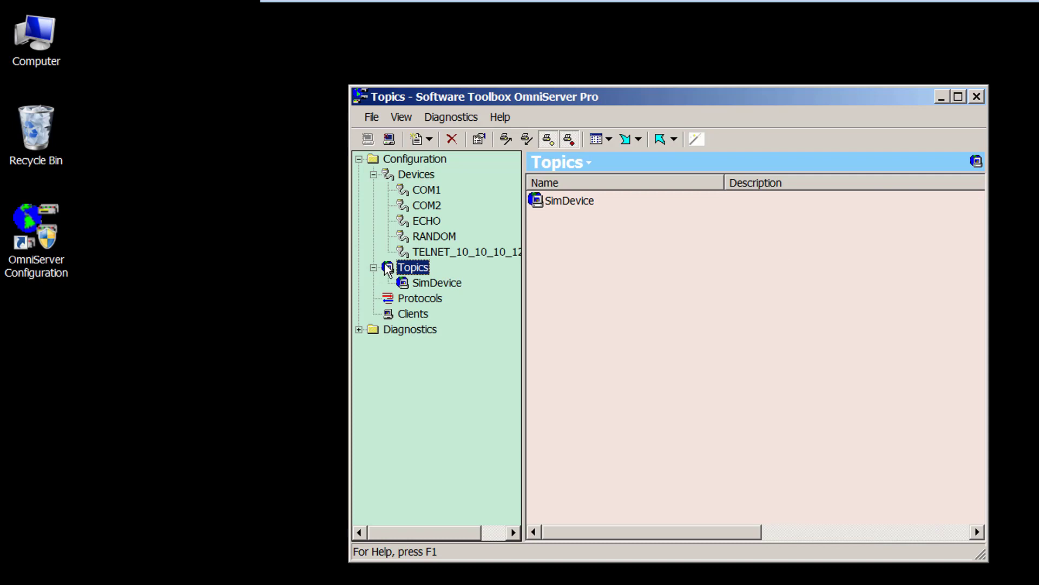
mouse_move(617, 248)
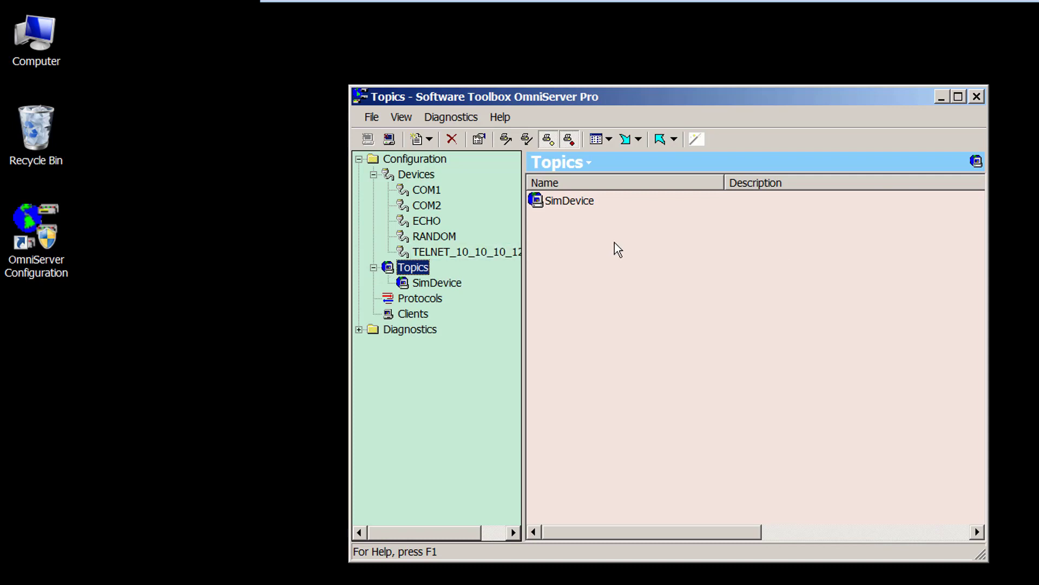
mouse_move(612, 250)
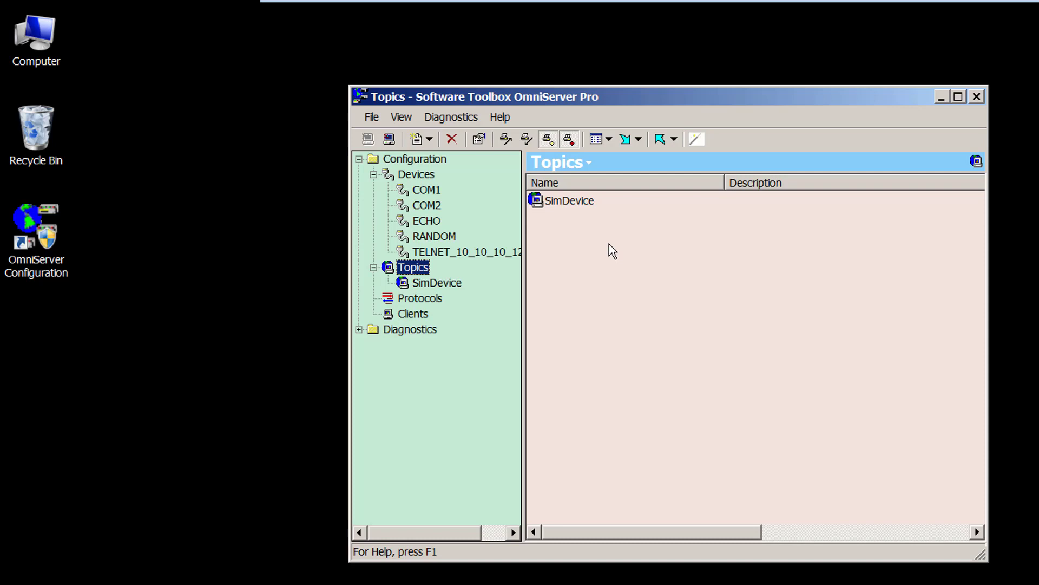
mouse_move(616, 236)
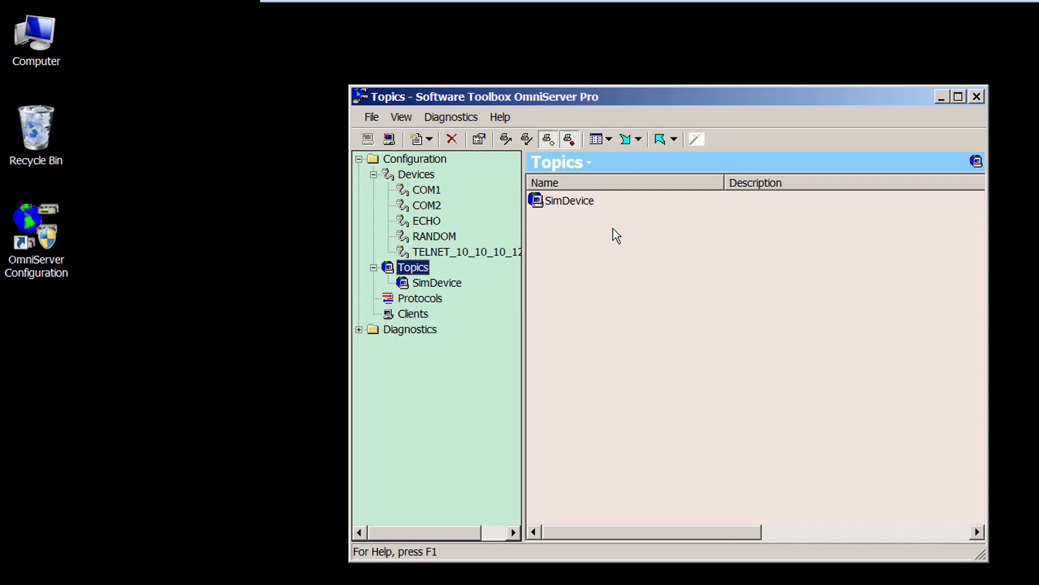
mouse_move(581, 221)
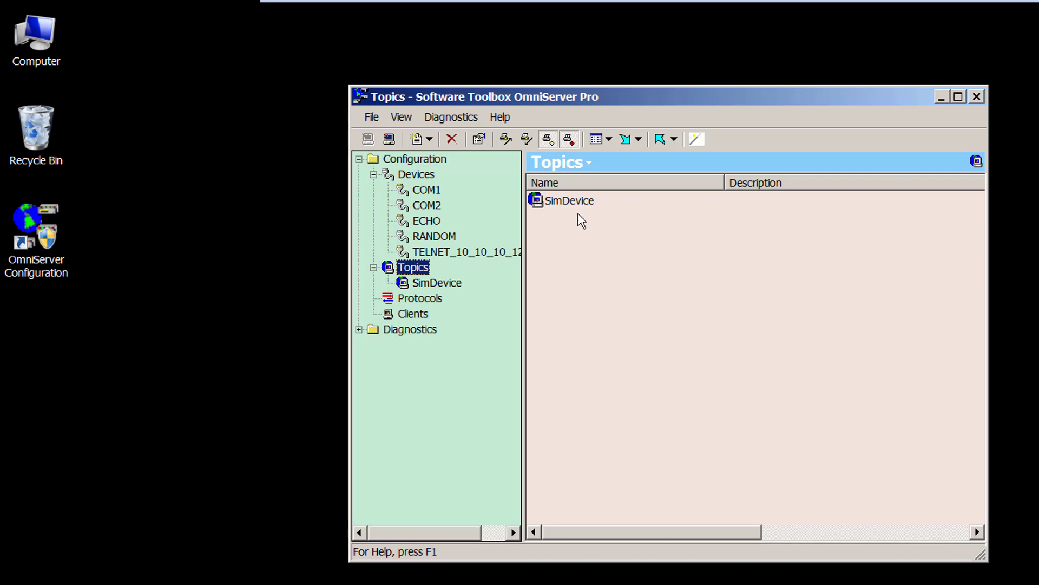
mouse_move(552, 211)
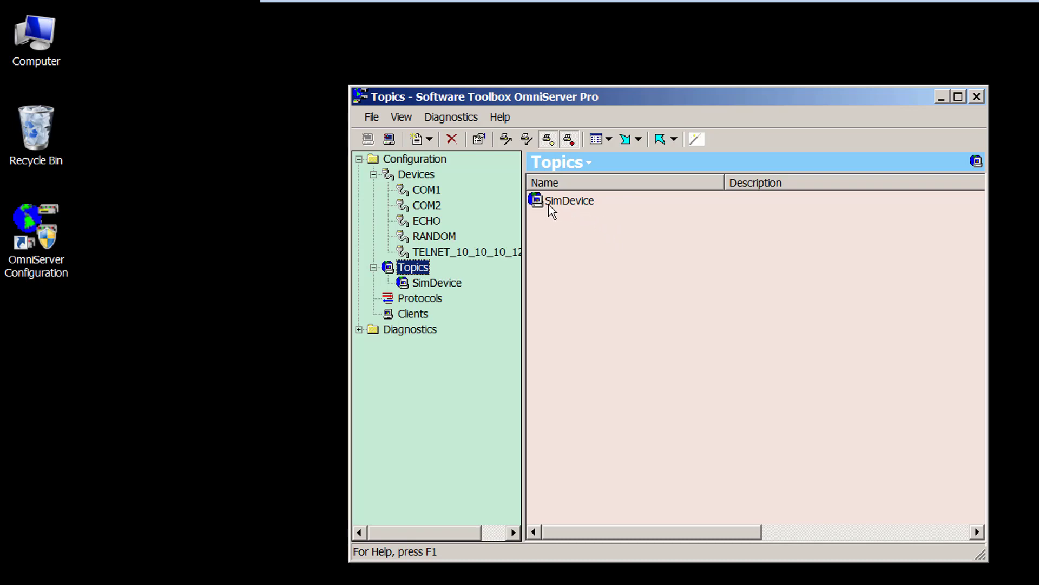
- Review the SimDevice topic: update 1000, write delay 0, protocol CLIENT_TEST, device RANDOM
double_click(569, 200)
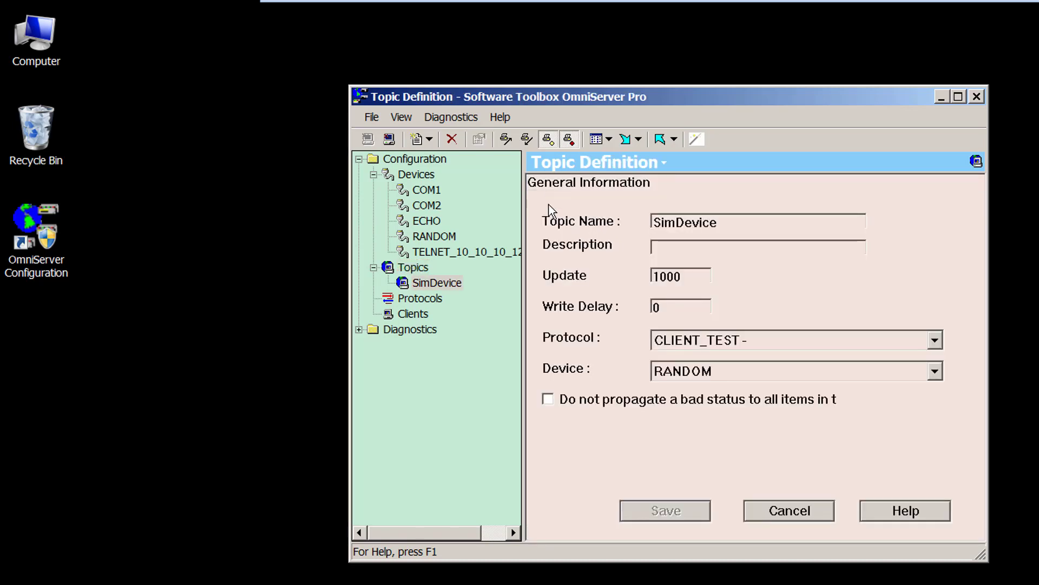
mouse_move(734, 349)
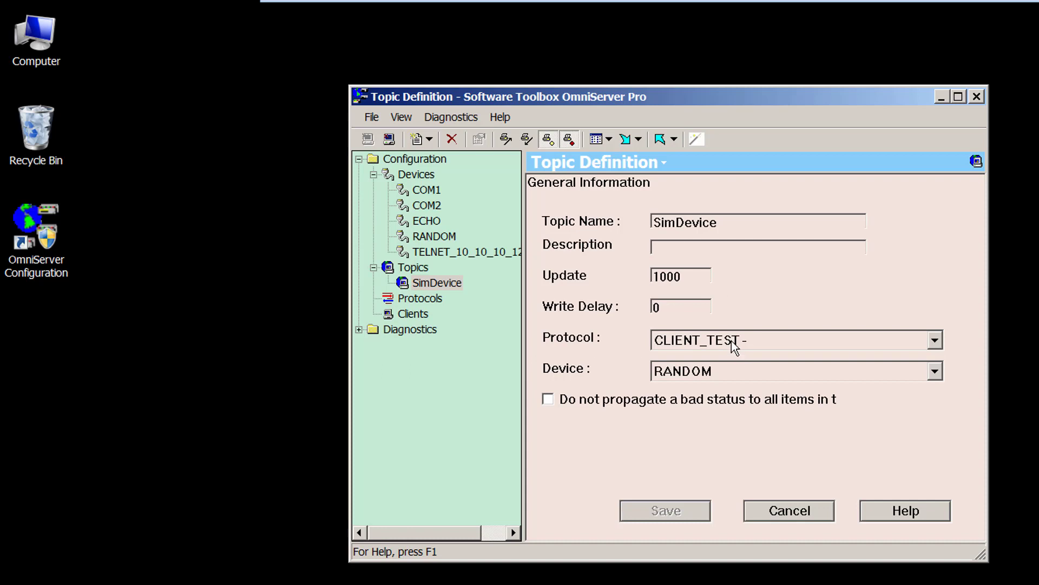
mouse_move(727, 349)
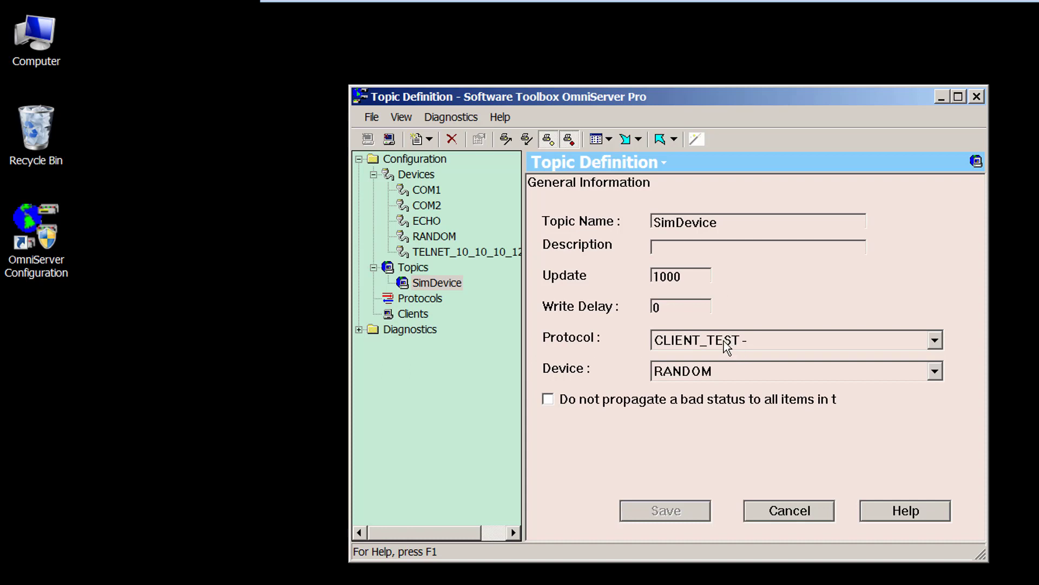
mouse_move(729, 377)
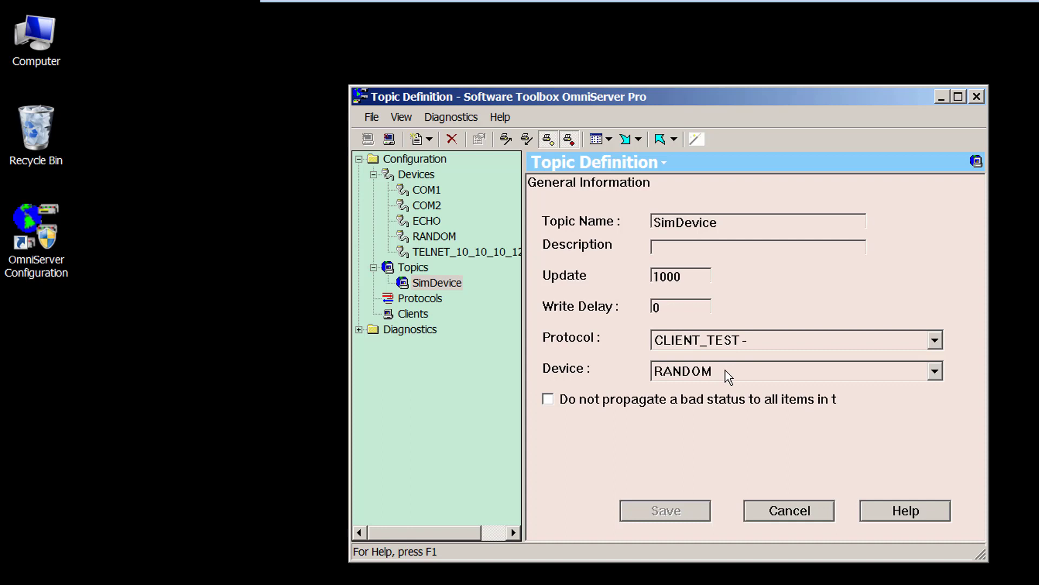
mouse_move(727, 371)
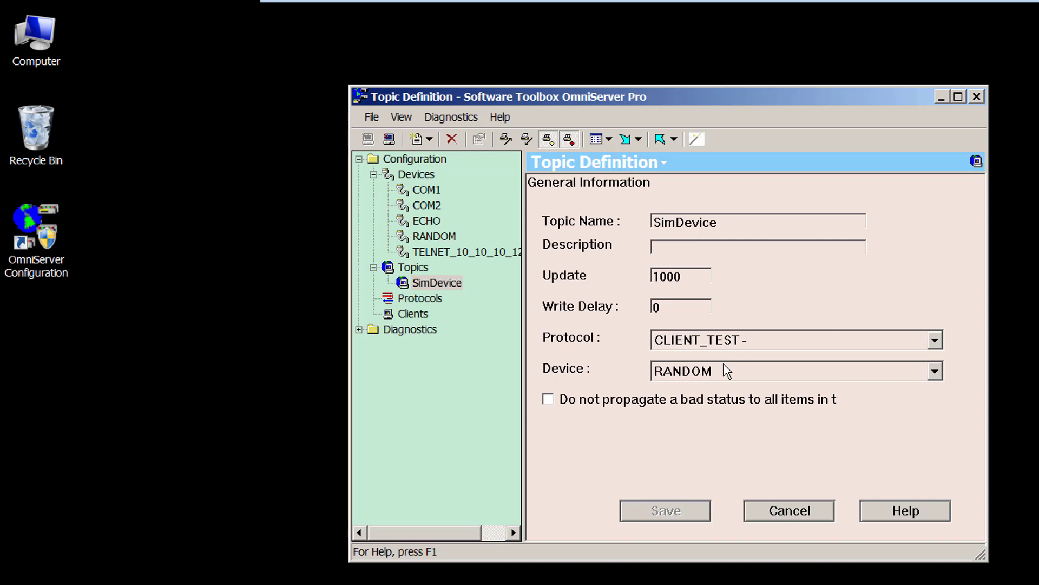
left_click(680, 306)
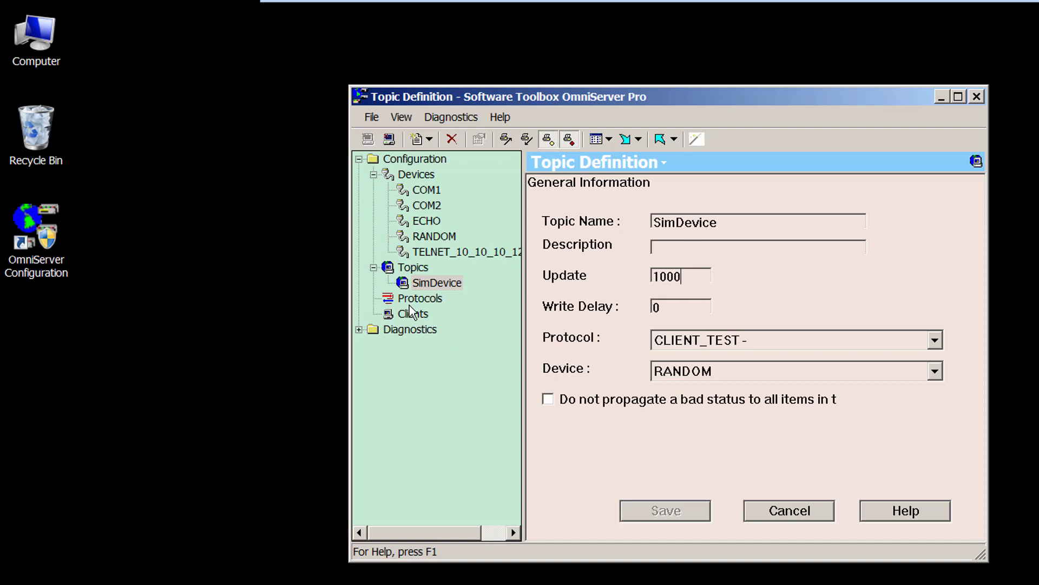
- Inspect CLIENT_TEST's IntegerRead item: read-only Integer with a tickcount unsolicited message
left_click(419, 297)
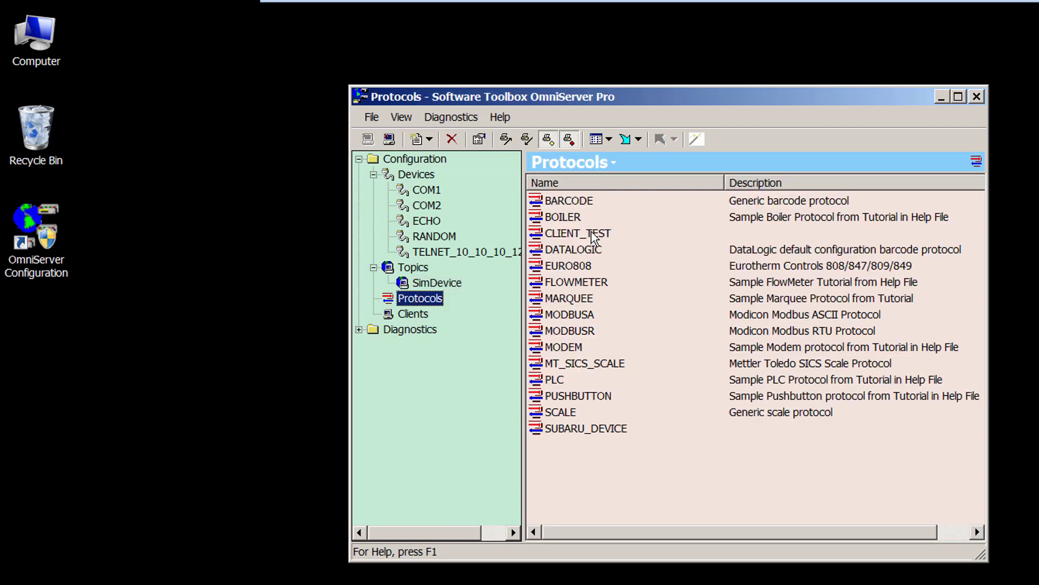
double_click(578, 233)
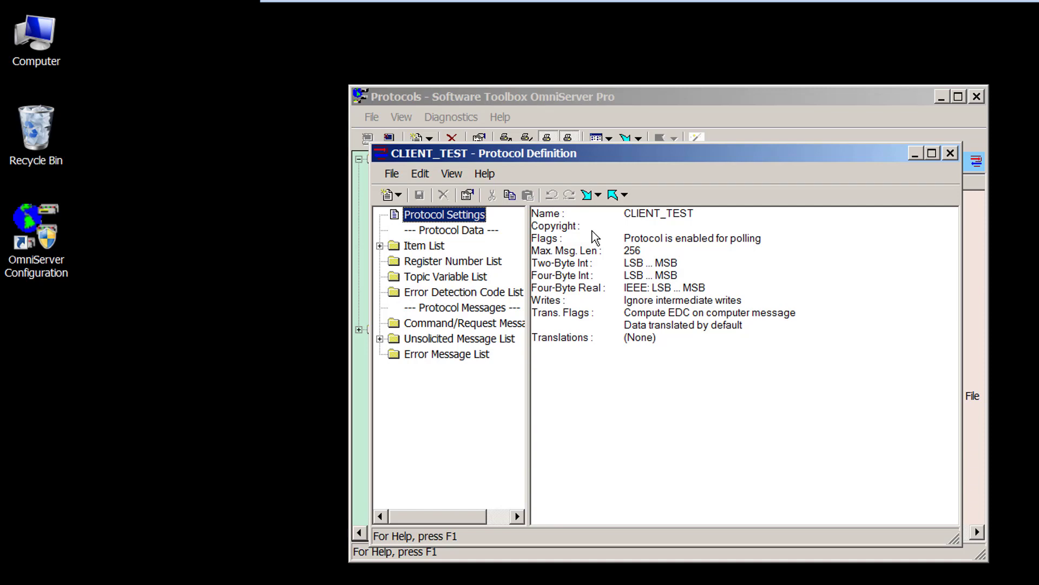
left_click(378, 245)
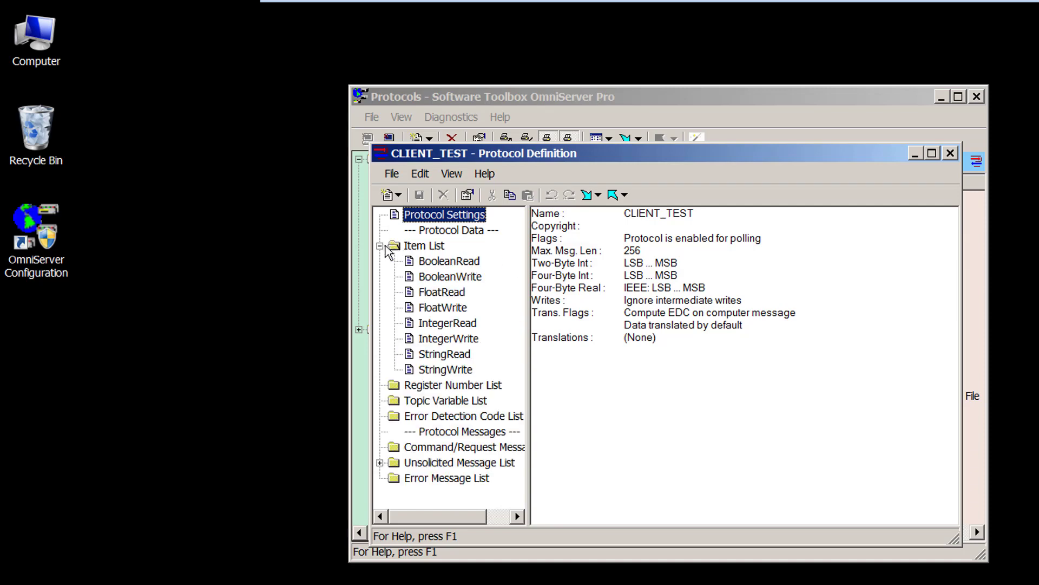
left_click(424, 246)
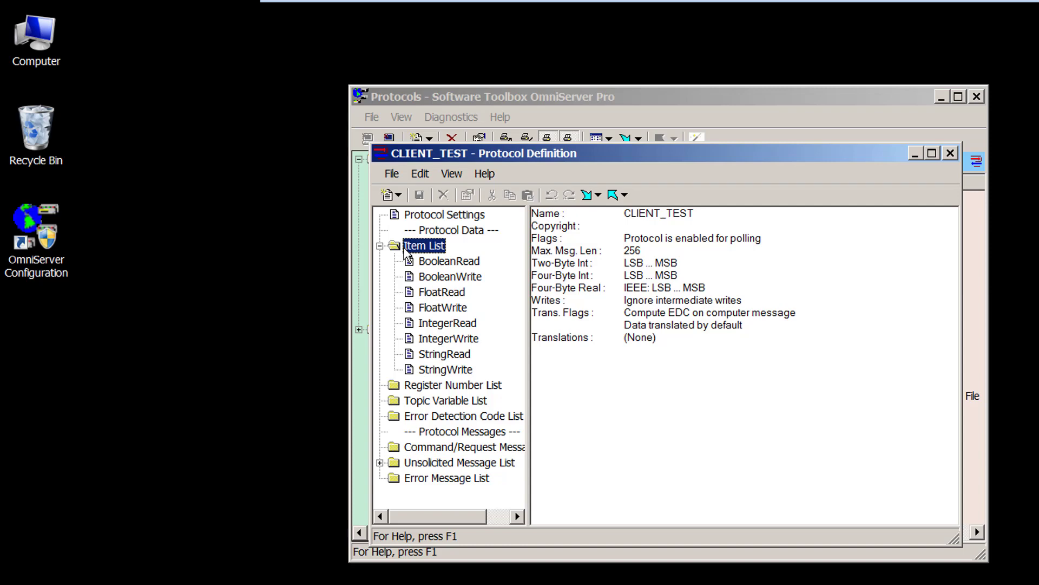
left_click(448, 322)
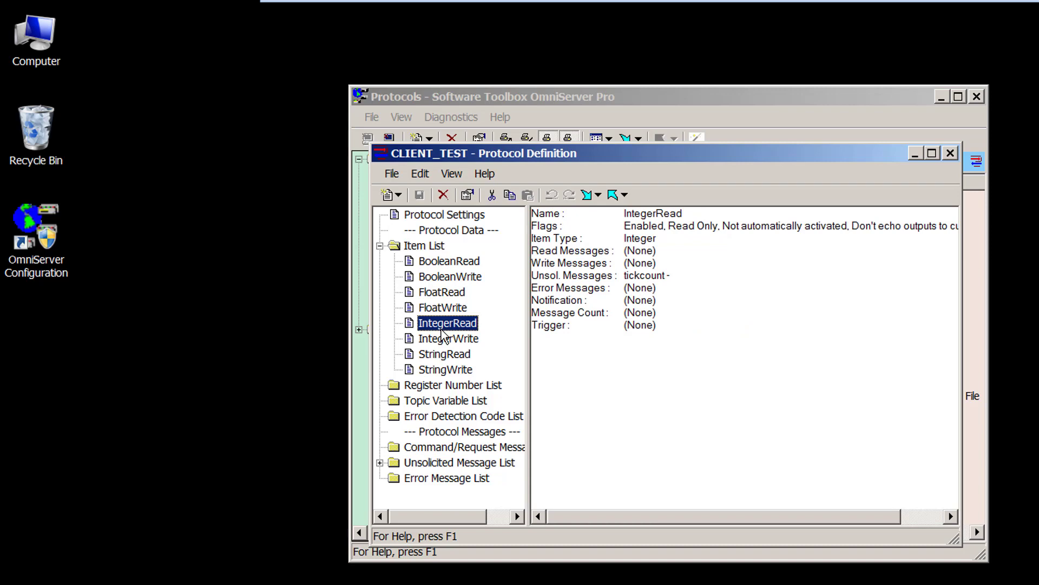
mouse_move(980, 178)
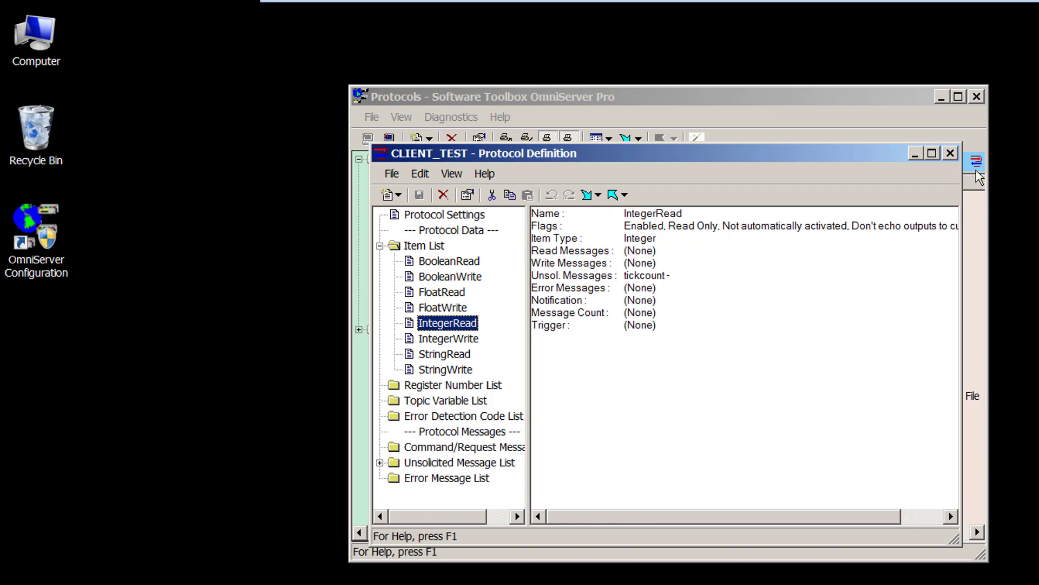
left_click(950, 153)
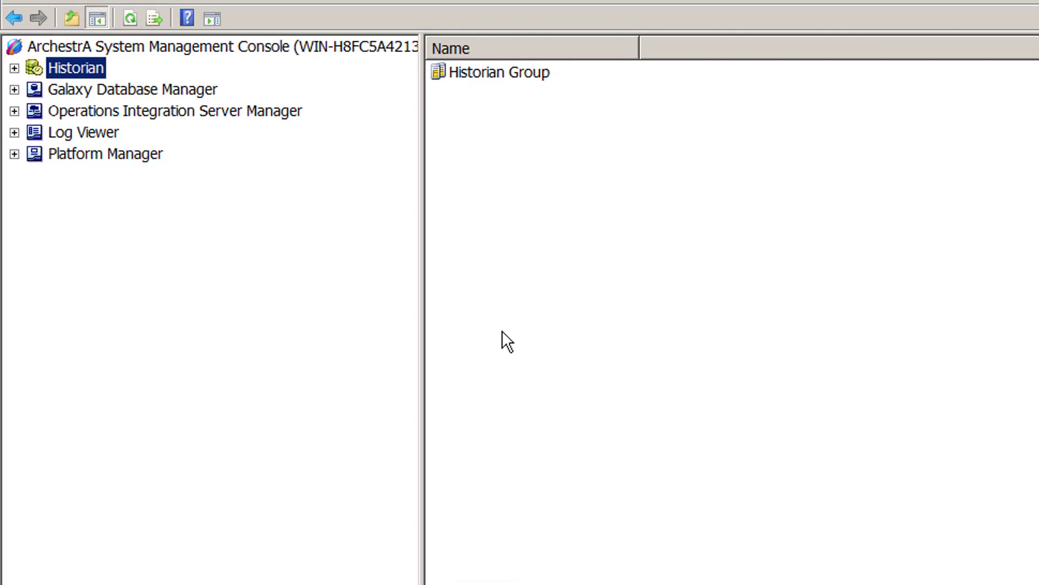
mouse_move(498, 326)
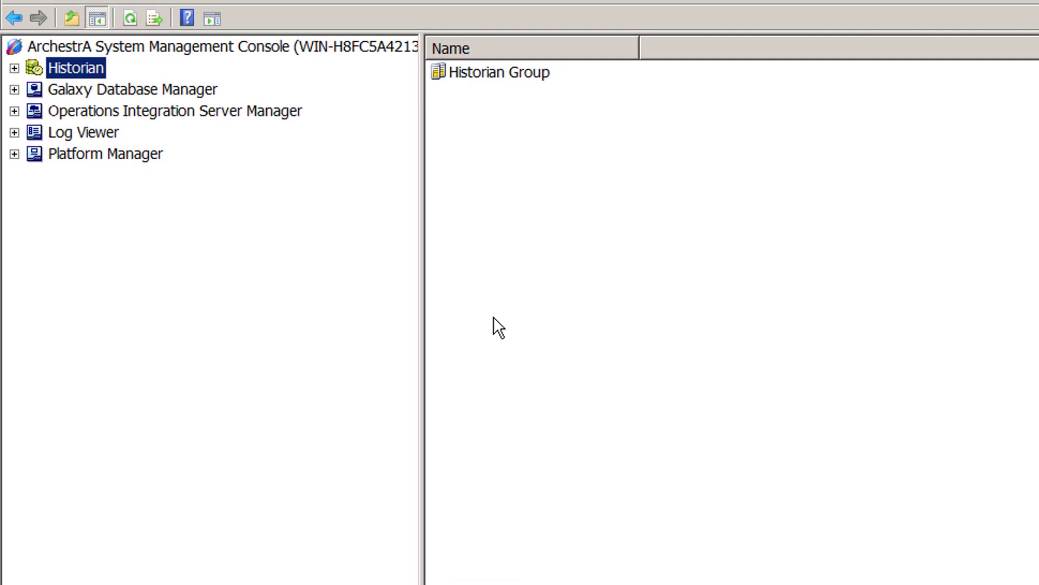
mouse_move(555, 297)
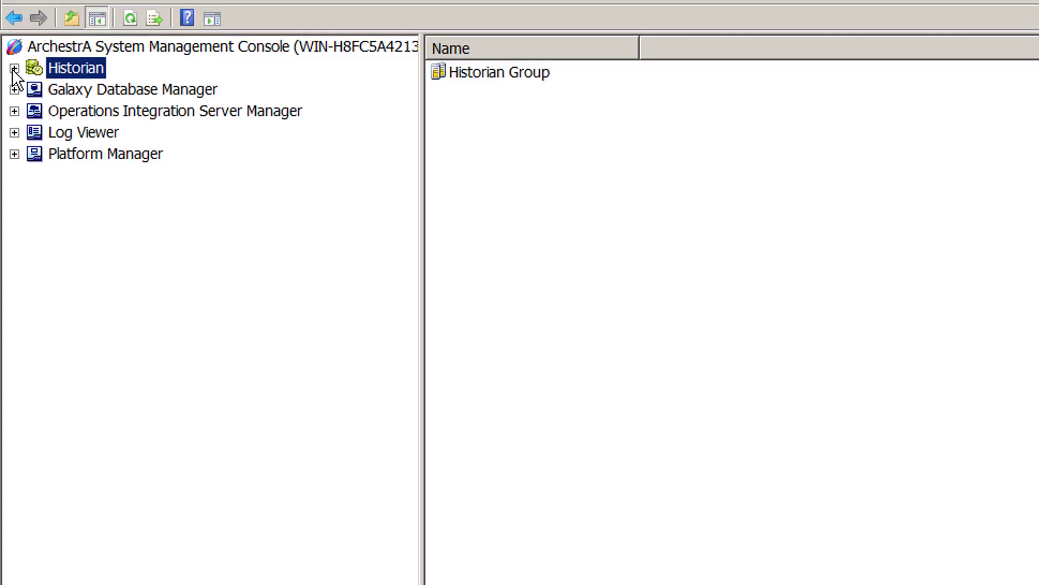
left_click(13, 68)
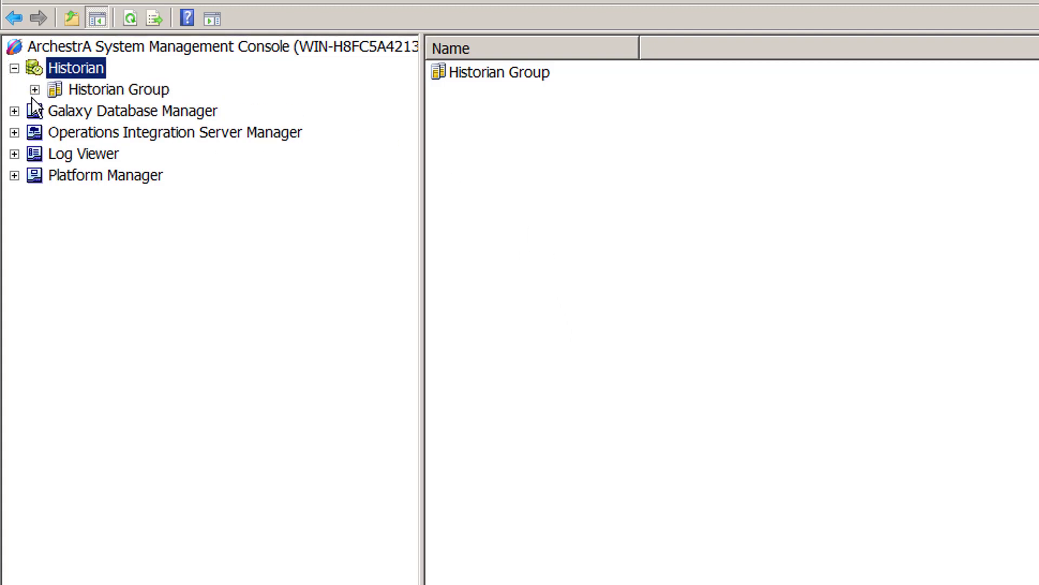
left_click(33, 89)
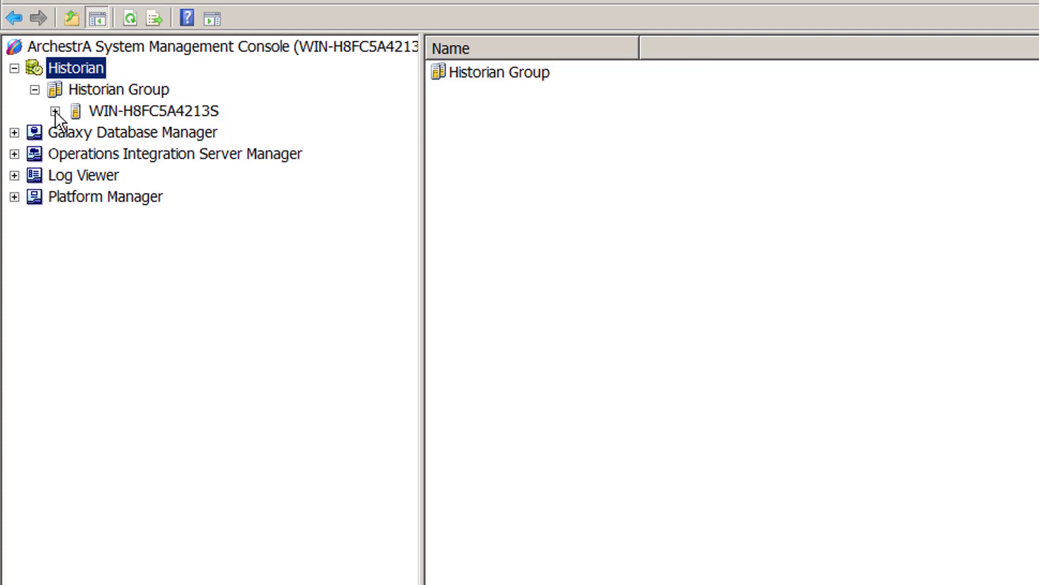
left_click(56, 110)
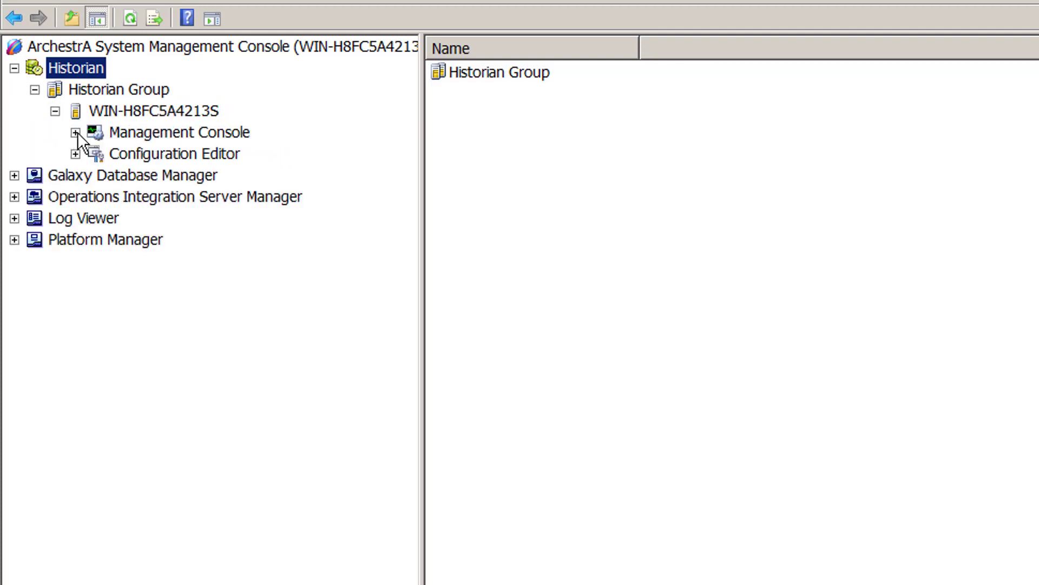
mouse_move(77, 176)
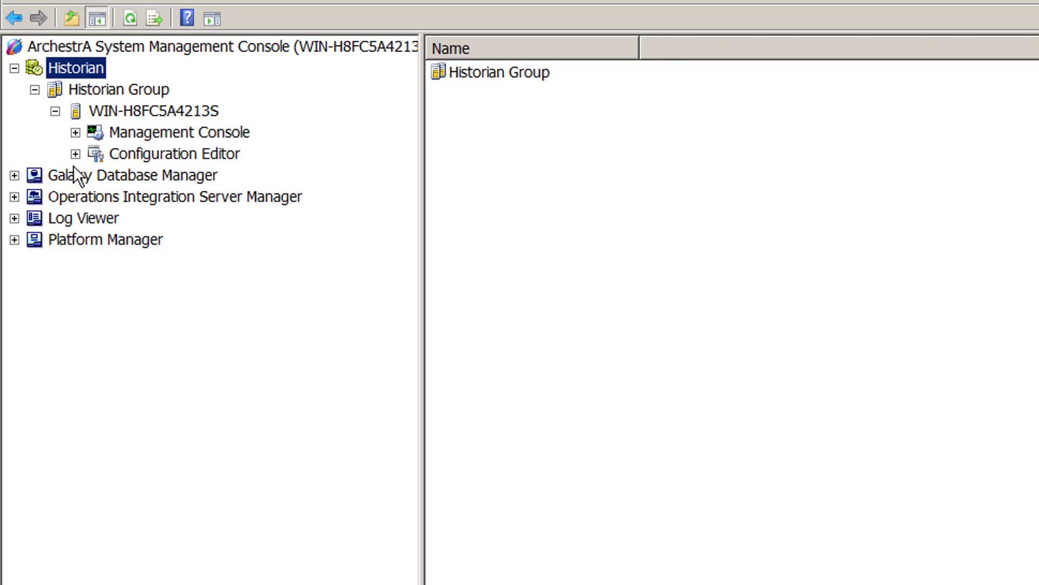
left_click(76, 153)
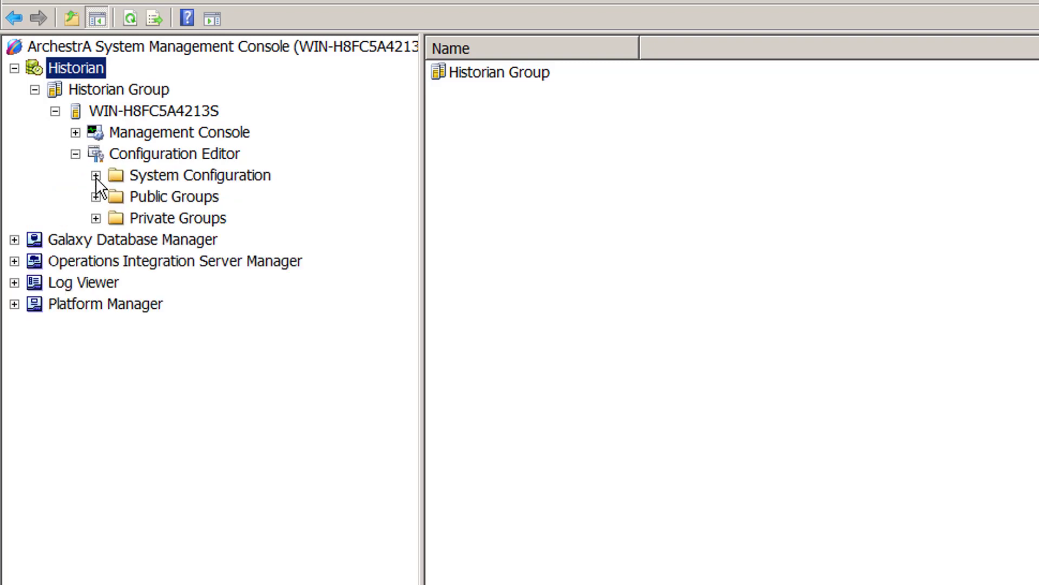
left_click(96, 175)
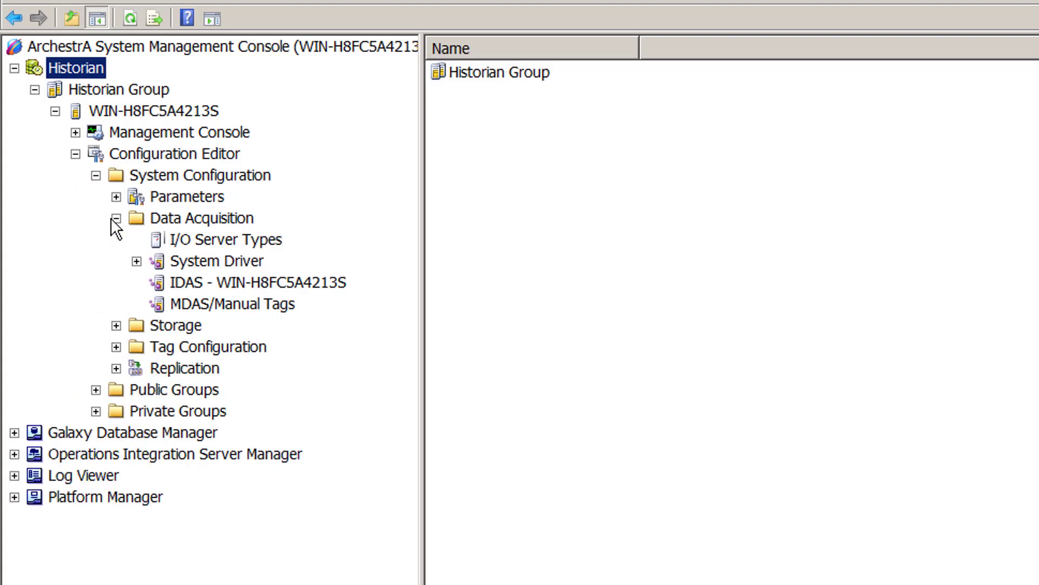
mouse_move(202, 252)
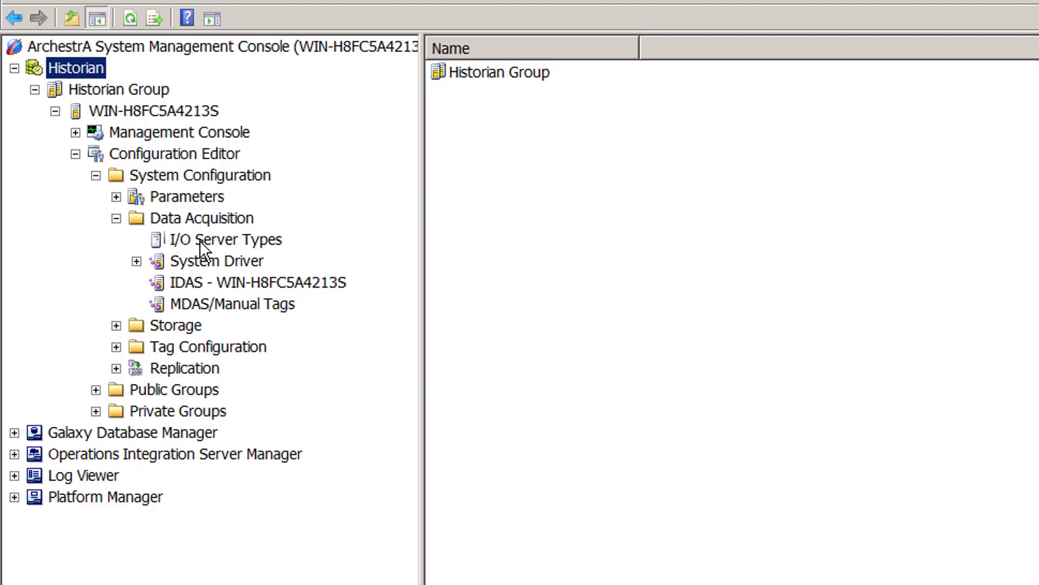
- Create I/O server type osrvpoll with exe osrvpoll.exe and description OmniServer
right_click(219, 239)
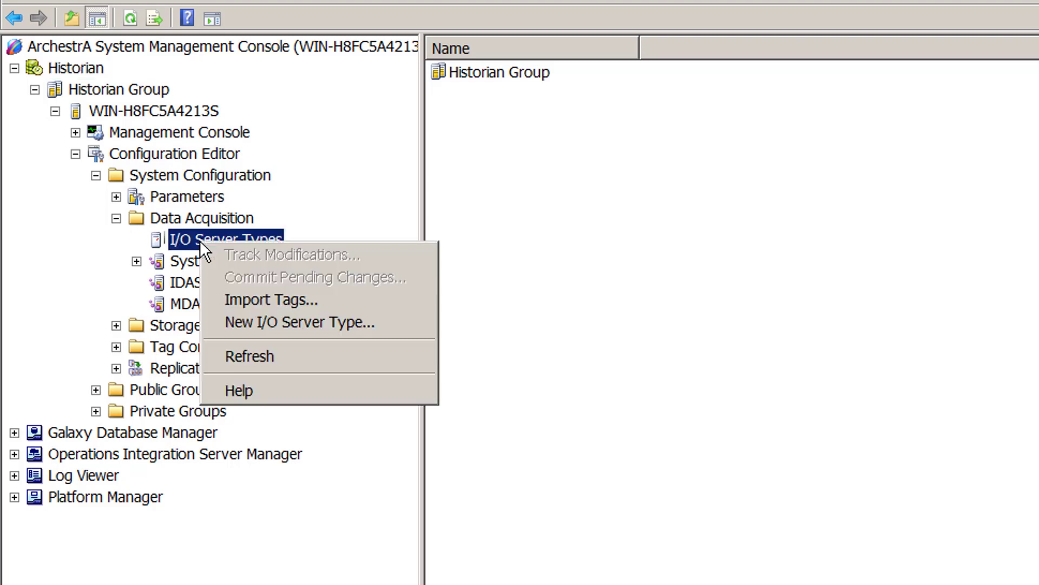
left_click(298, 322)
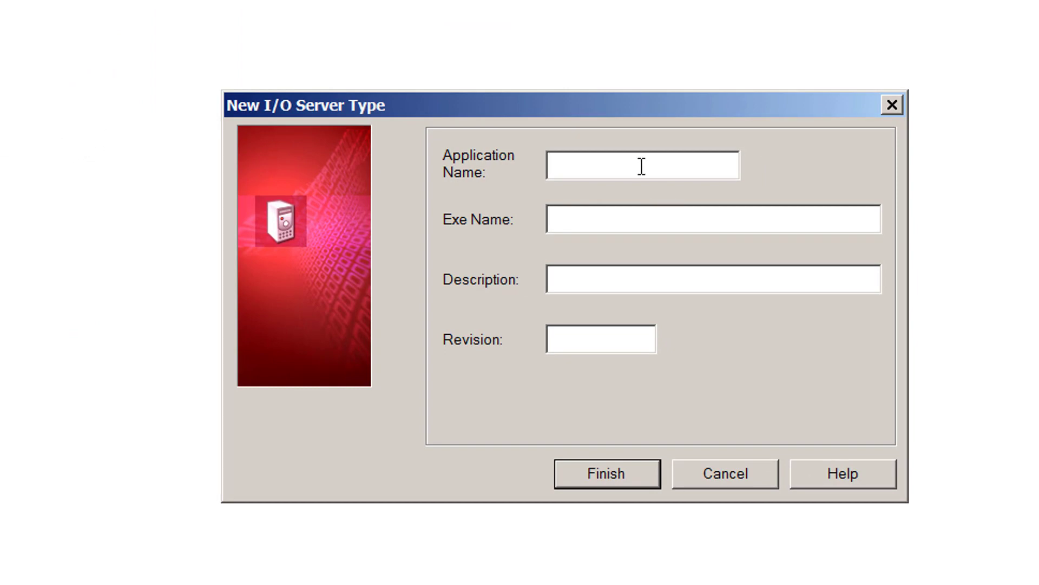
type("osrv")
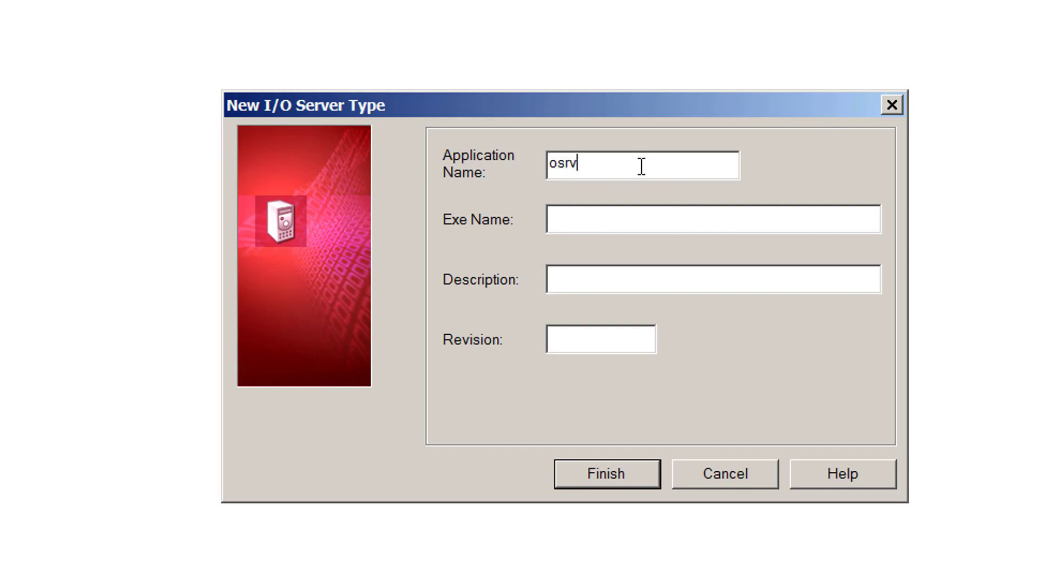
type("poll")
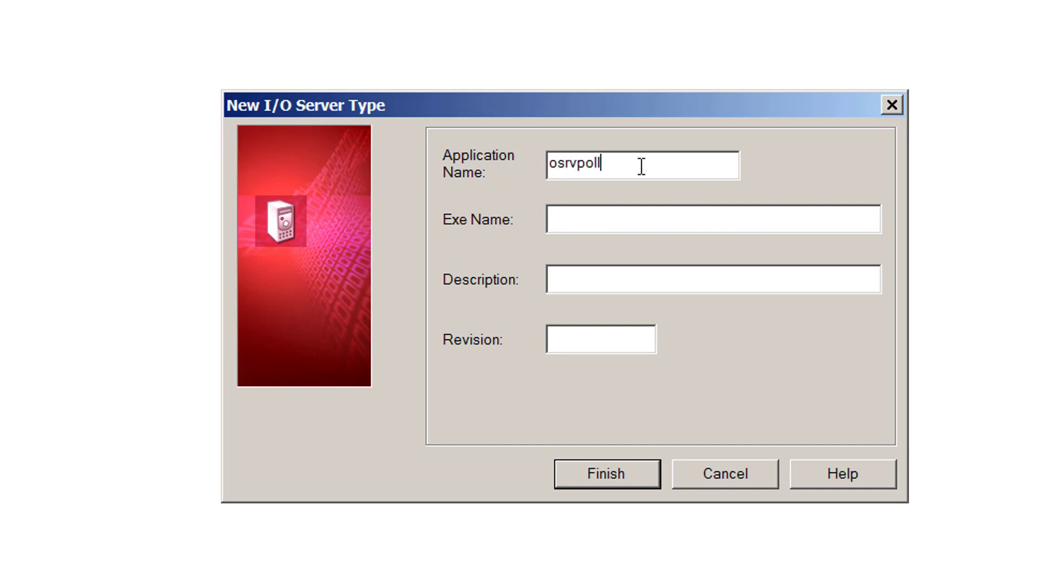
mouse_move(610, 124)
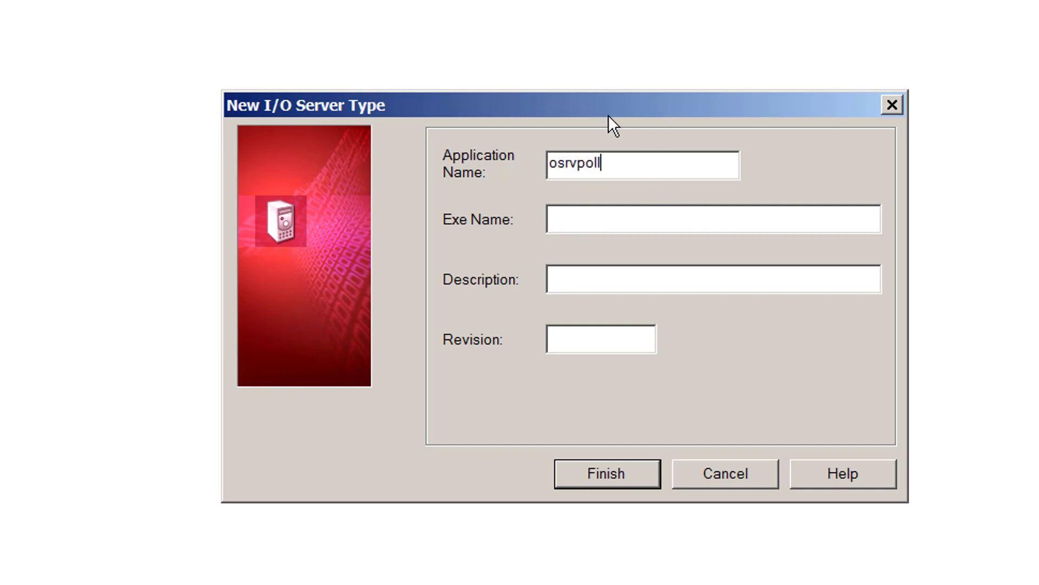
left_click(714, 219)
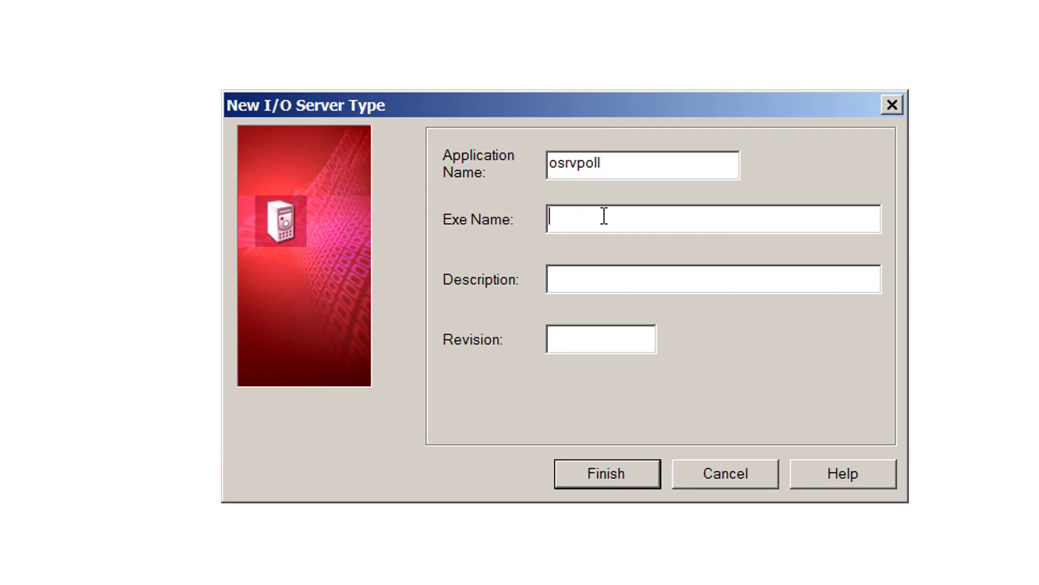
type("osrvpoll.exe")
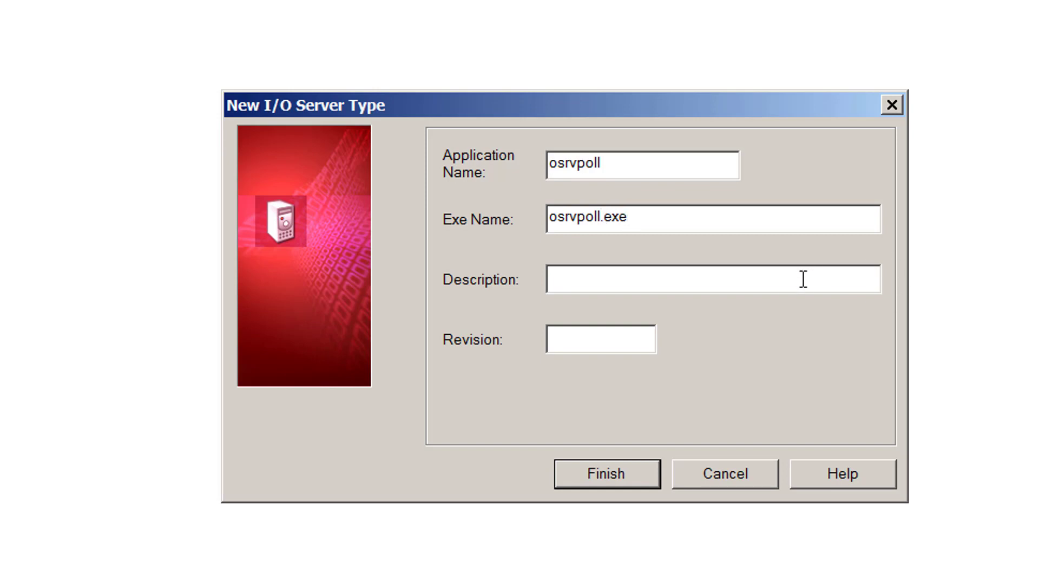
type("OmniS")
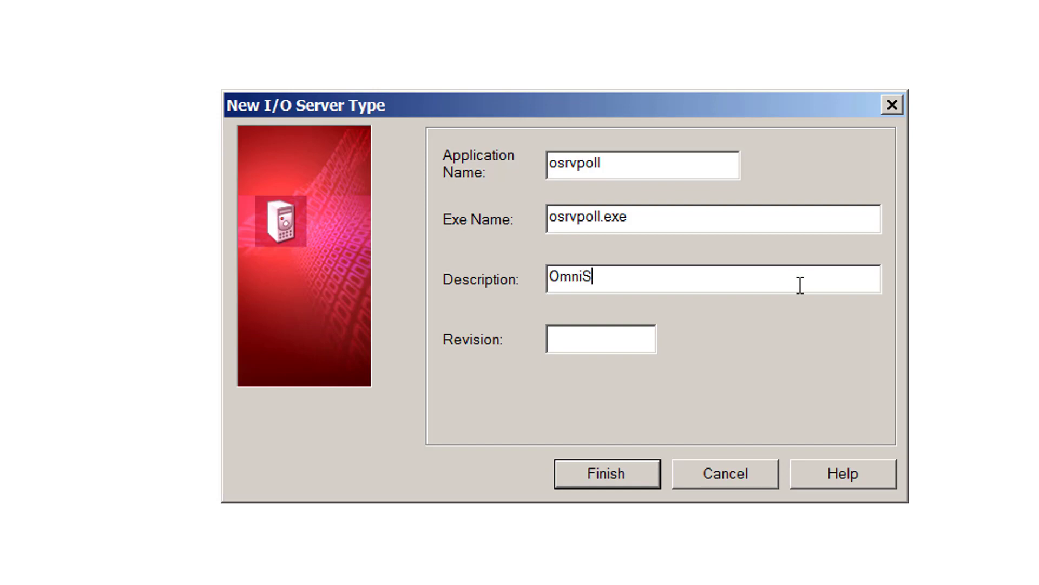
type("erver")
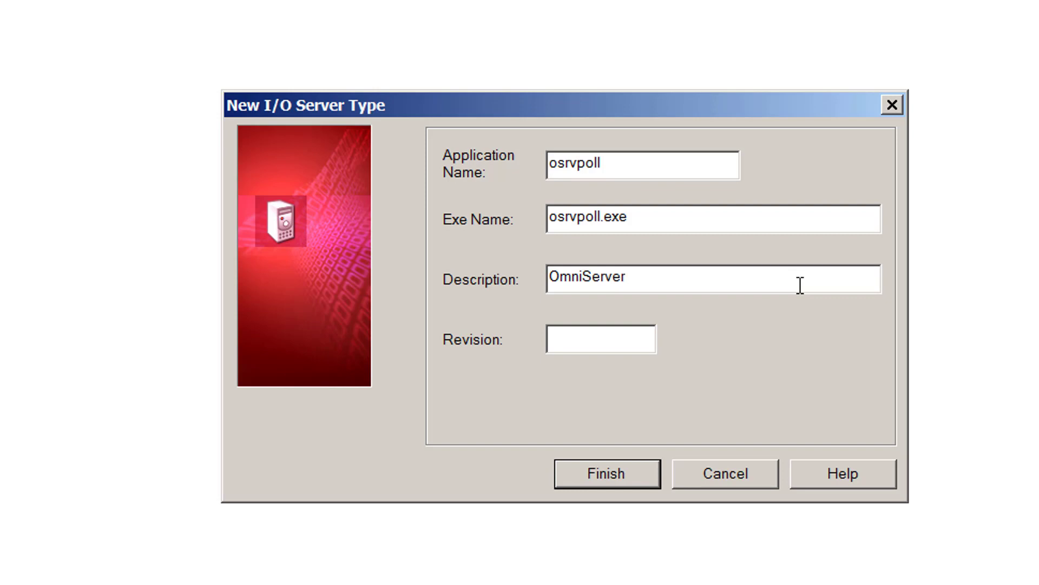
mouse_move(897, 265)
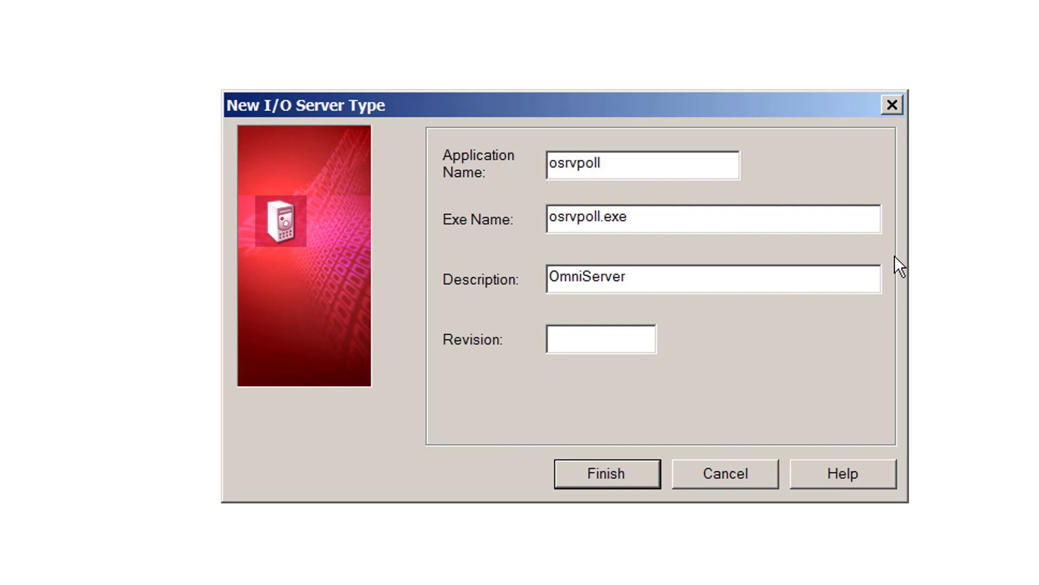
mouse_move(853, 325)
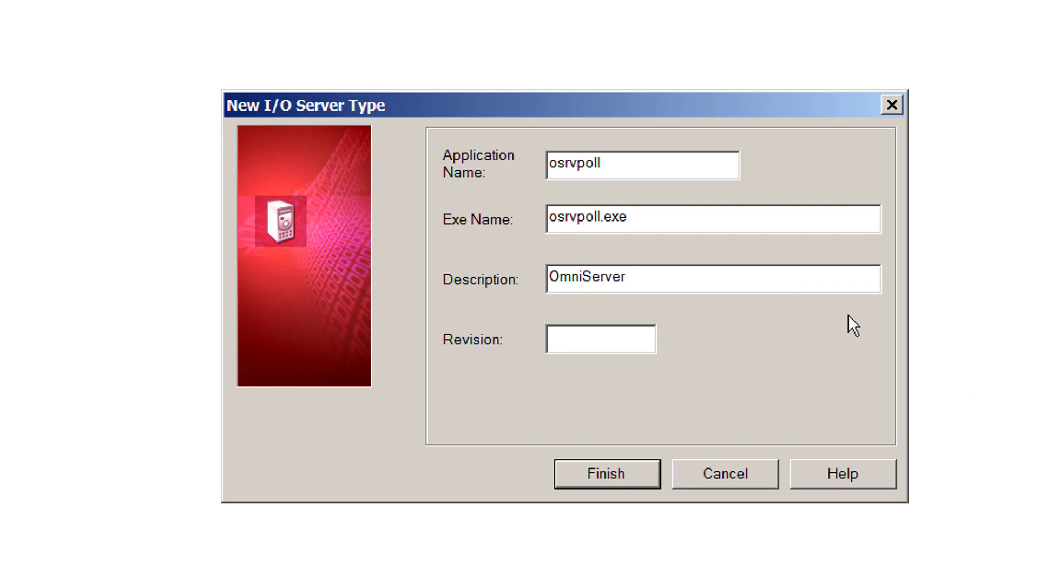
left_click(604, 473)
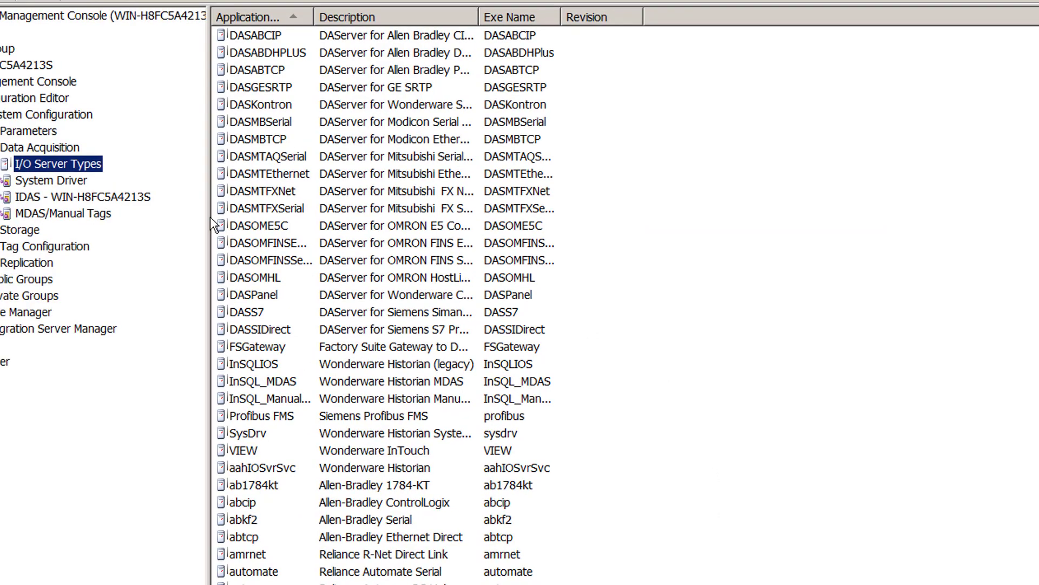
- Locate the new osrvpoll entry in the I/O Server Types list
left_click(254, 294)
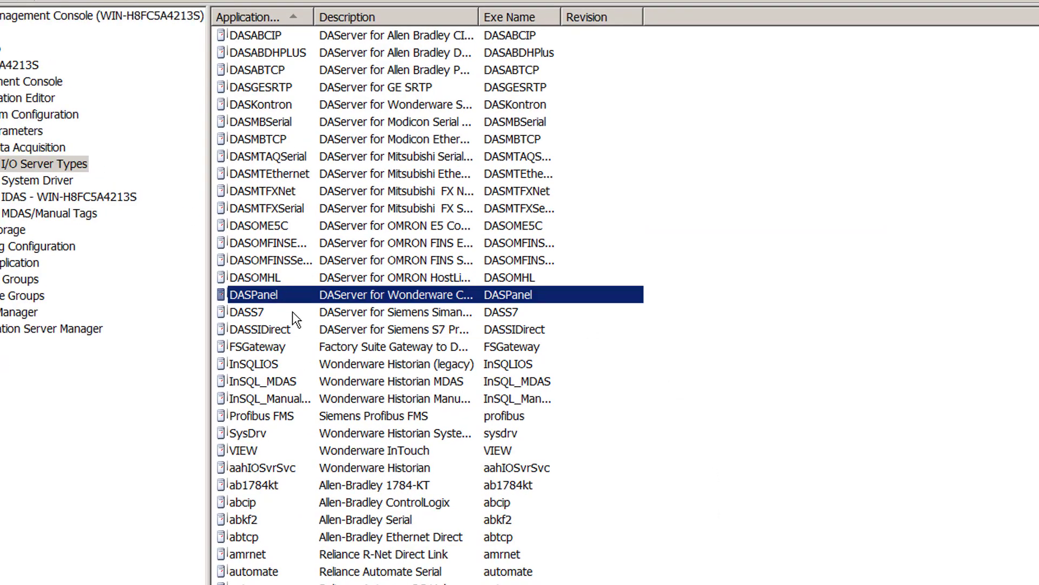
scroll("down", 3)
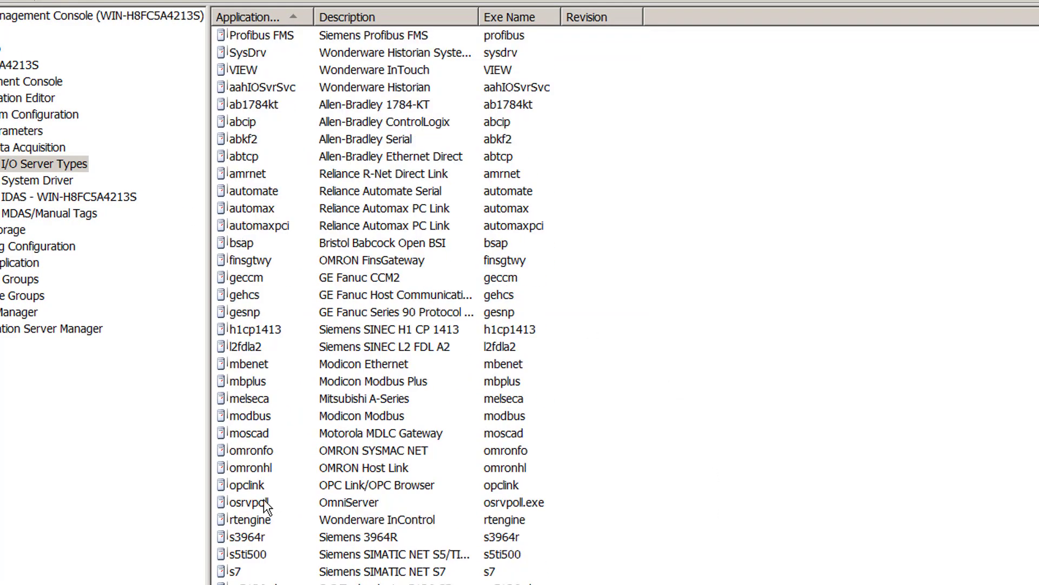
left_click(259, 502)
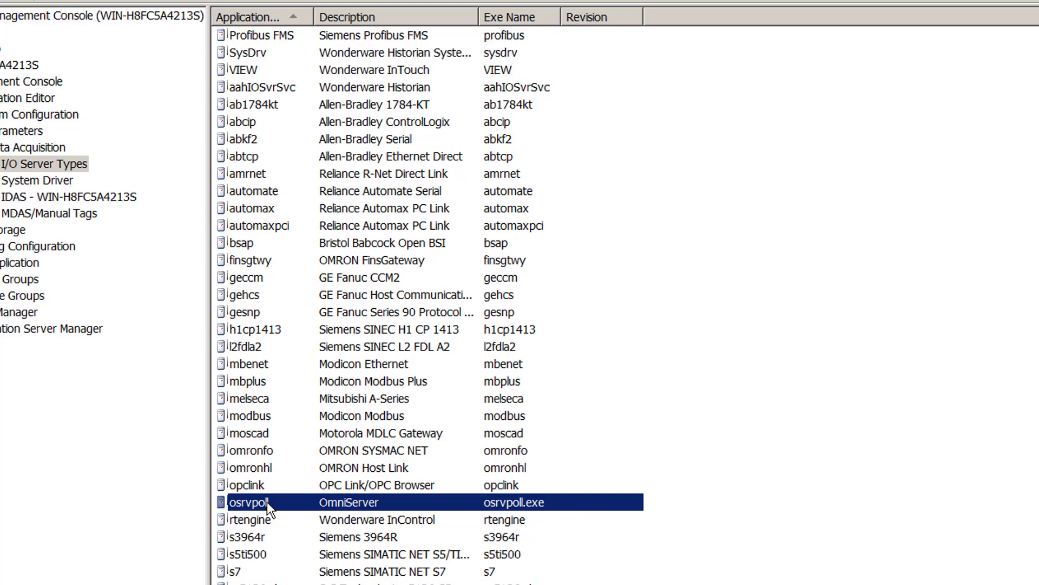
mouse_move(162, 404)
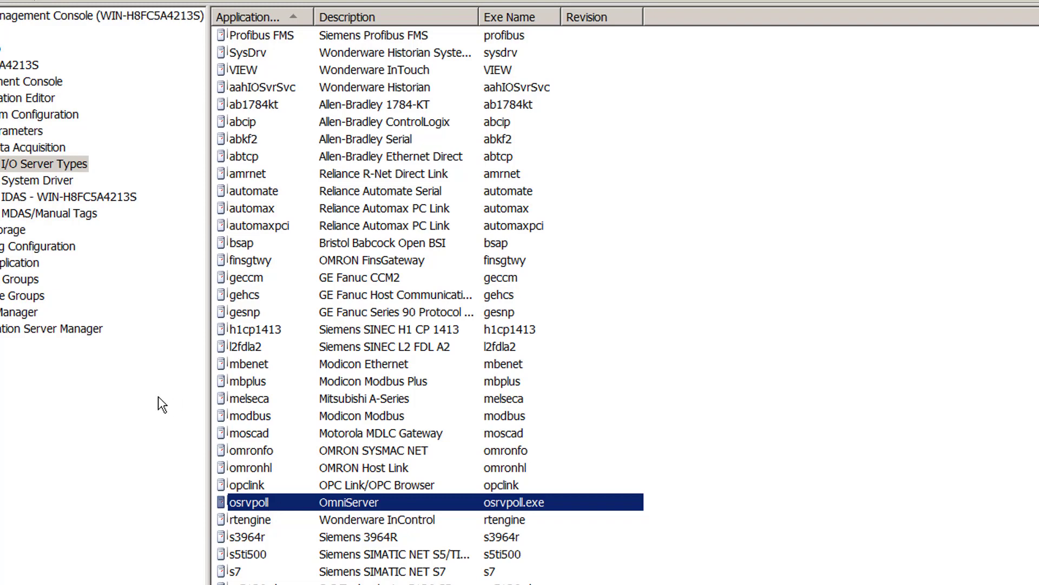
mouse_move(7, 164)
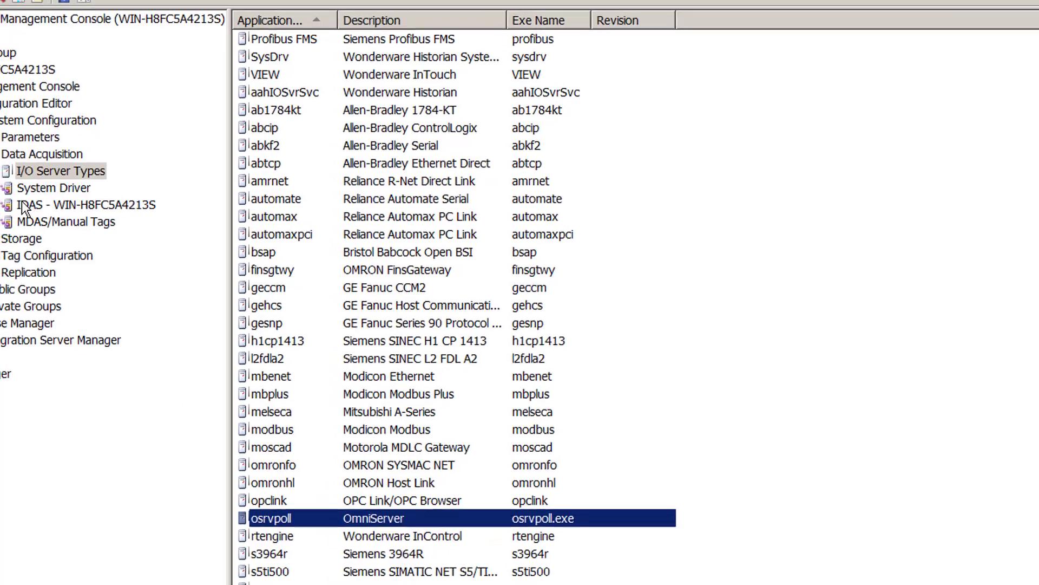
- Add a \\localhost I/O server of type osrvpoll under the IDAS node
right_click(86, 205)
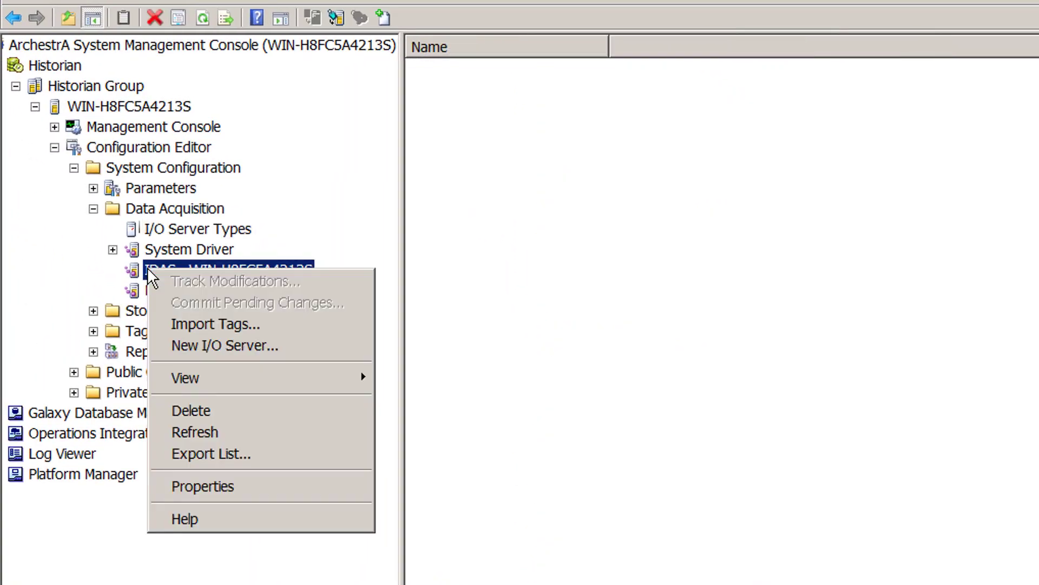
mouse_move(254, 345)
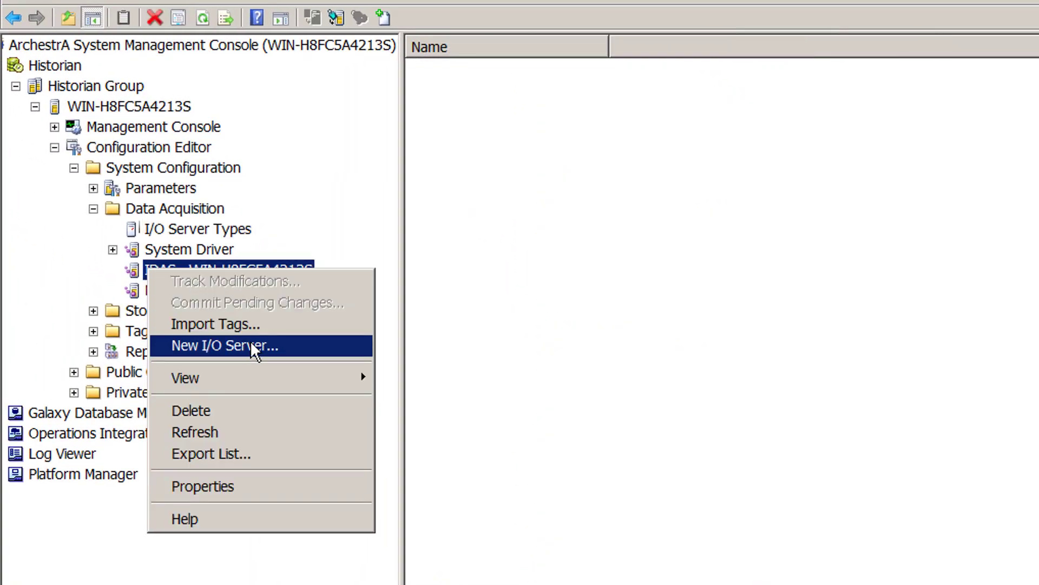
left_click(224, 345)
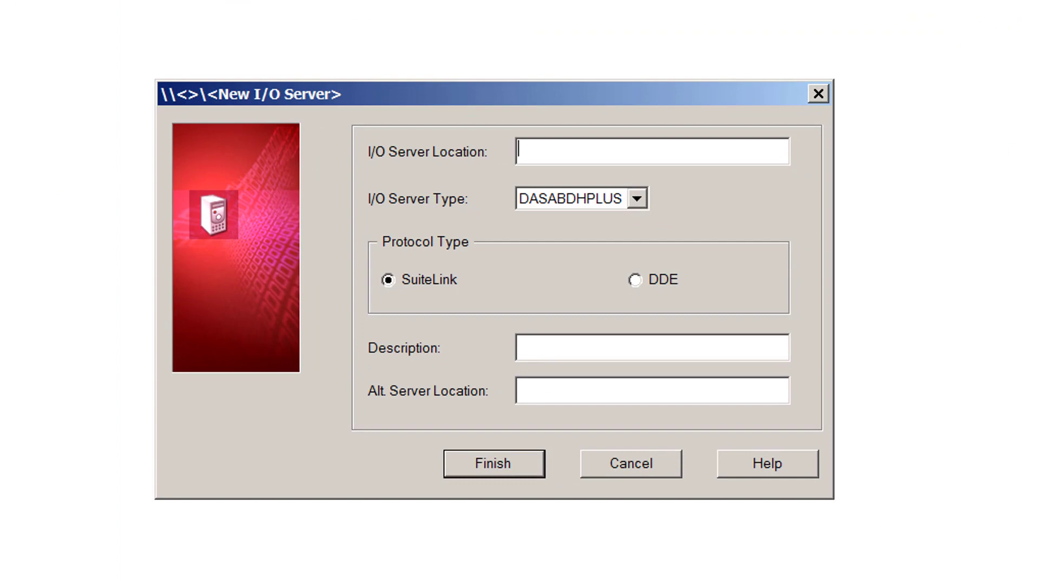
mouse_move(344, 103)
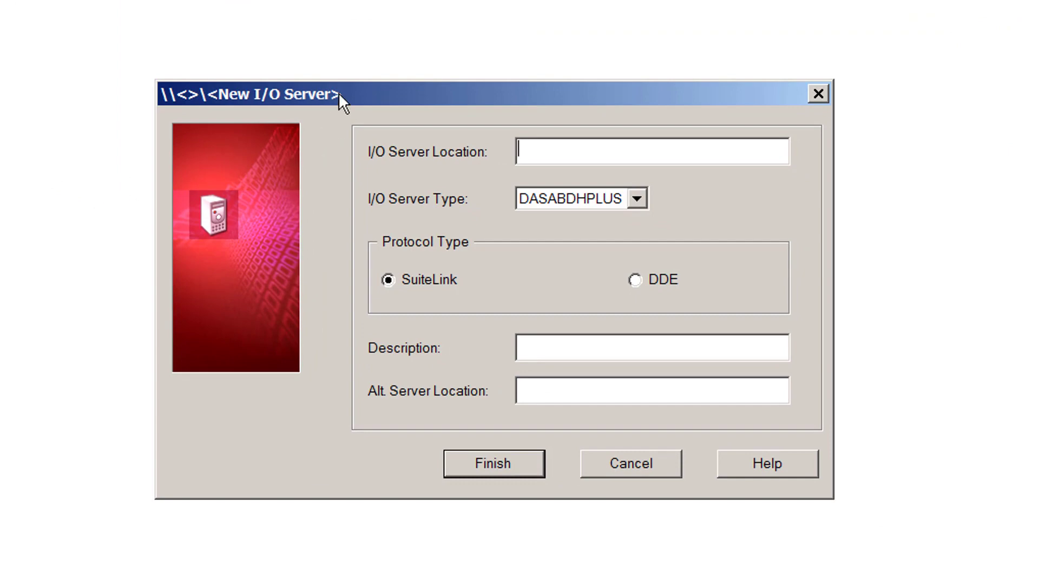
mouse_move(753, 167)
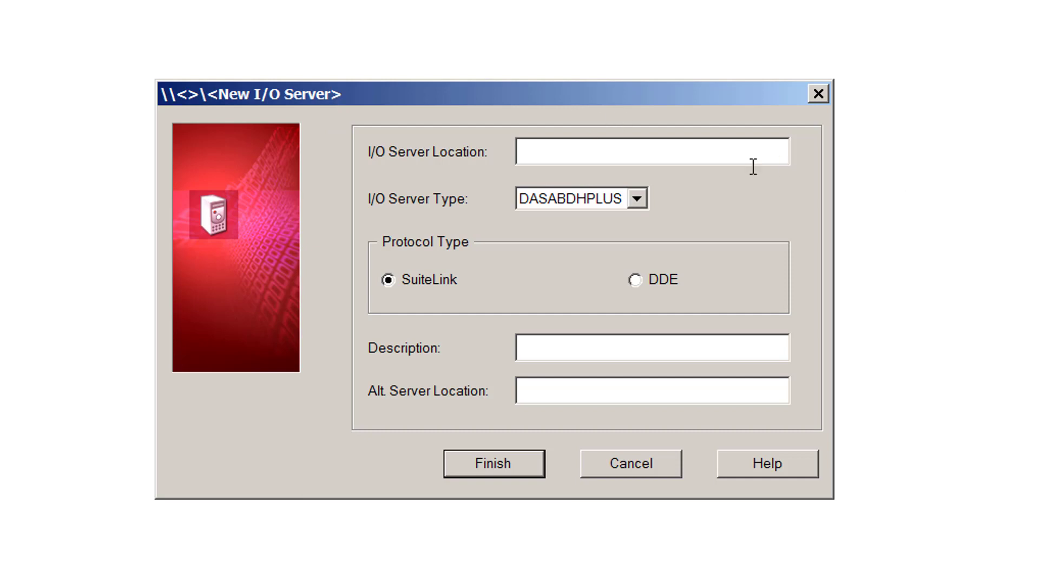
mouse_move(711, 156)
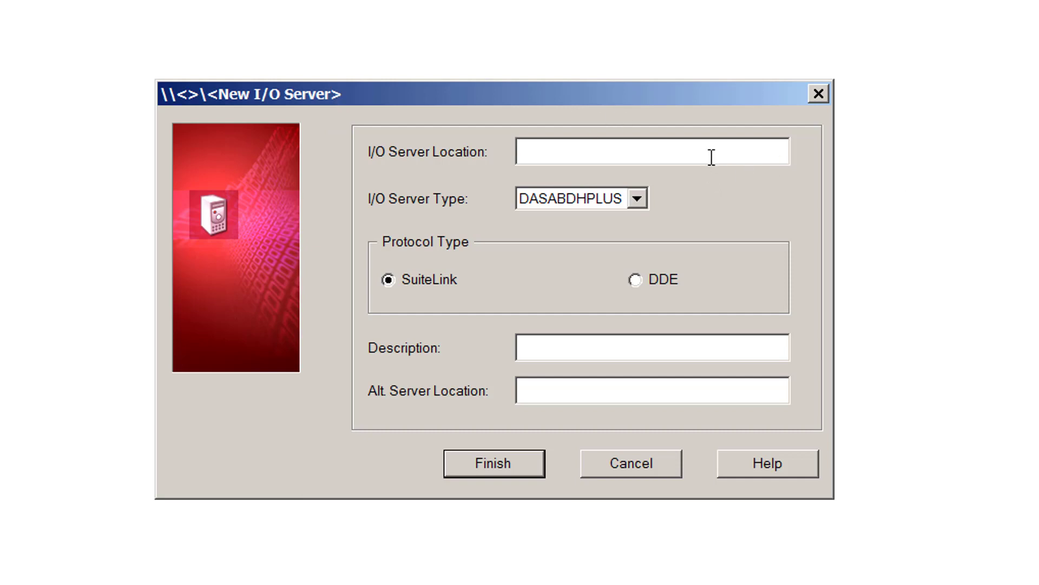
type("localhos")
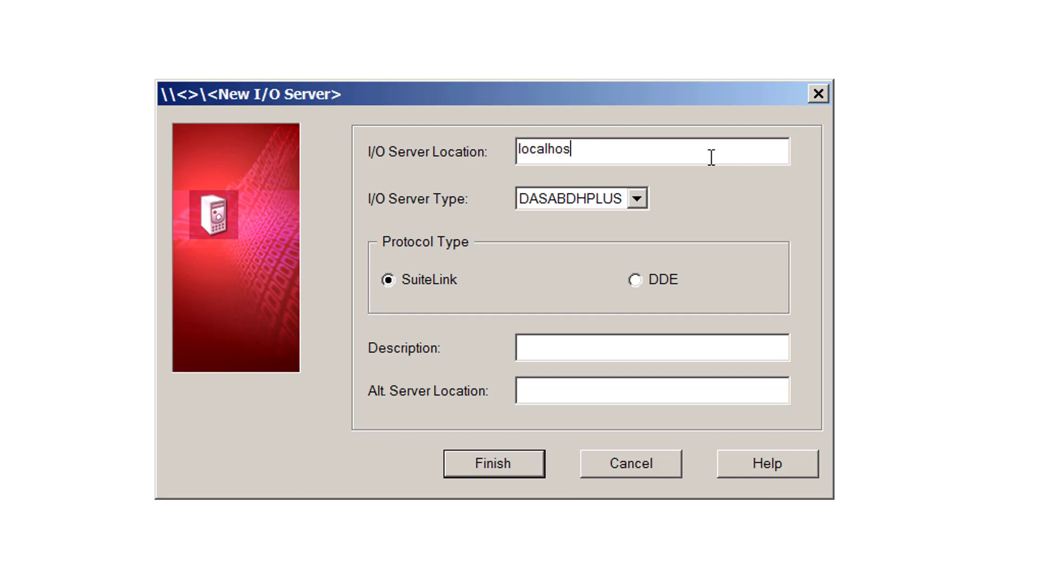
type("t")
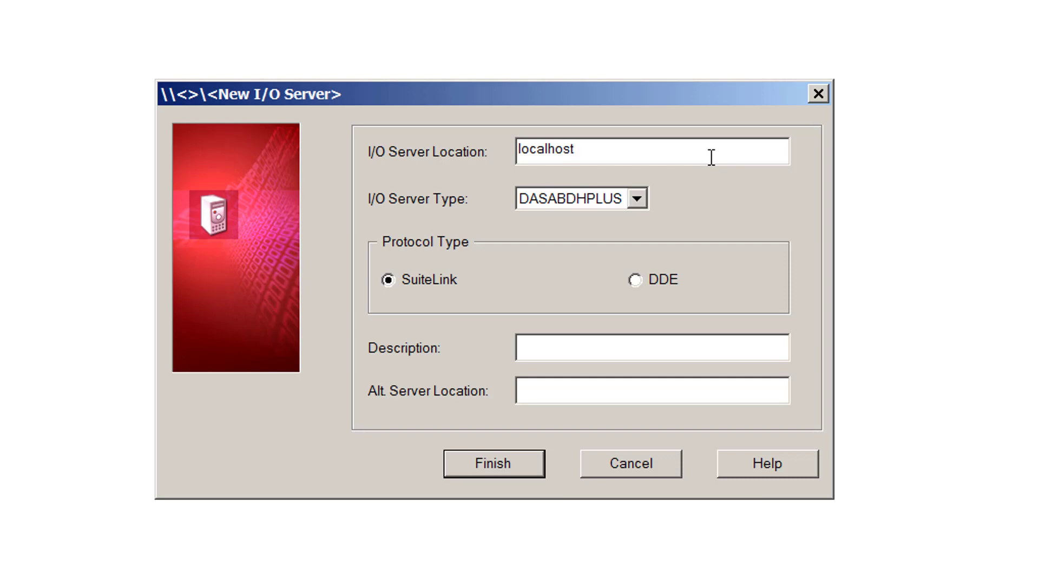
mouse_move(814, 163)
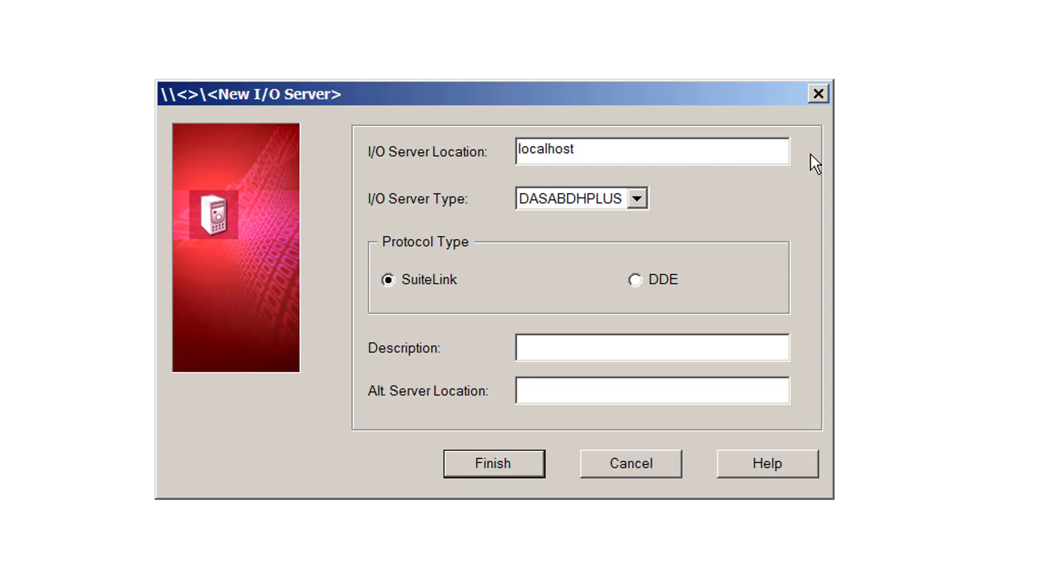
left_click(638, 198)
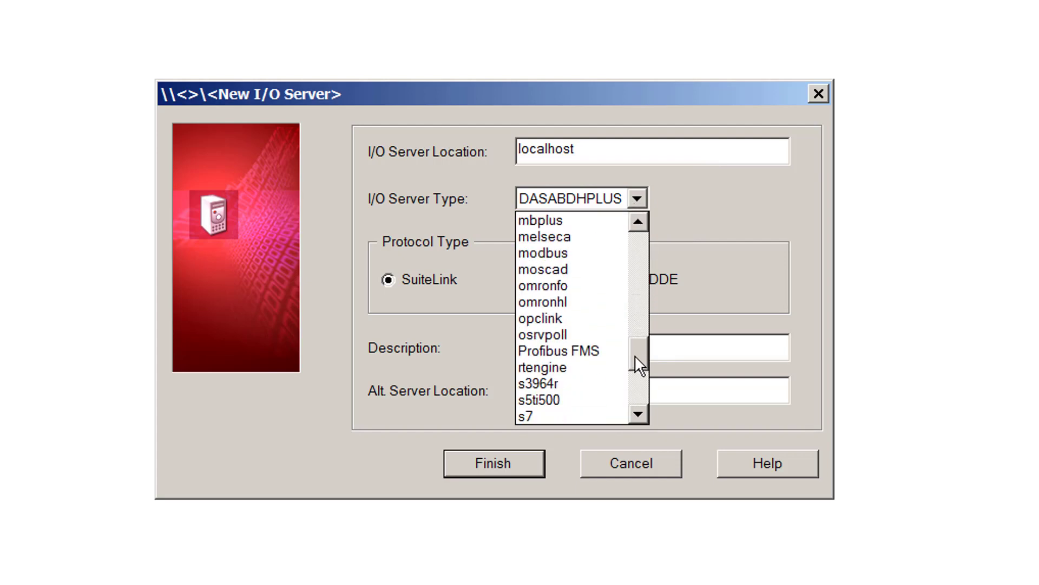
left_click(541, 334)
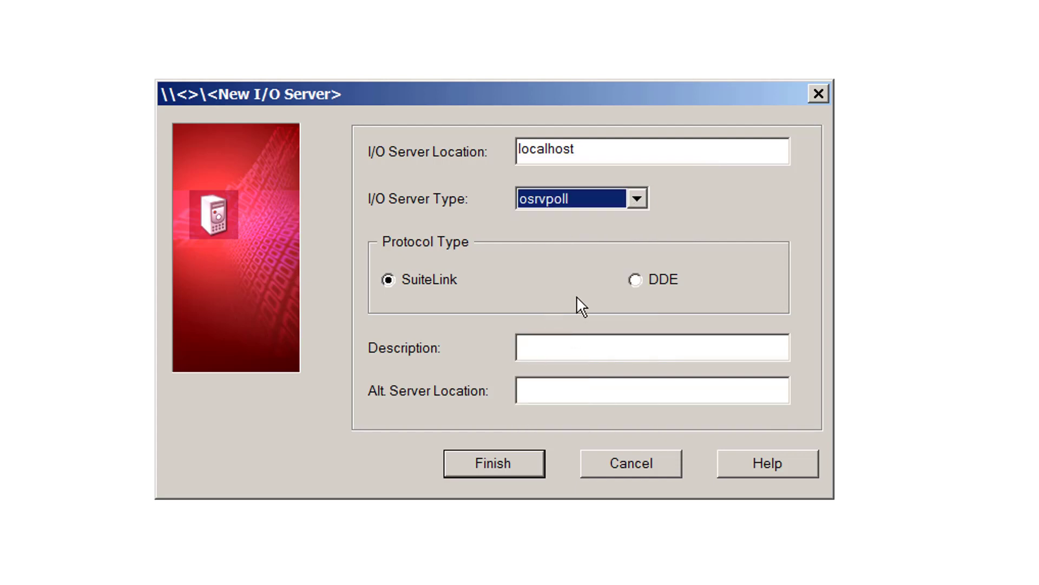
mouse_move(572, 302)
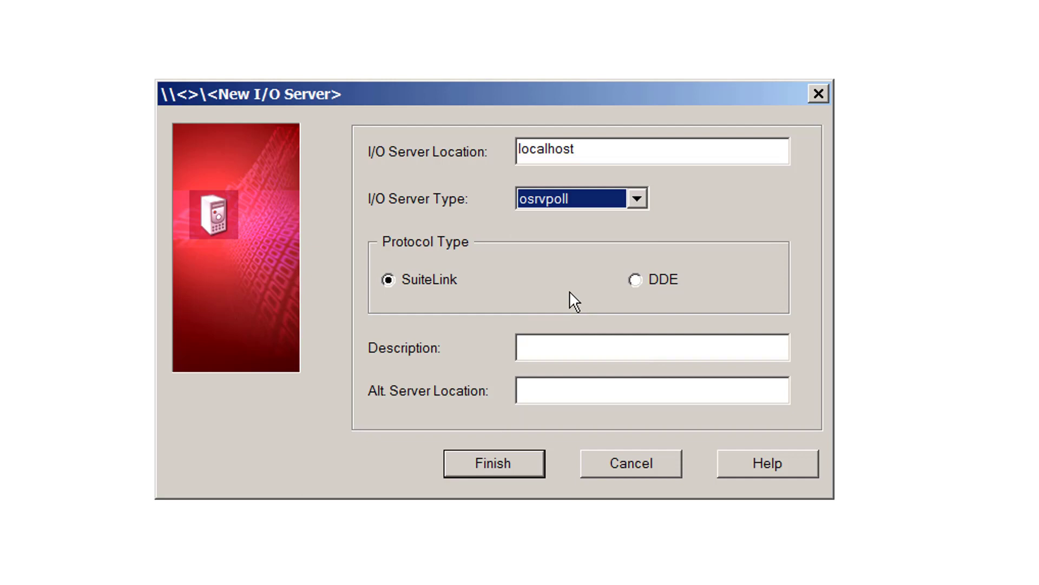
mouse_move(516, 294)
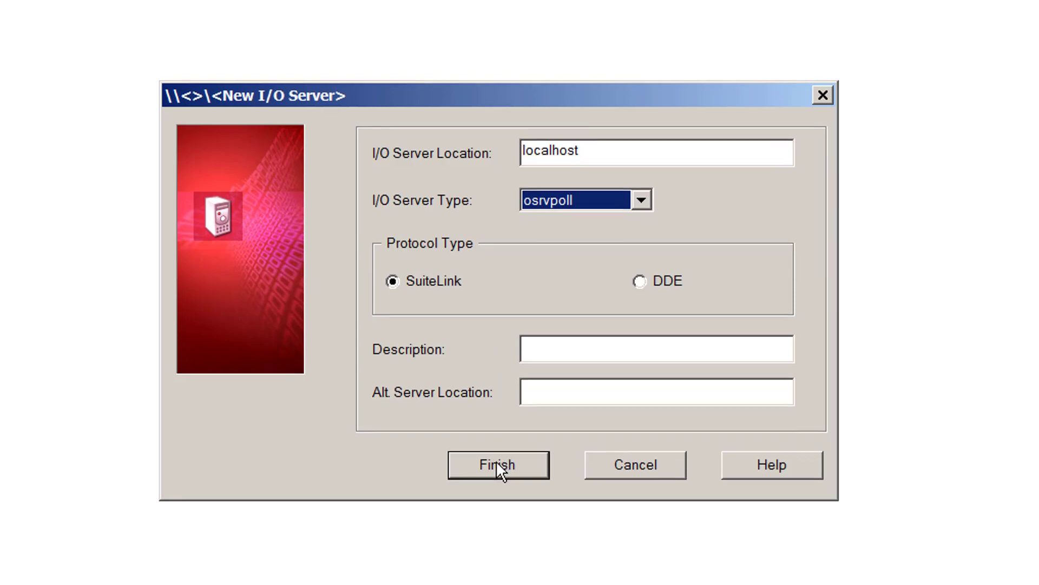
left_click(497, 464)
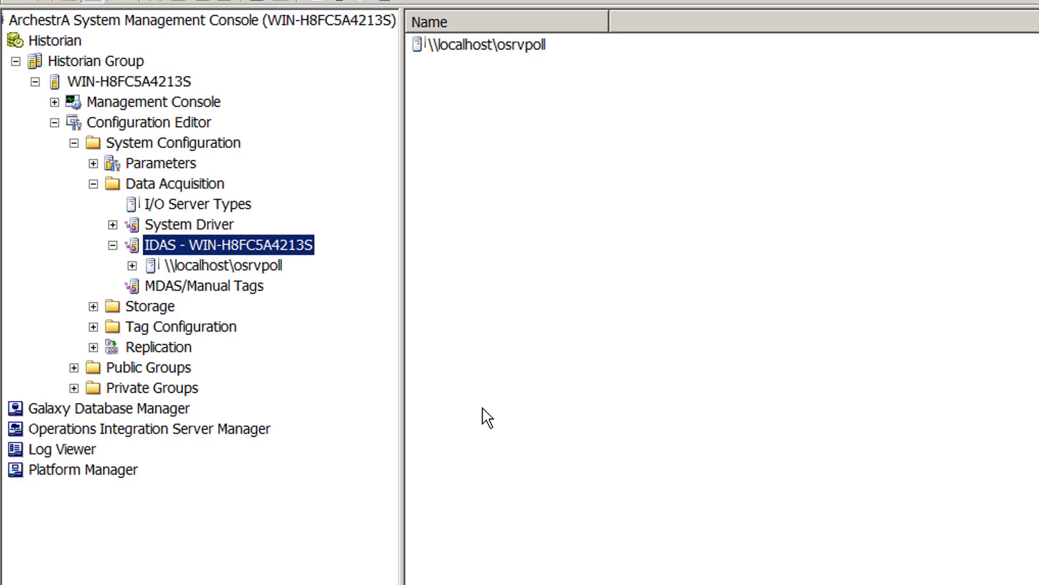
mouse_move(248, 272)
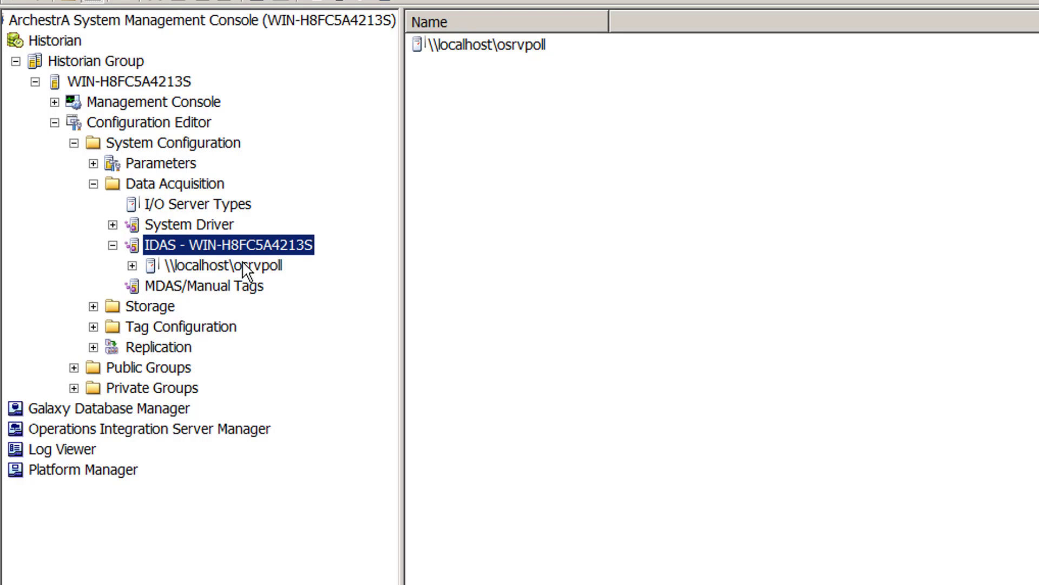
- Add a topic named SimDevice to the \\localhost\osrvpoll server and reveal it in the tree
right_click(212, 264)
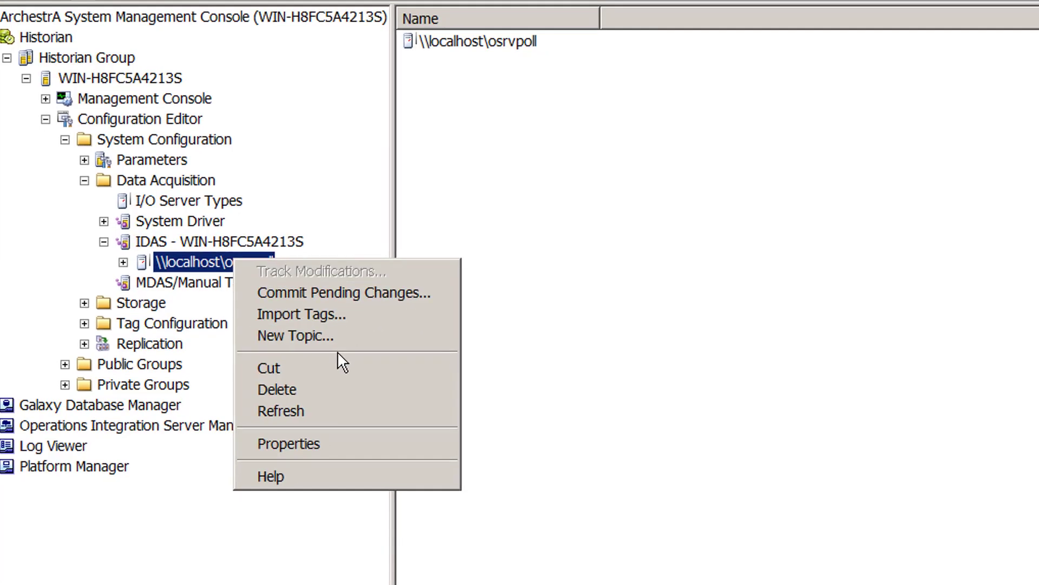
left_click(295, 336)
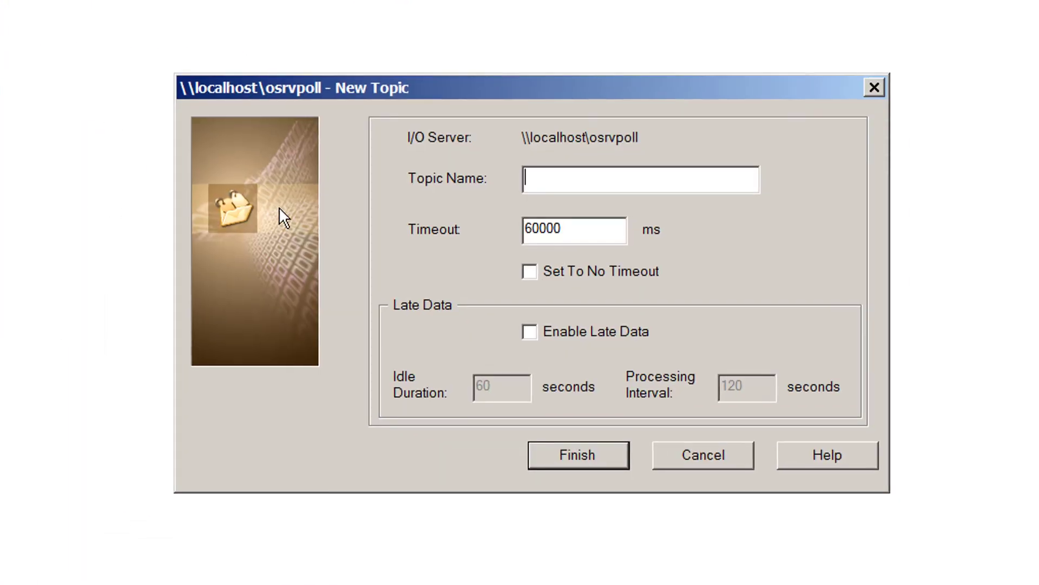
mouse_move(397, 213)
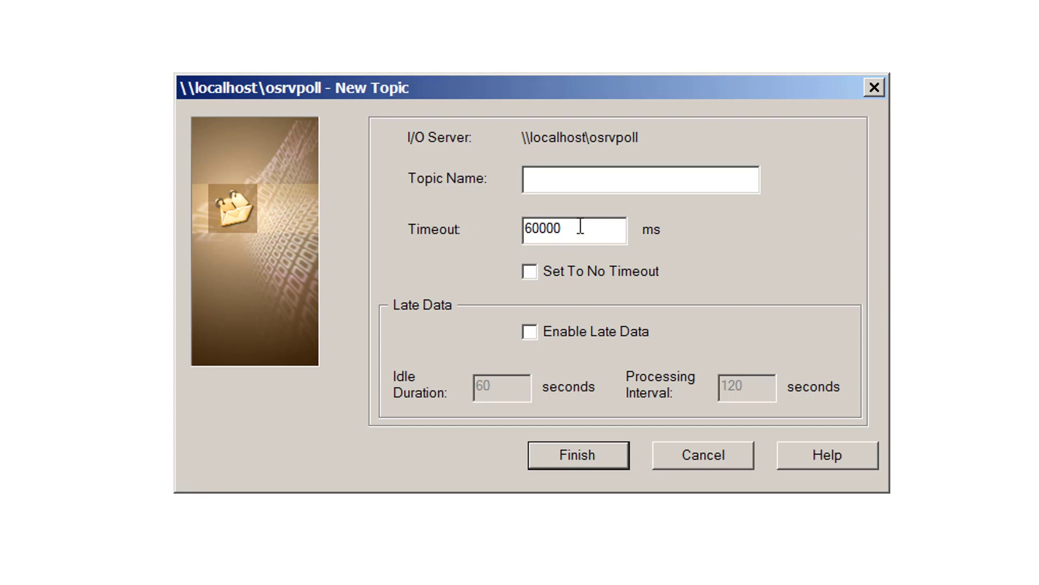
type("SimDe")
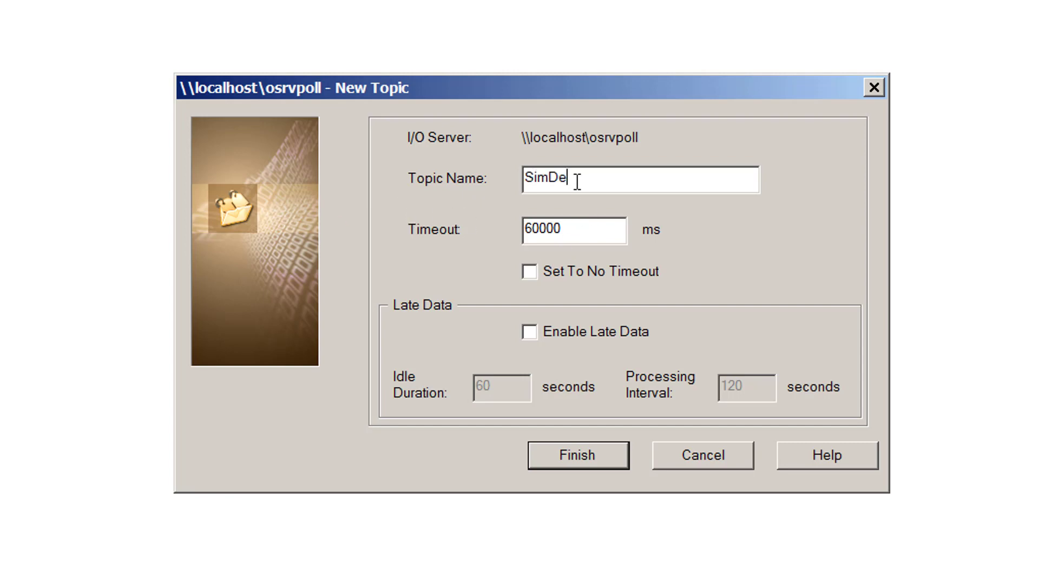
type("vice")
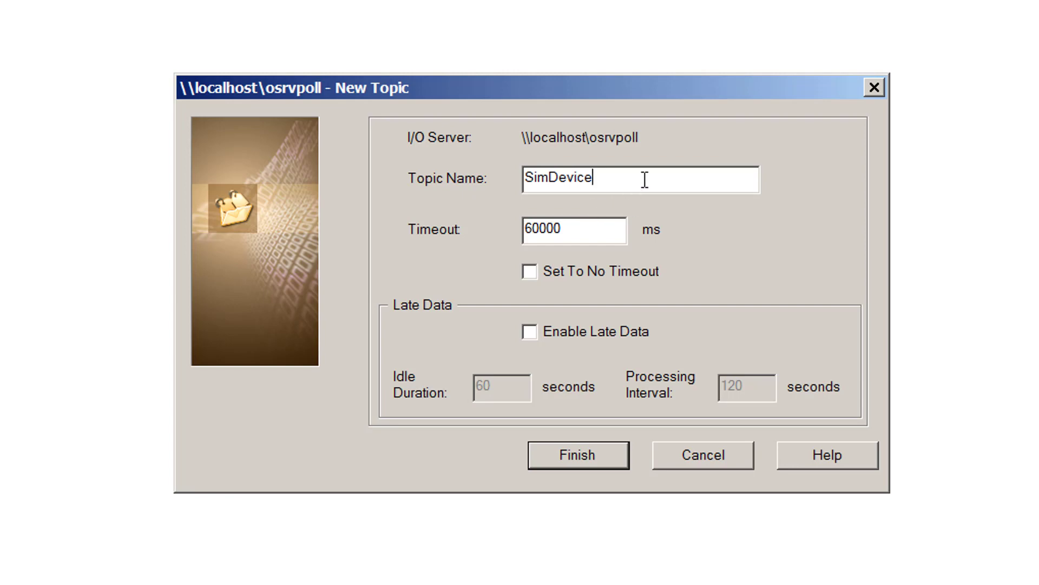
mouse_move(719, 180)
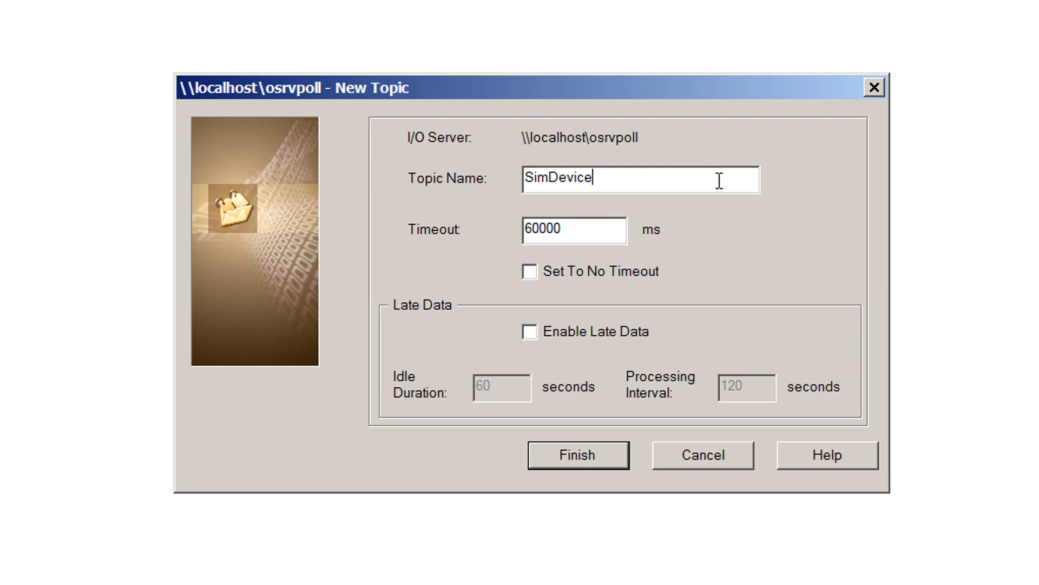
left_click(577, 455)
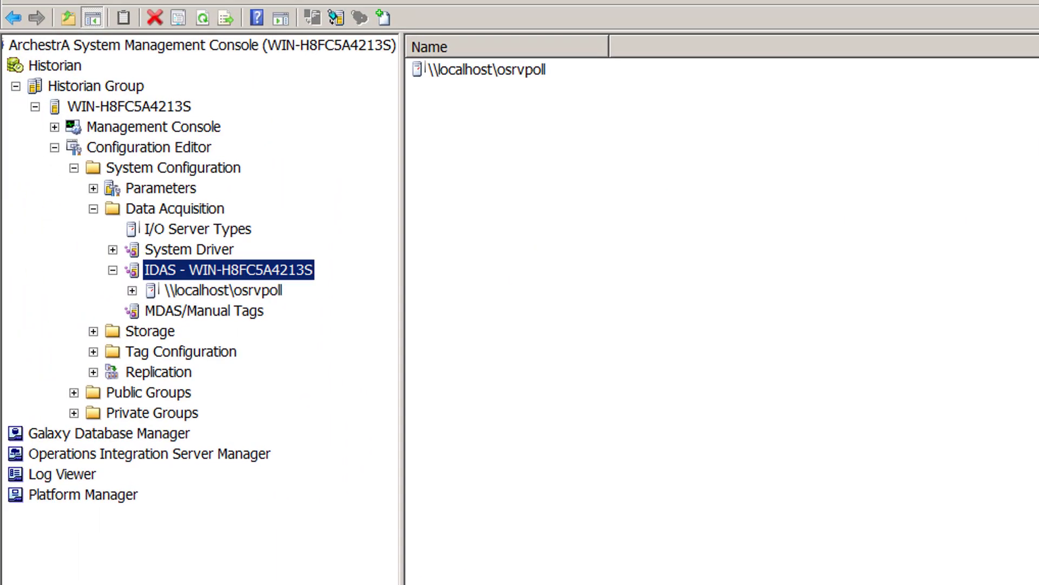
mouse_move(877, 562)
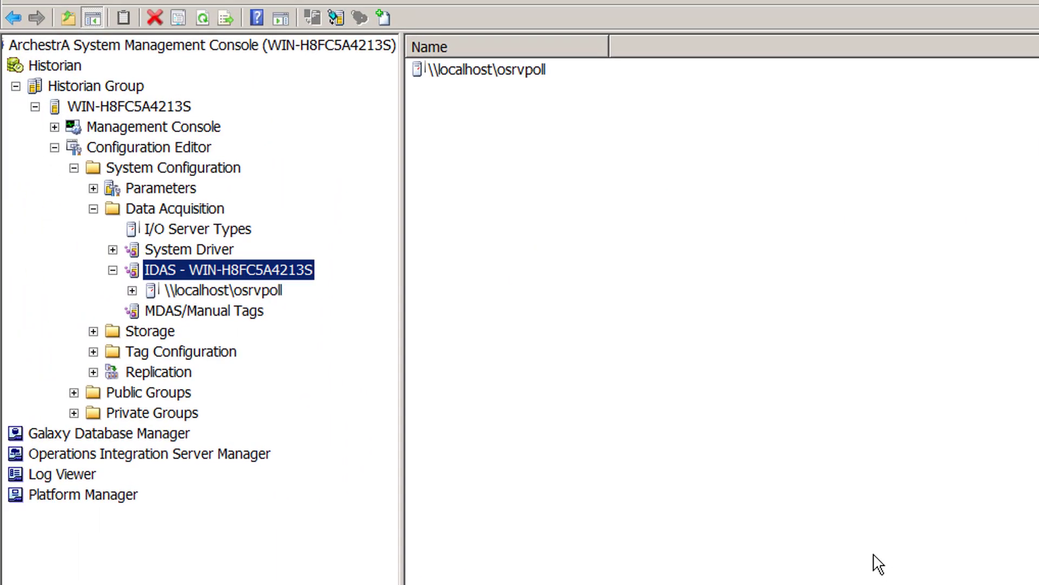
mouse_move(128, 306)
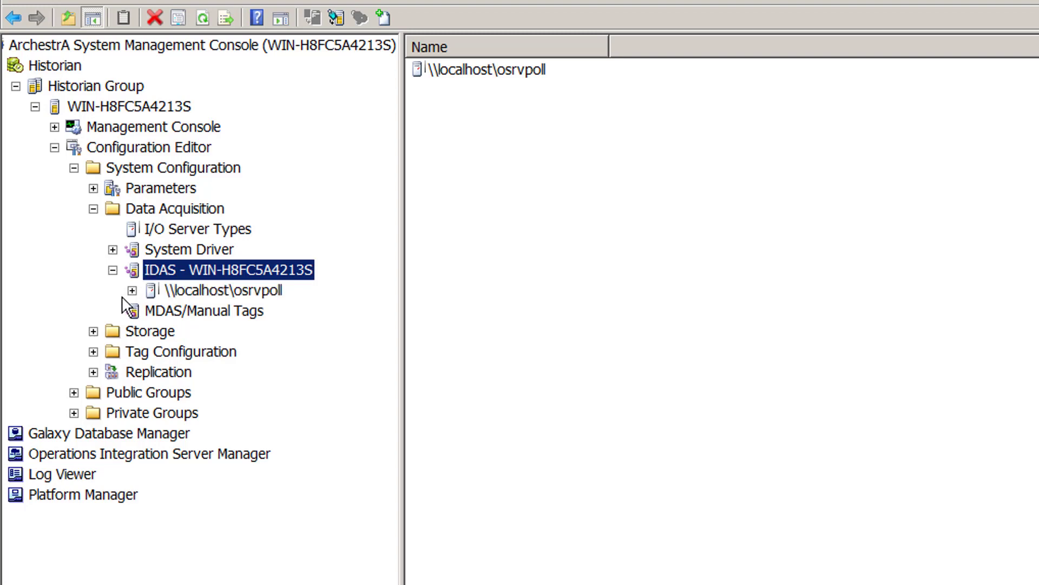
left_click(132, 290)
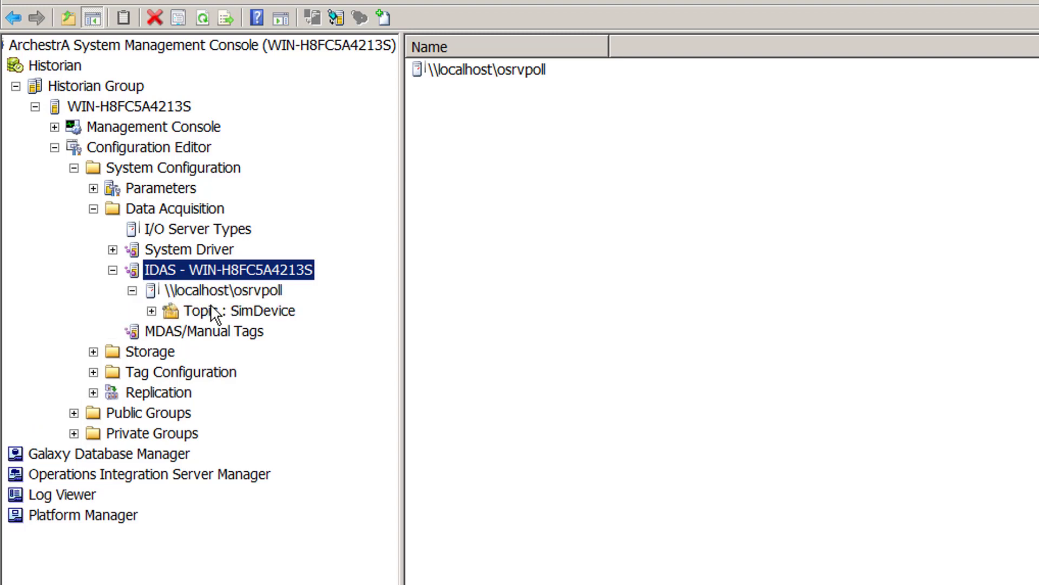
mouse_move(220, 317)
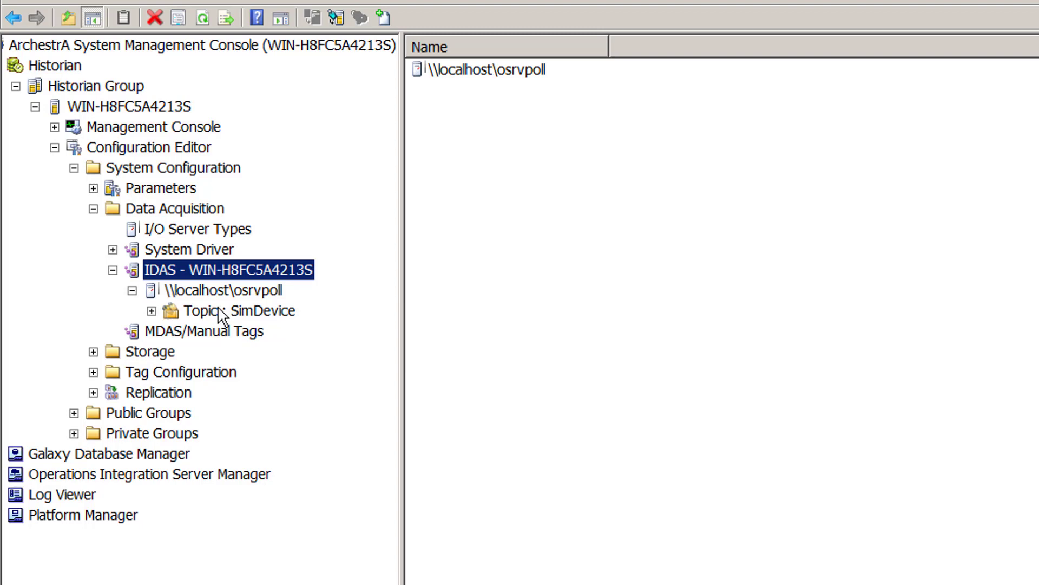
- Start a new analog tag on the SimDevice topic named IntegerRead
right_click(238, 311)
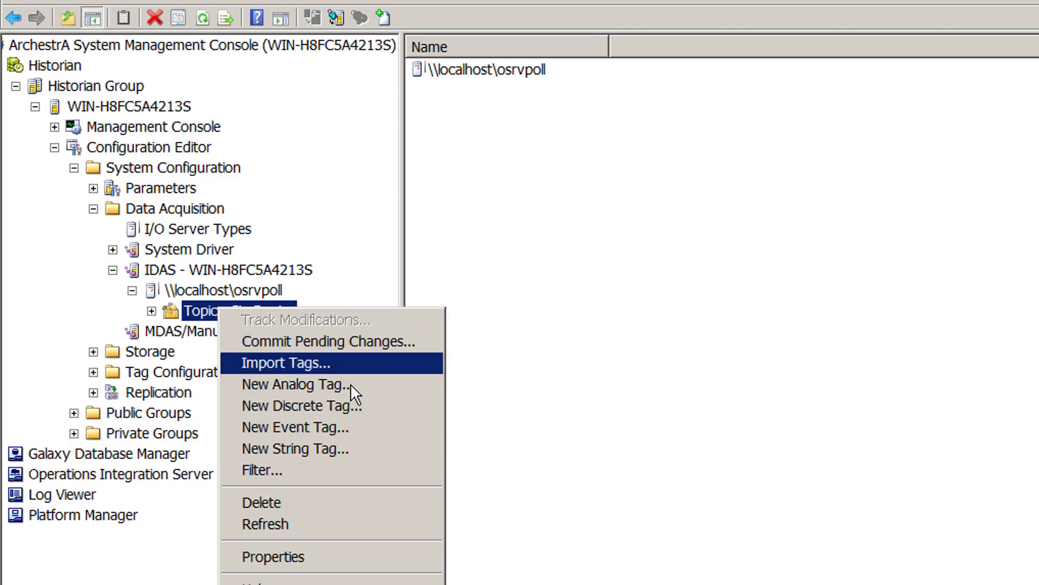
mouse_move(372, 385)
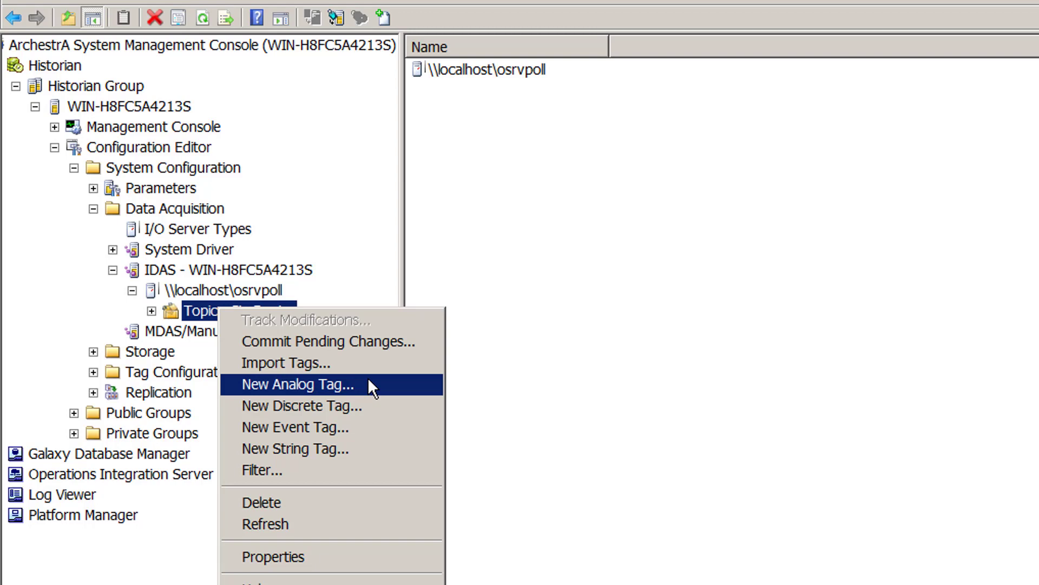
left_click(298, 384)
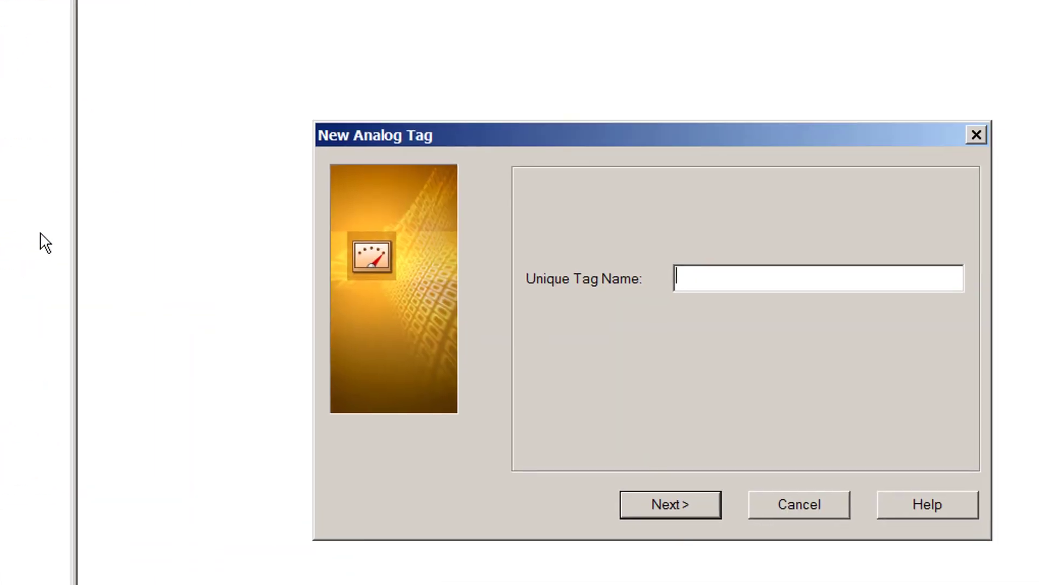
left_click_drag(597, 134, 464, 80)
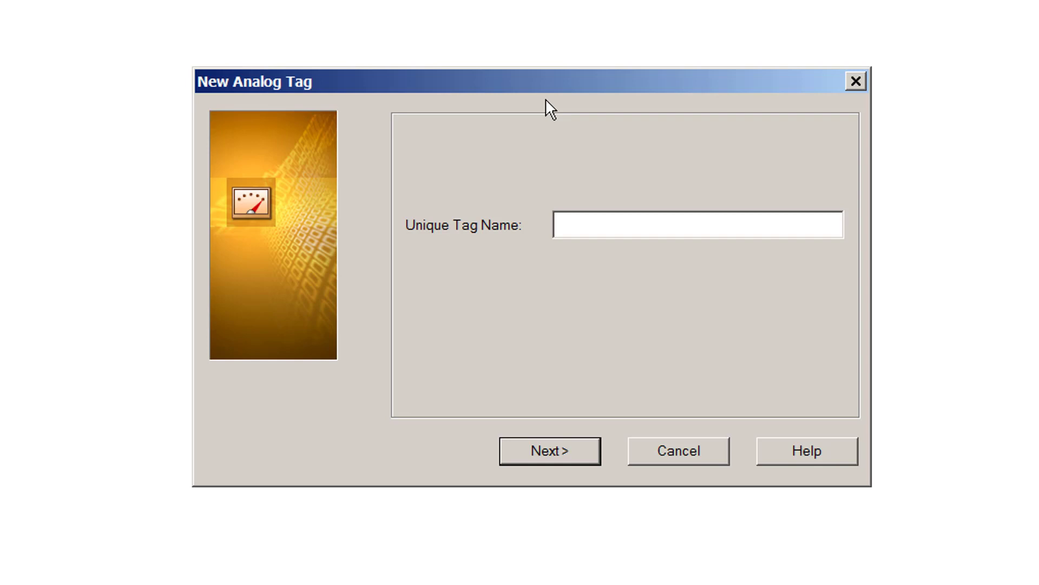
left_click(696, 224)
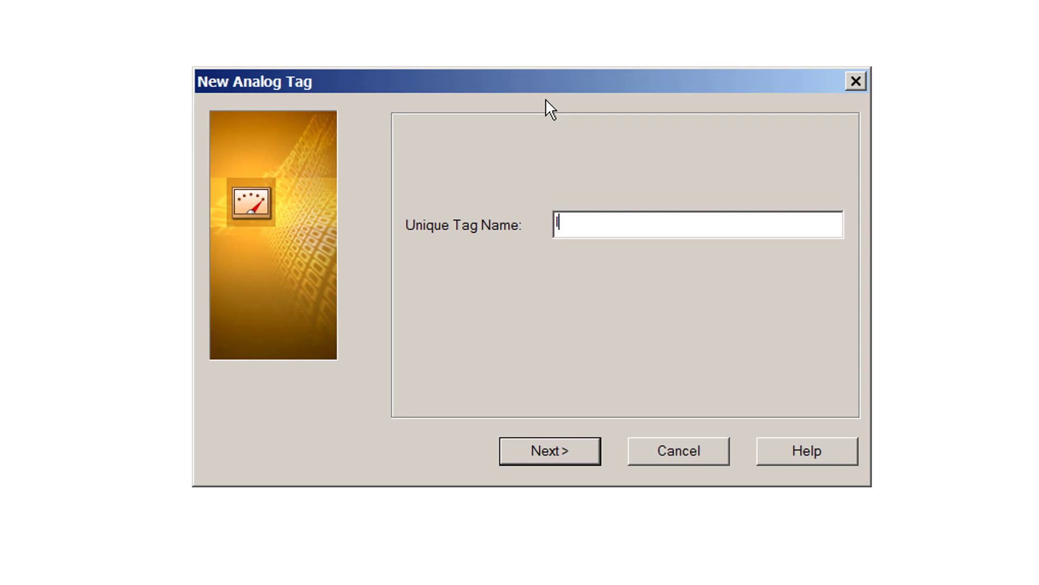
type("Integ")
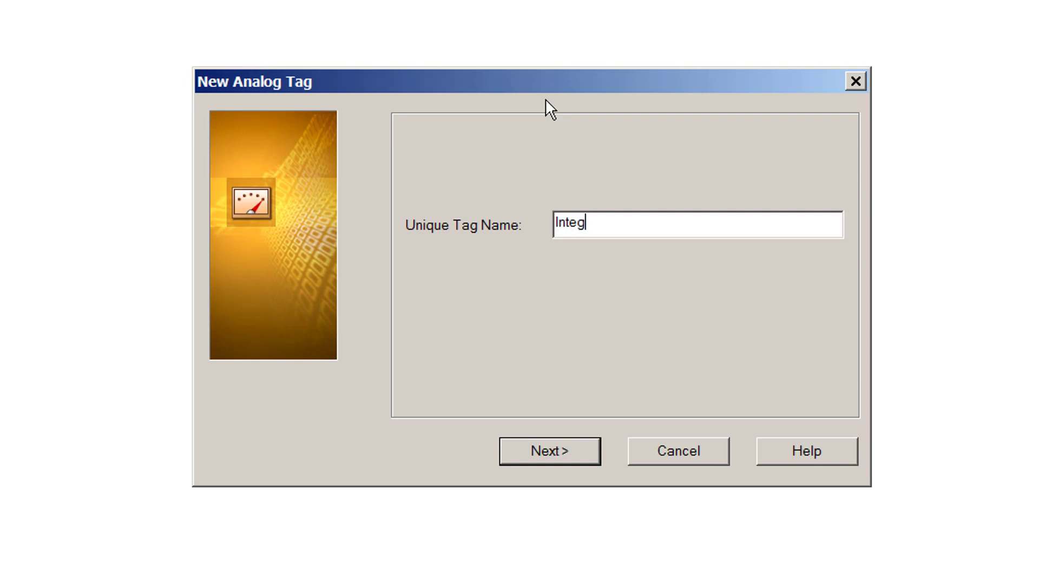
type("erRead")
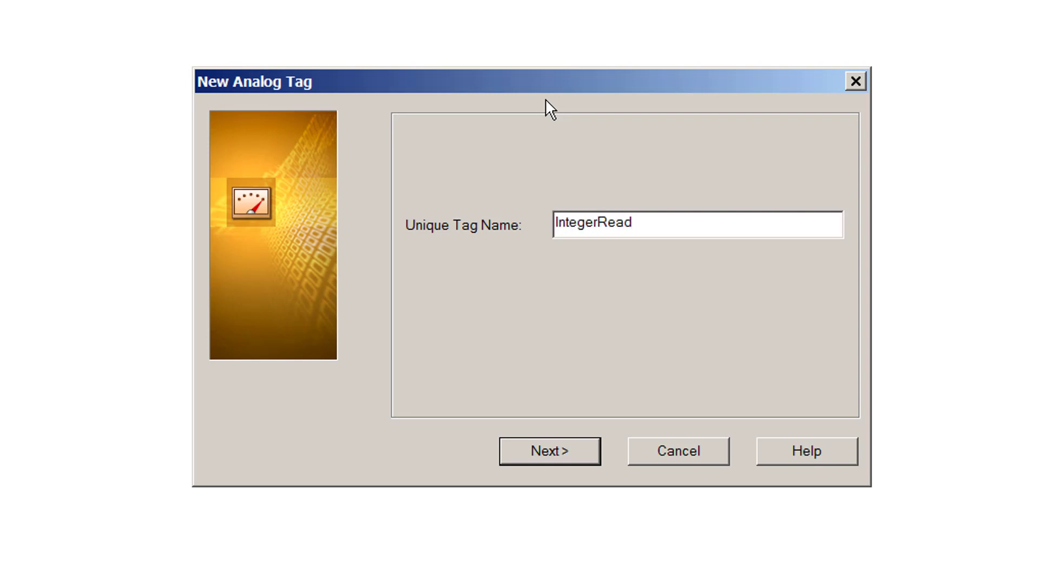
- Set the IntegerRead tag's Max. Value to a long run of 9s on the General page
left_click(549, 451)
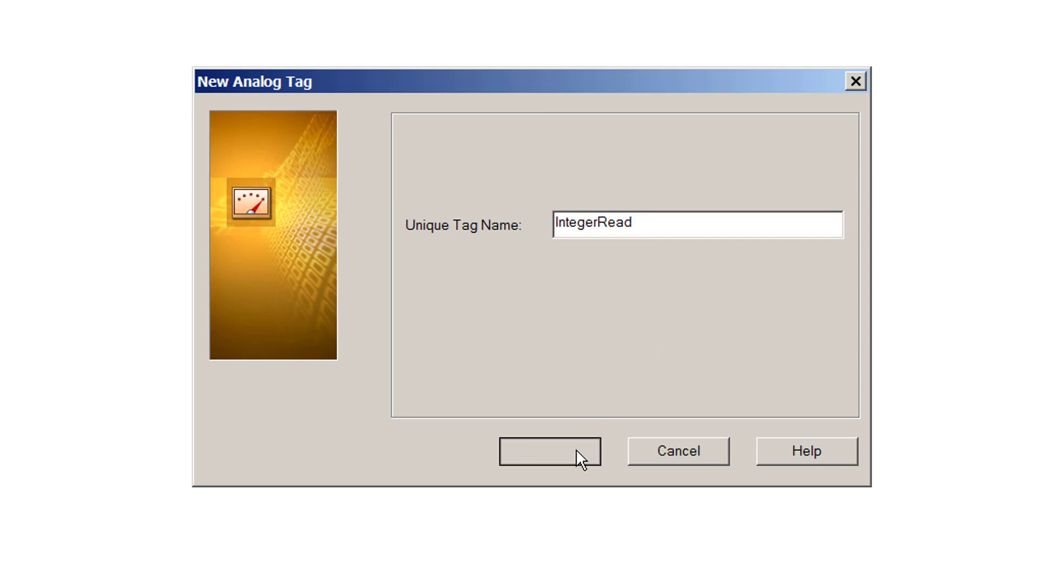
left_click(550, 451)
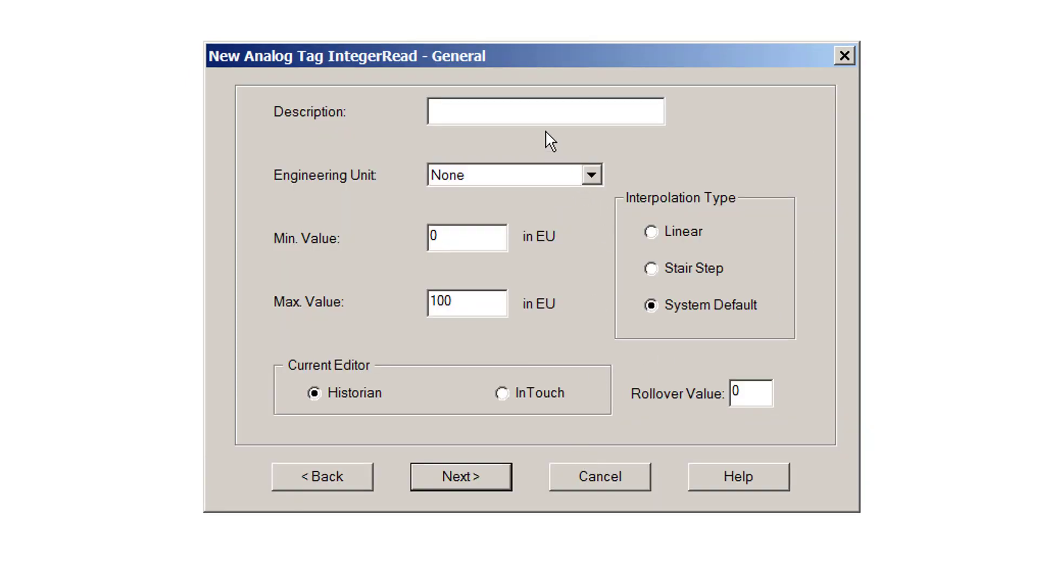
mouse_move(544, 159)
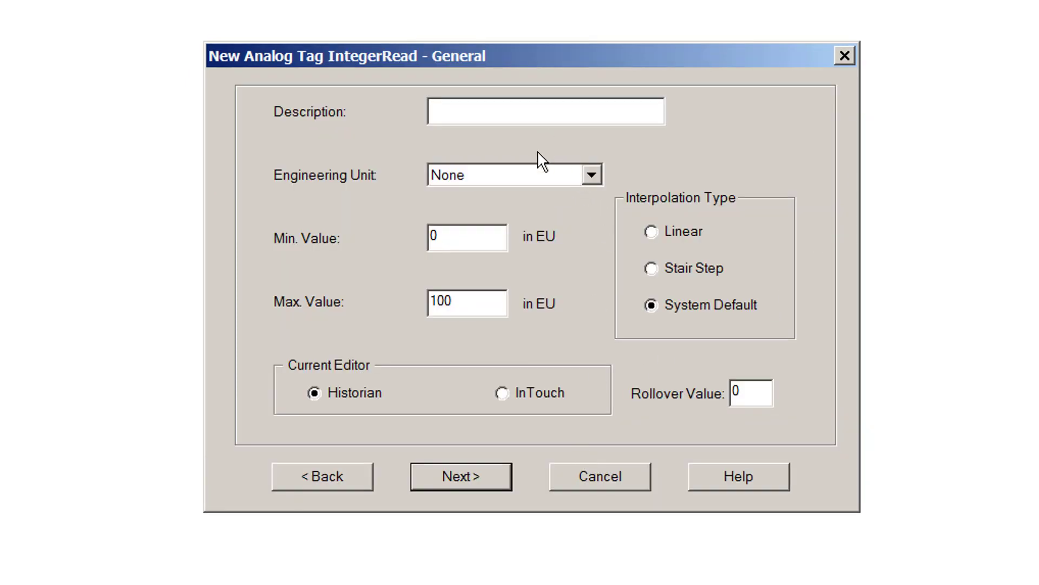
left_click(467, 302)
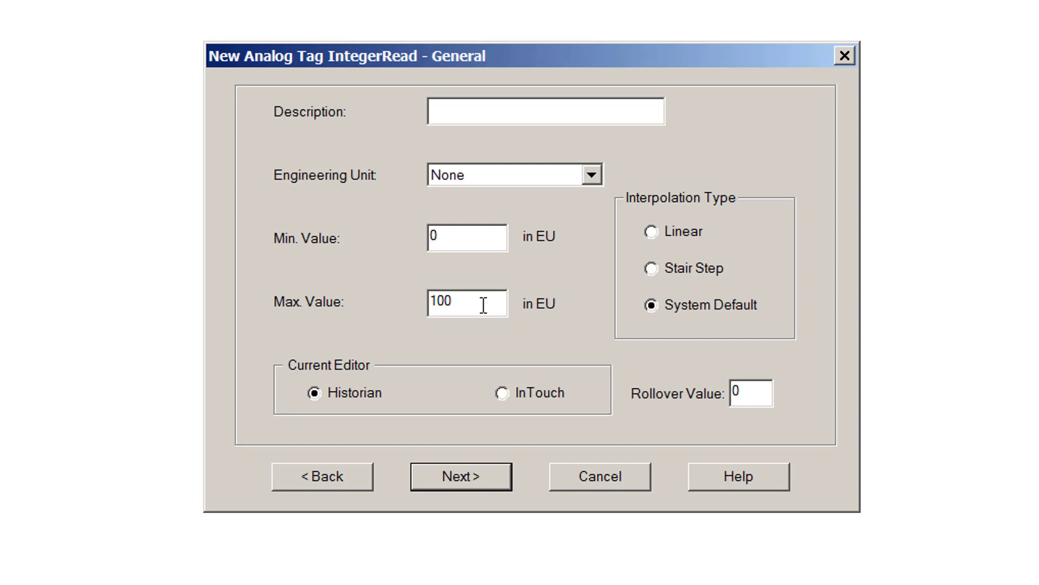
type("9")
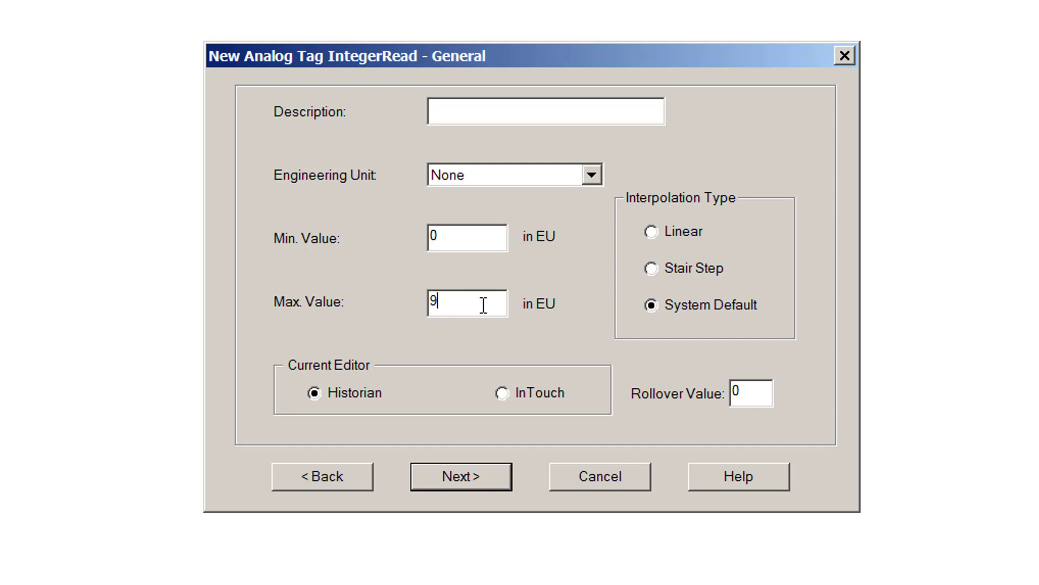
type("99999999999")
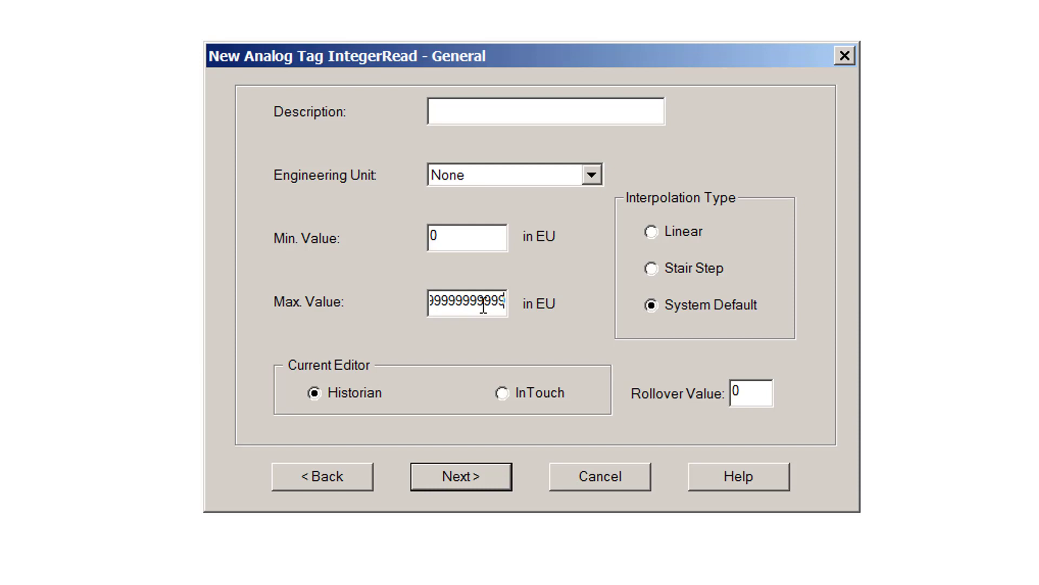
mouse_move(587, 326)
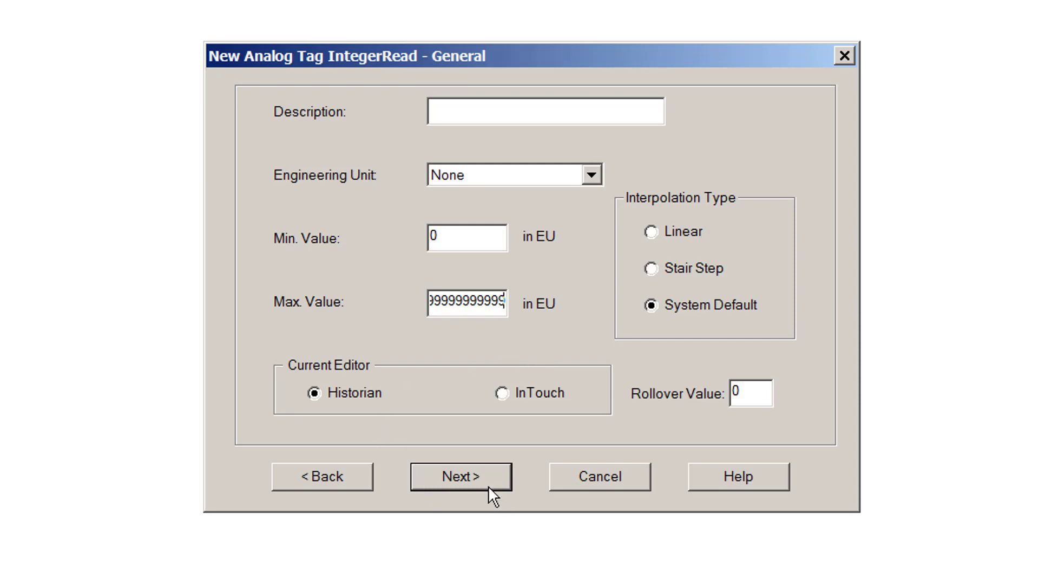
- Set acquisition item IntegerRead from SimDevice with raw type Integer, size 32 Unsigned
left_click(460, 475)
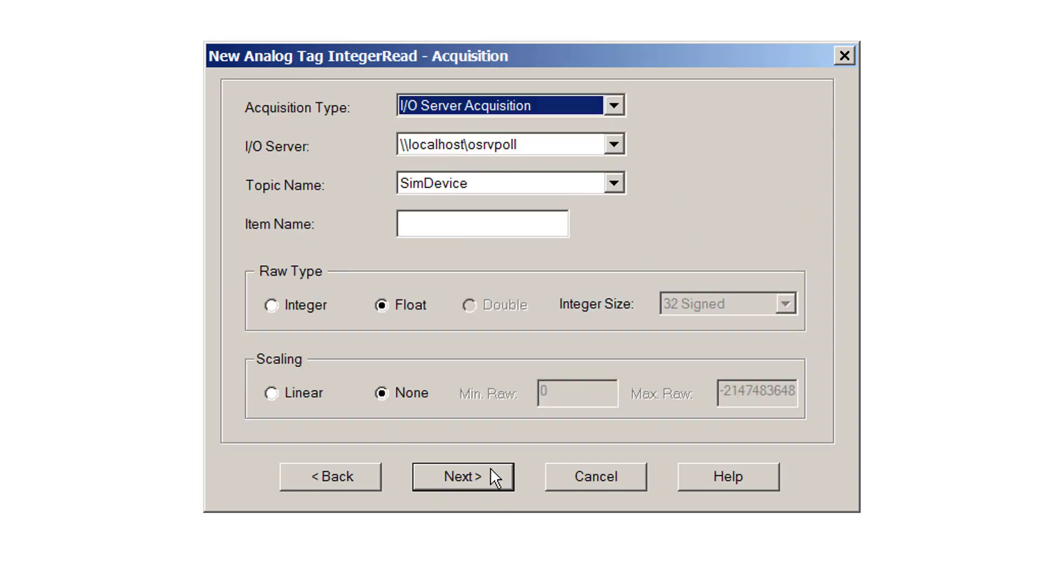
mouse_move(793, 131)
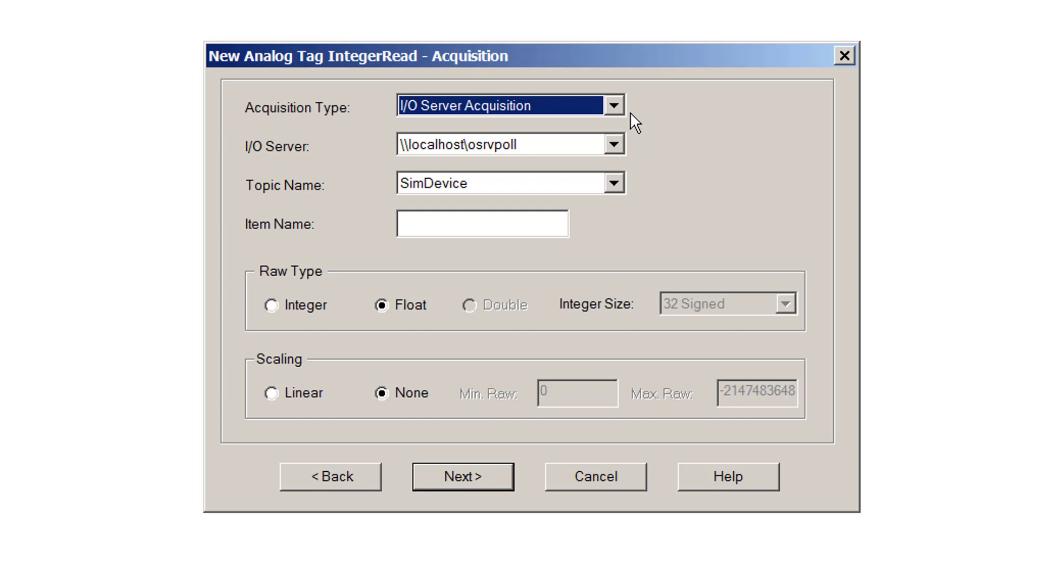
mouse_move(637, 148)
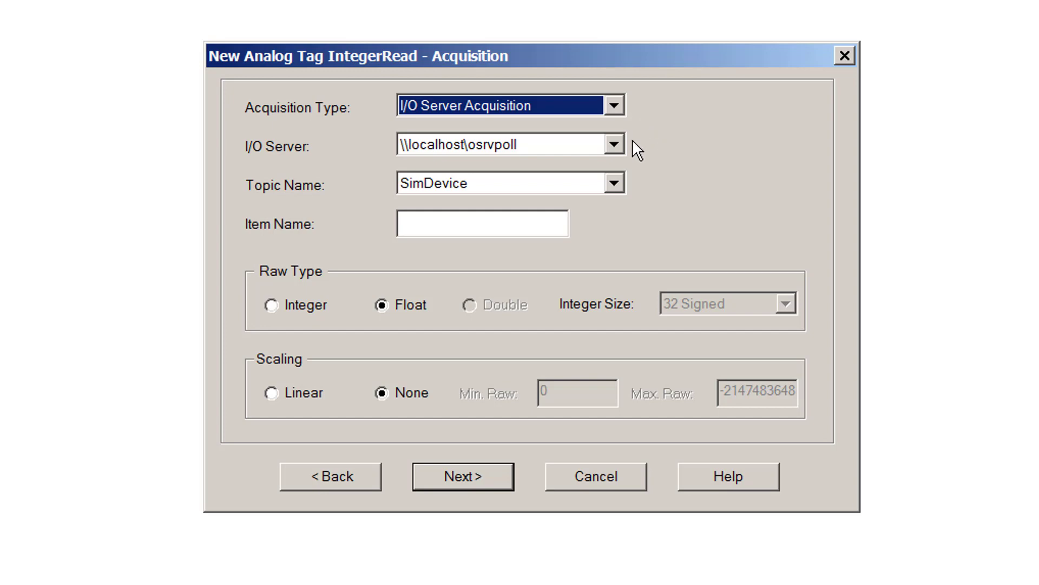
mouse_move(653, 199)
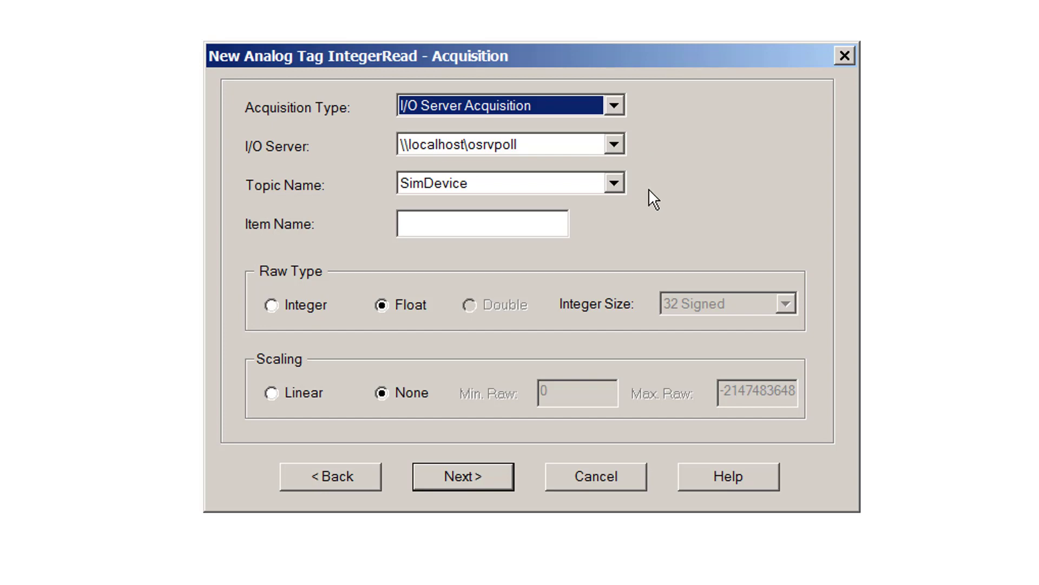
mouse_move(645, 181)
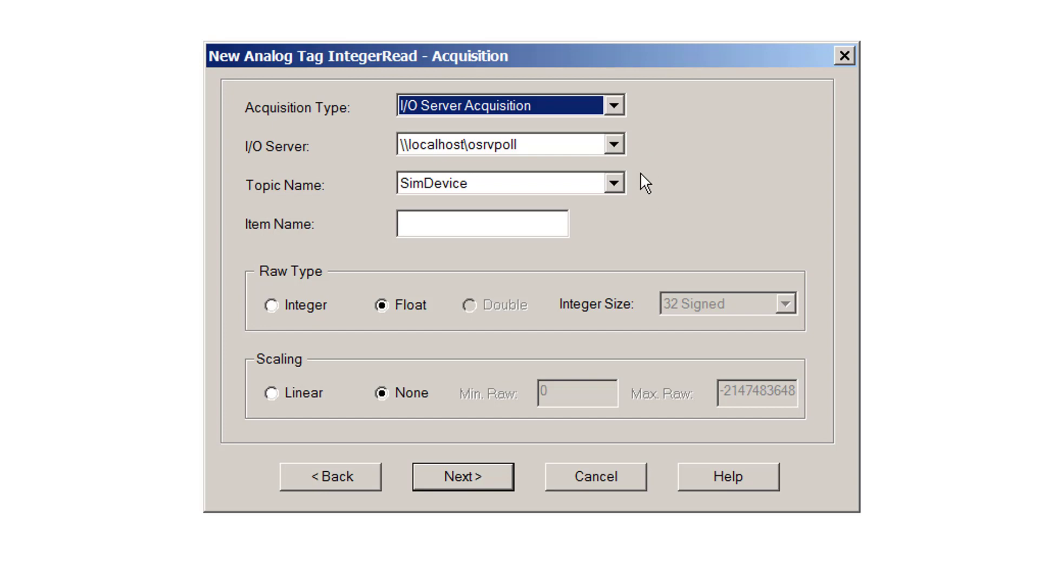
mouse_move(581, 224)
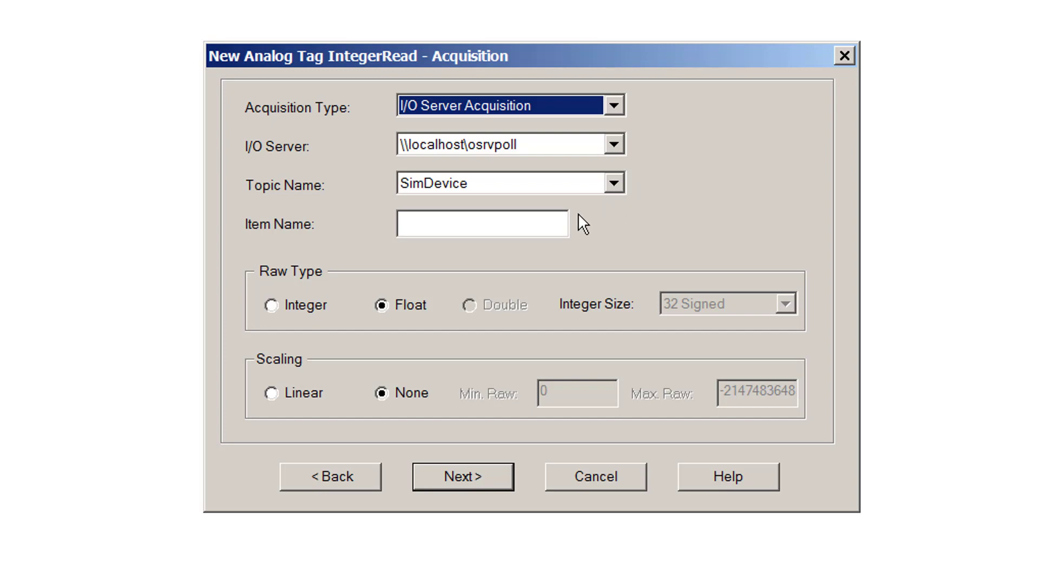
left_click(482, 224)
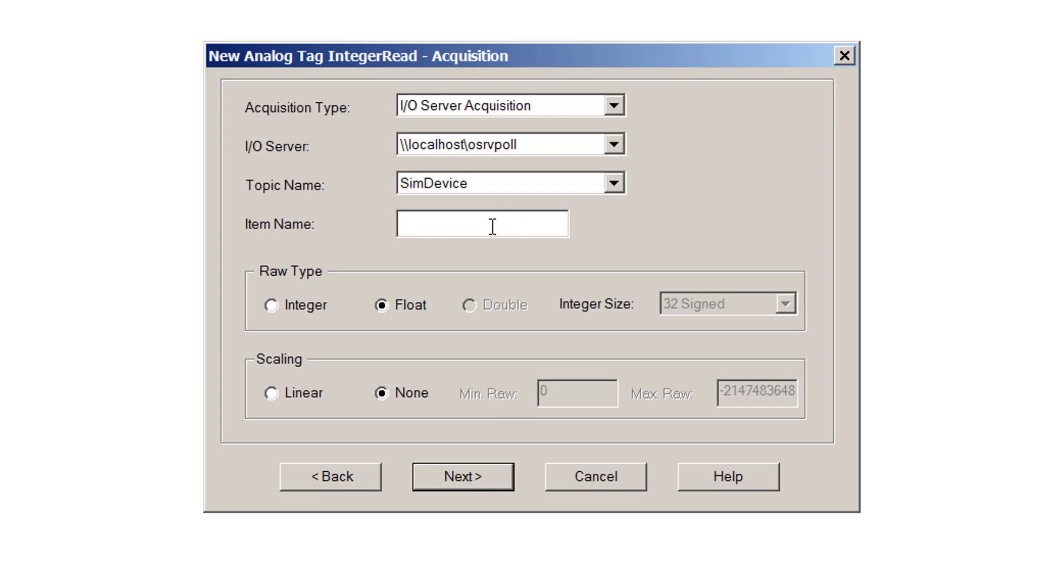
type("Inter")
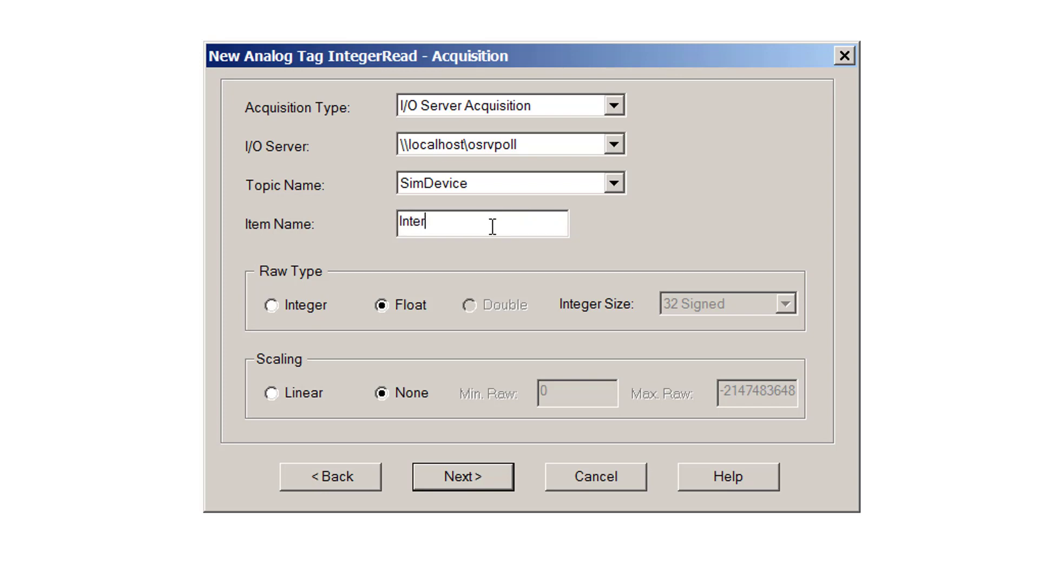
type("gerRead")
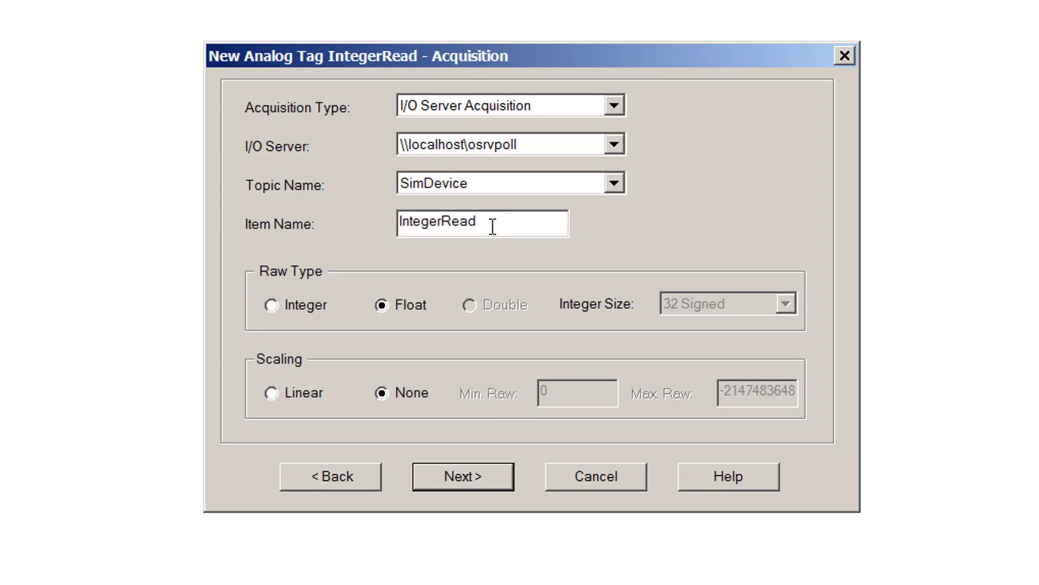
mouse_move(562, 215)
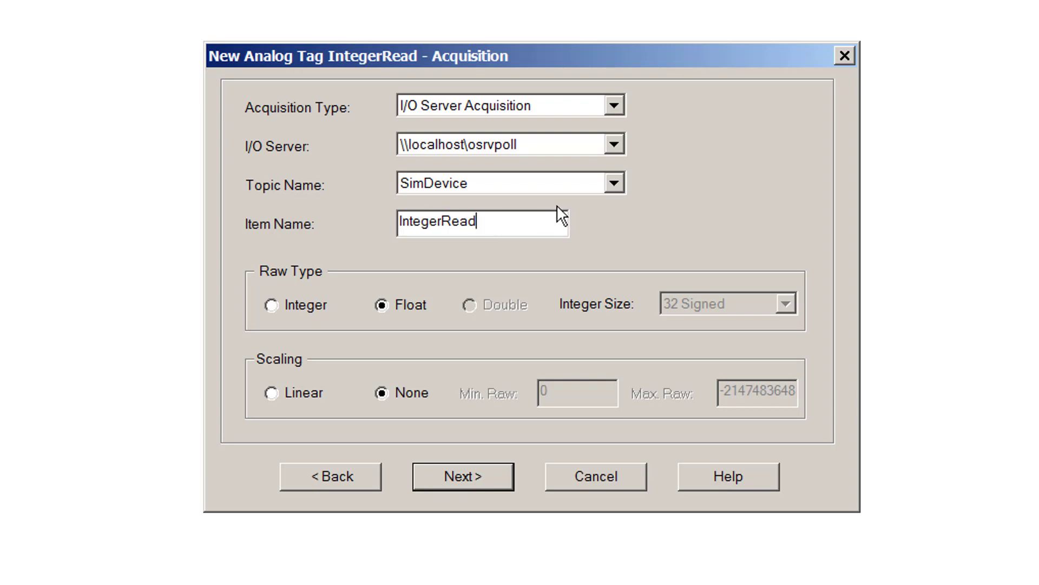
mouse_move(558, 209)
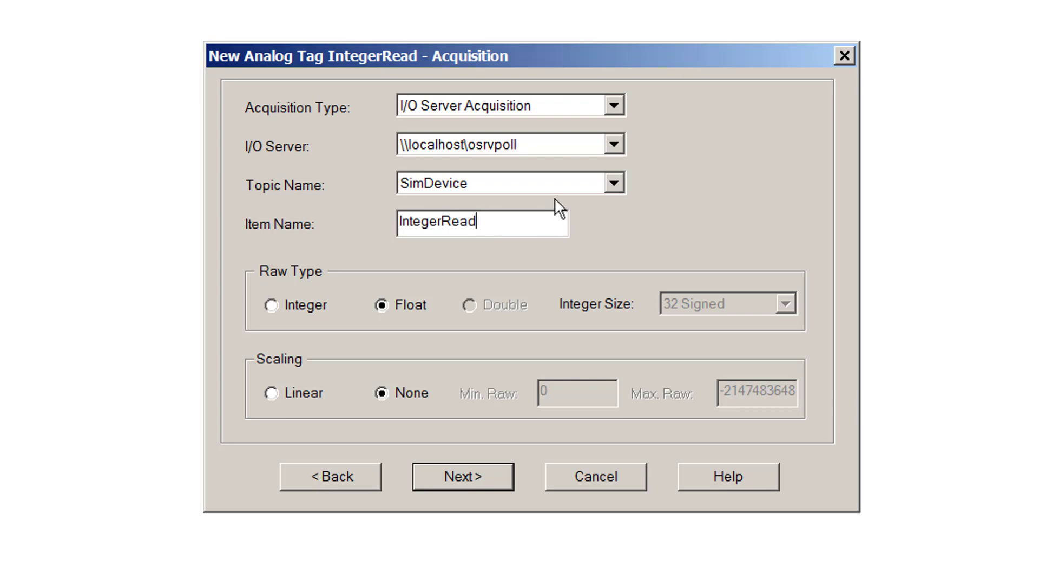
mouse_move(339, 297)
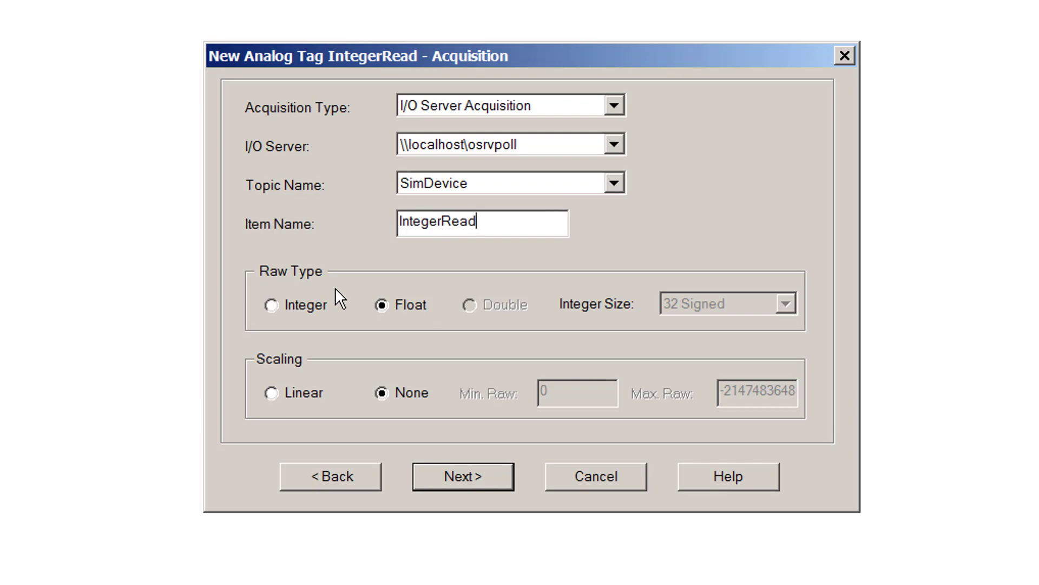
left_click(271, 305)
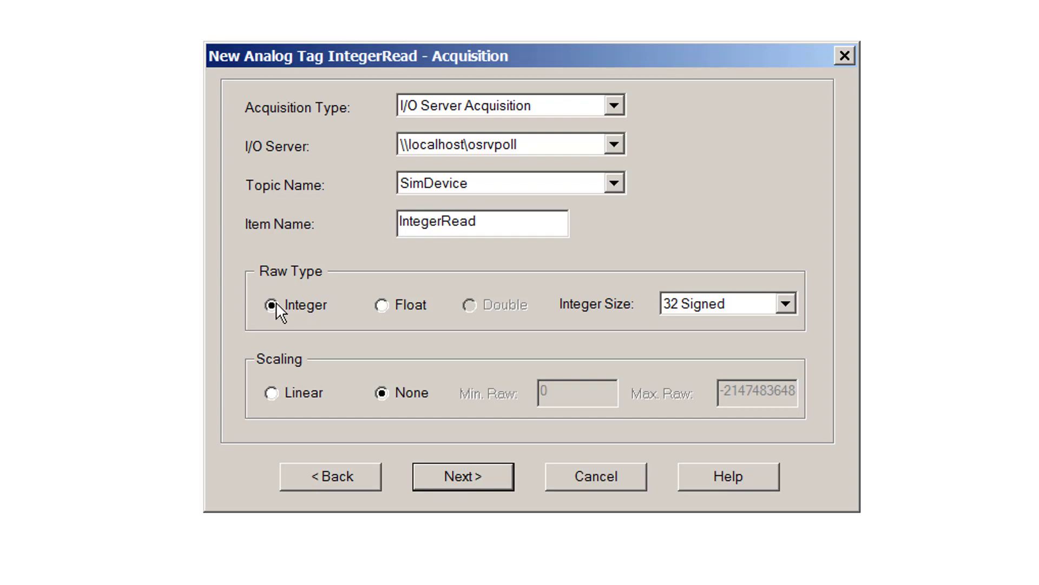
mouse_move(789, 316)
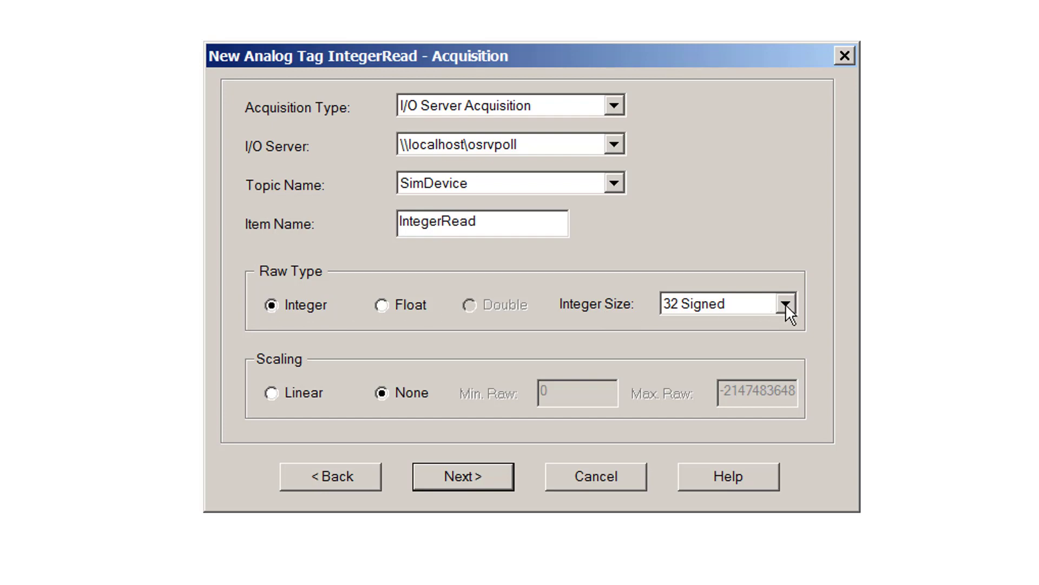
left_click(786, 303)
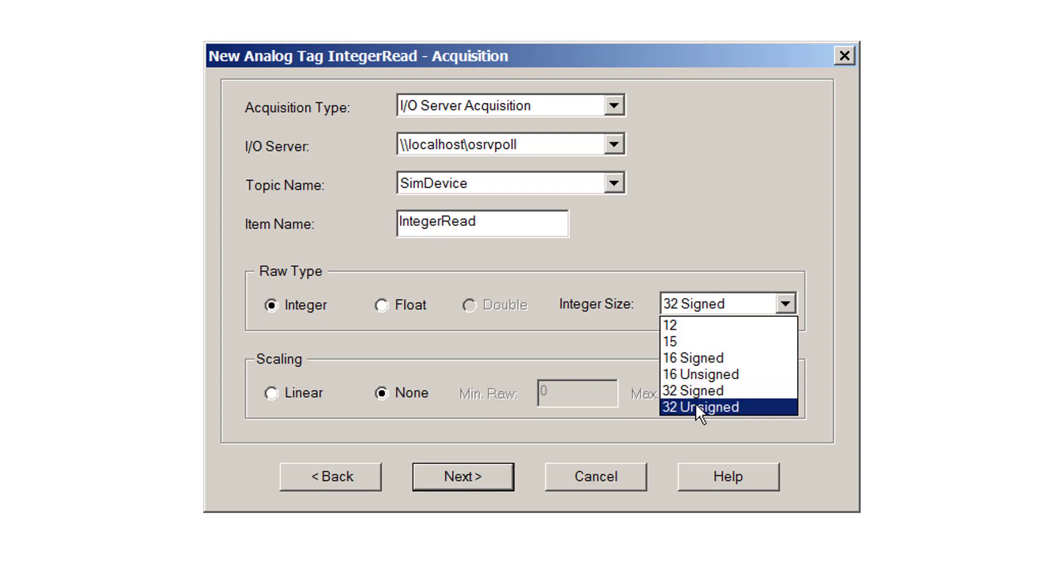
left_click(700, 407)
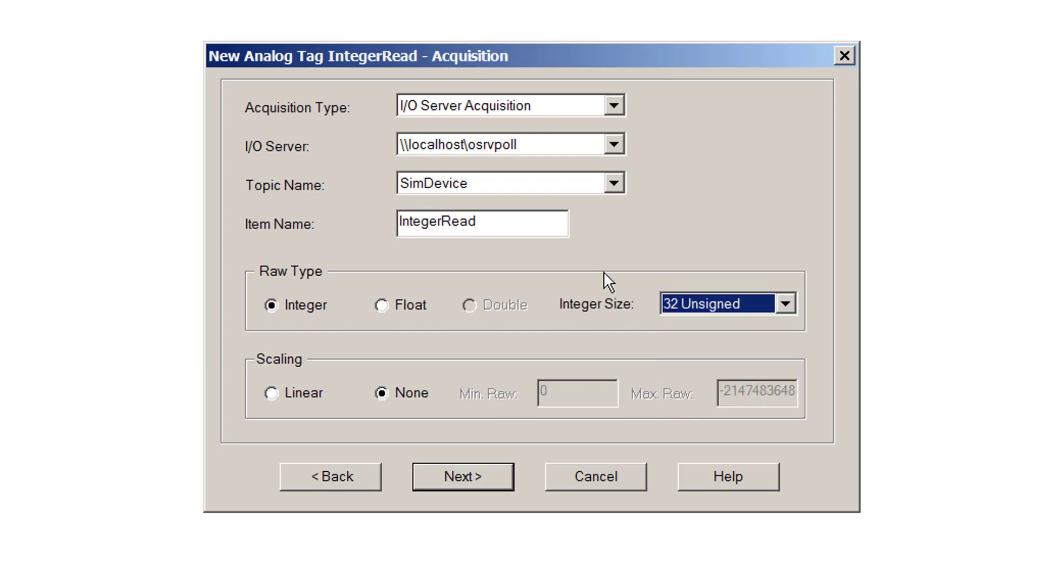
mouse_move(594, 268)
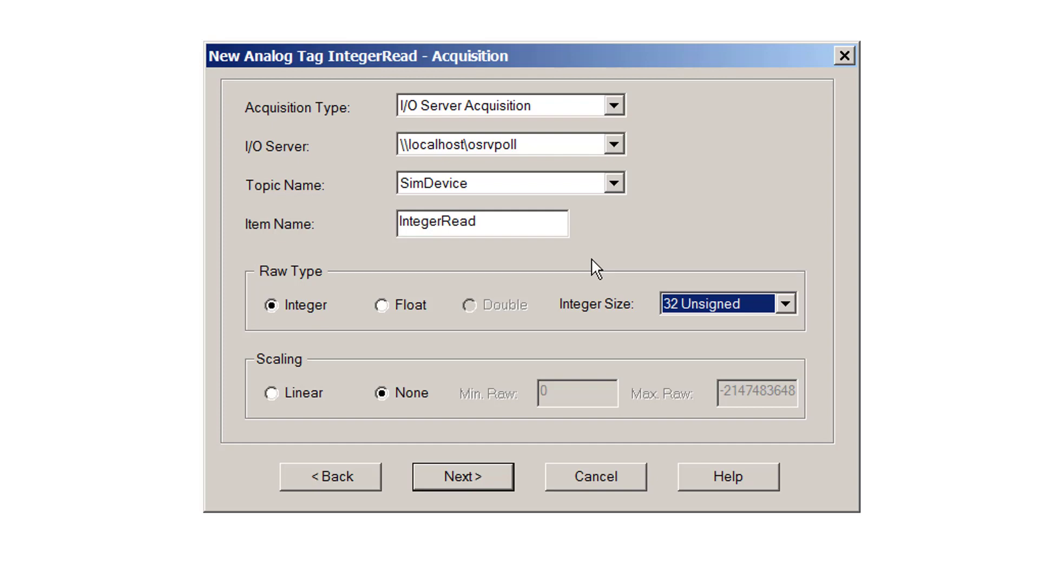
mouse_move(464, 476)
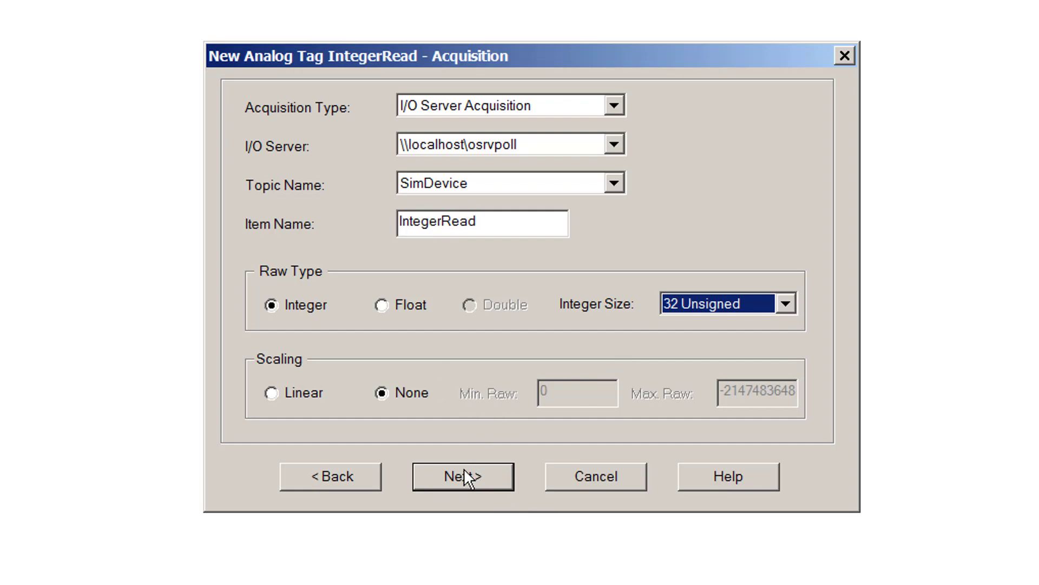
- Advance the IntegerRead tag wizard to its Storage page, keeping Delta storage with zero deadbands
left_click(462, 476)
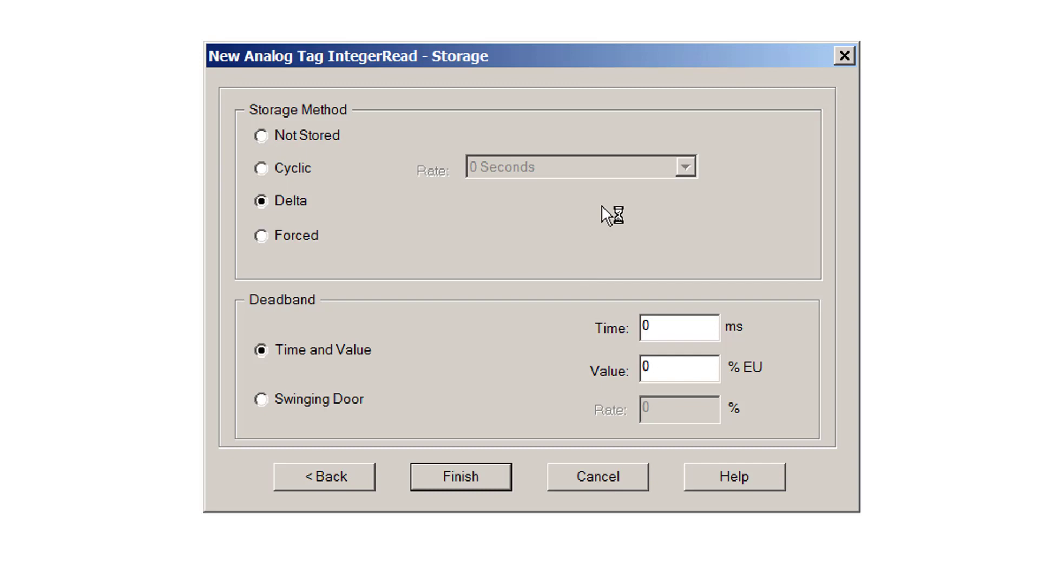
mouse_move(561, 227)
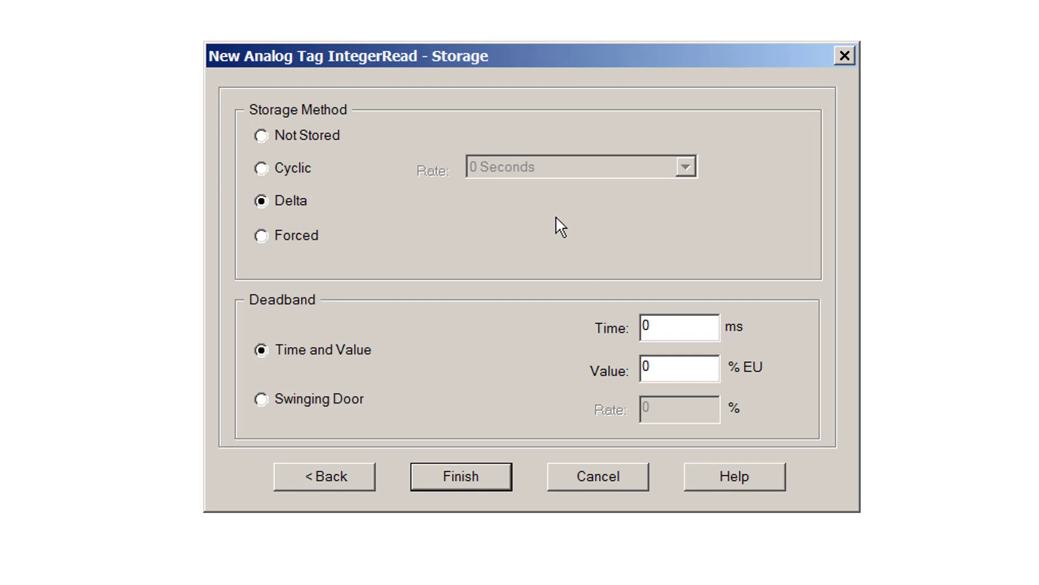
mouse_move(350, 206)
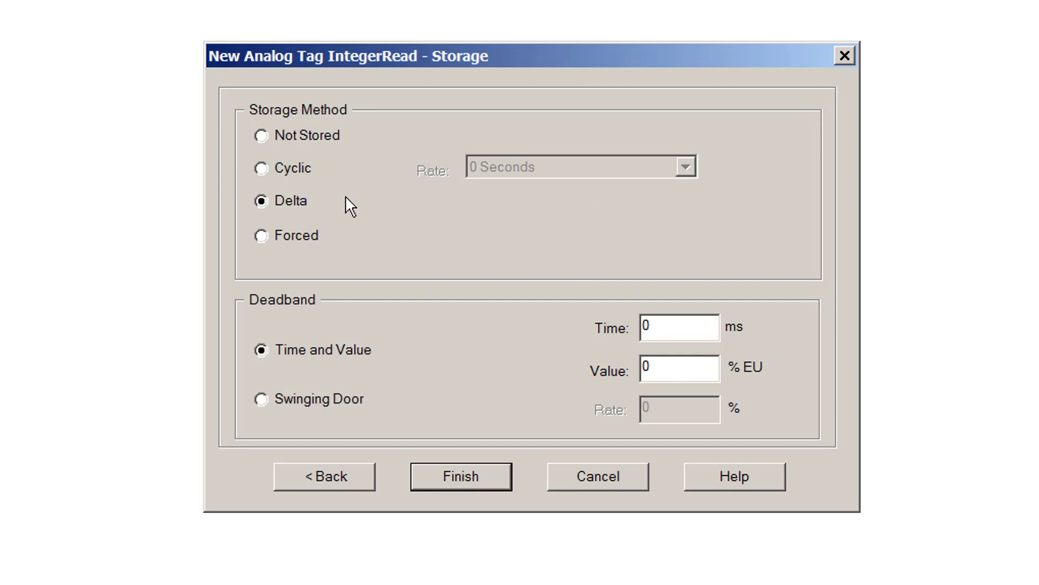
mouse_move(331, 216)
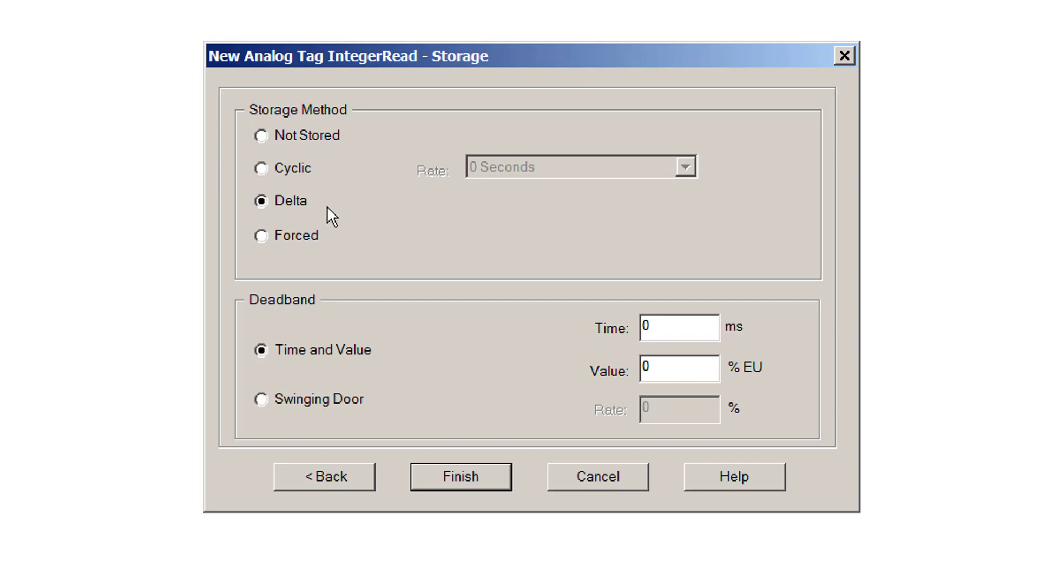
mouse_move(405, 325)
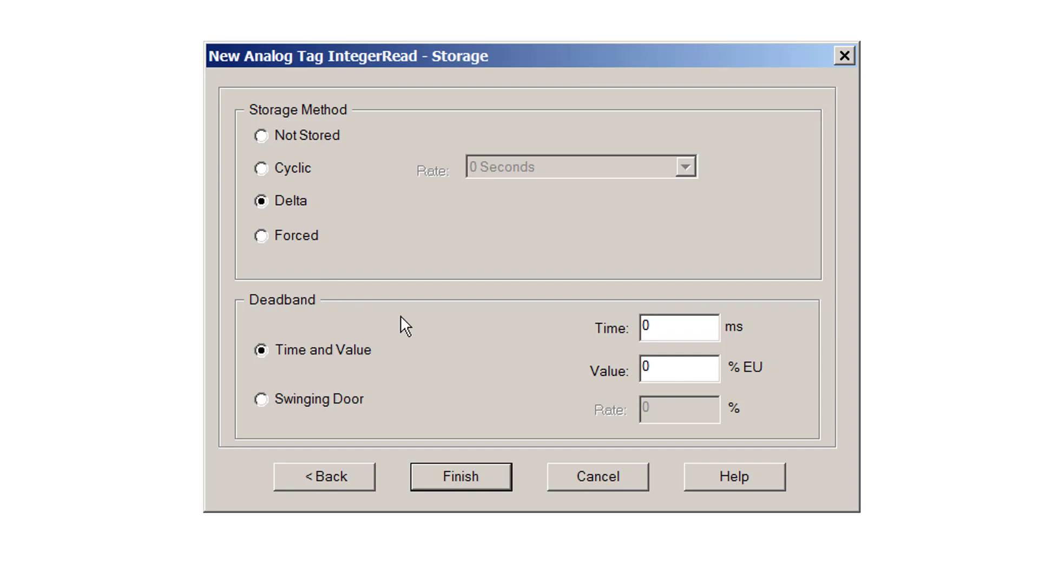
mouse_move(396, 328)
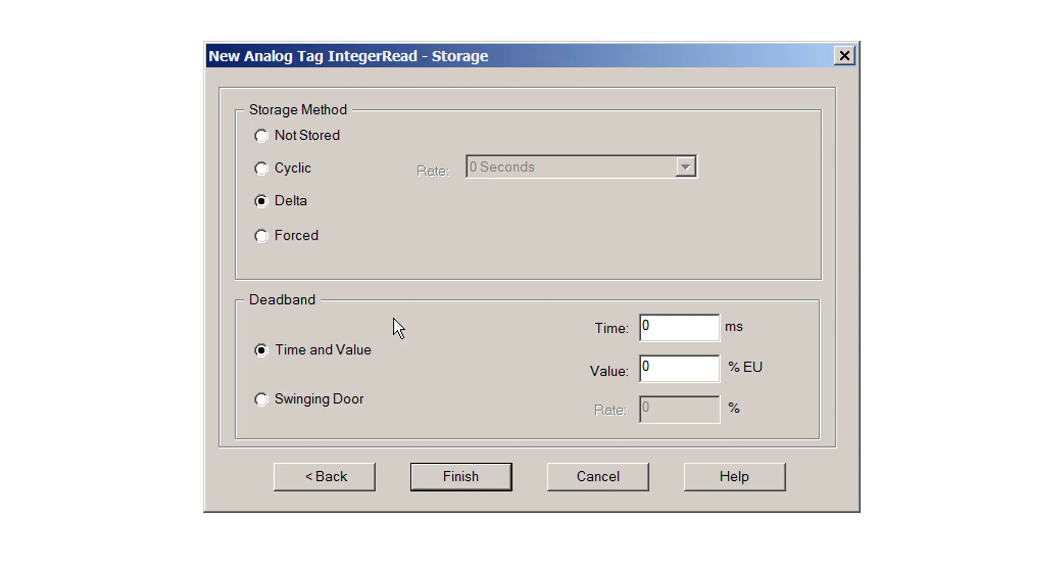
mouse_move(387, 434)
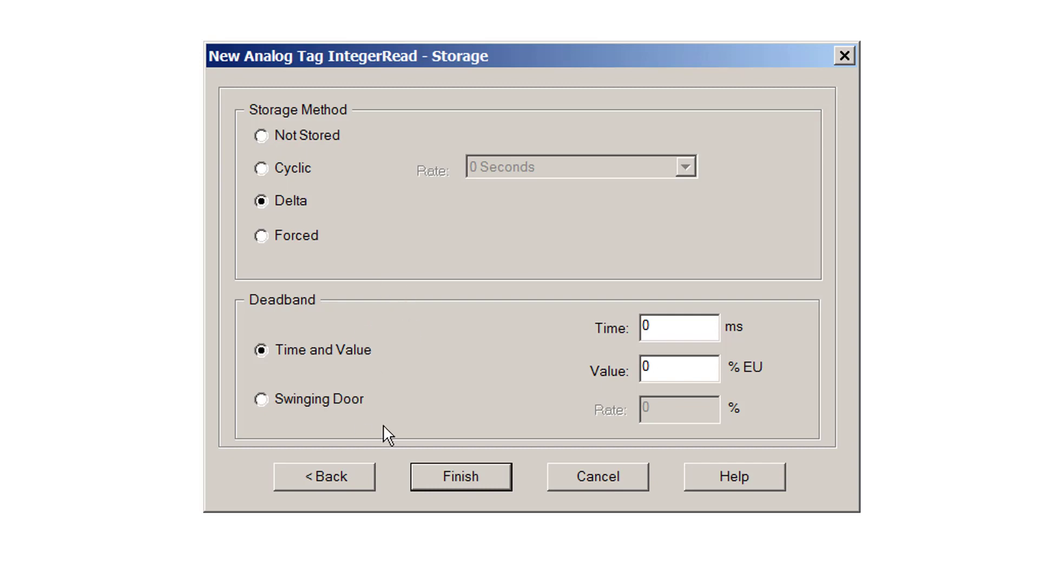
- Finish creating the IntegerRead tag and view it in the SimDevice topic's tag list
left_click(460, 475)
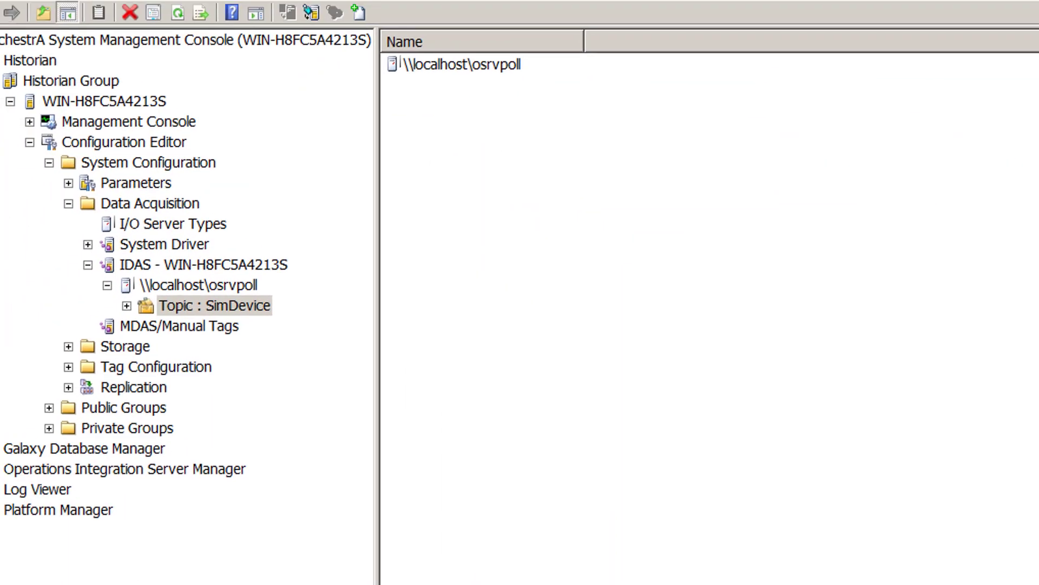
left_click(237, 316)
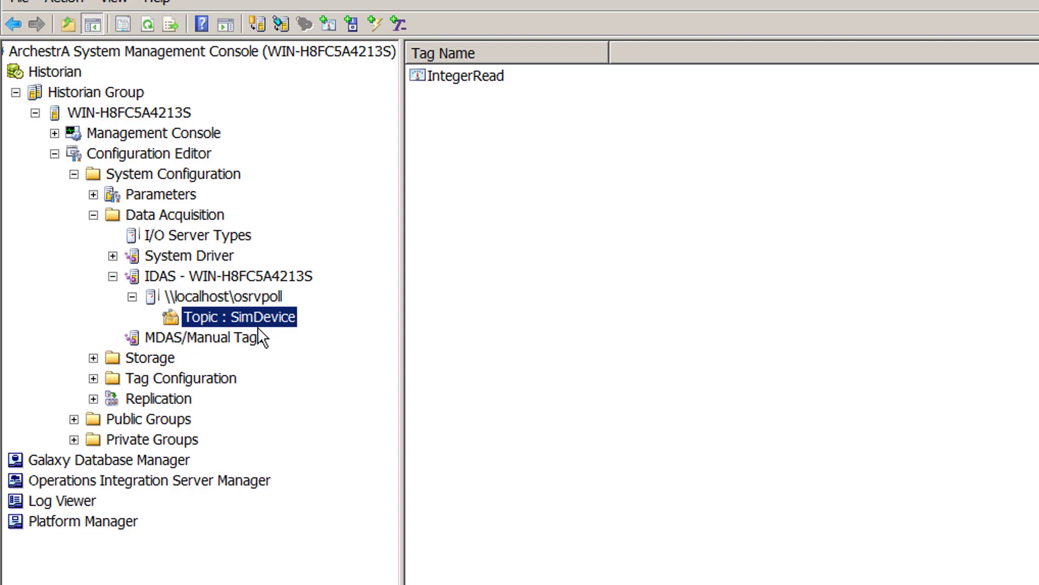
mouse_move(194, 229)
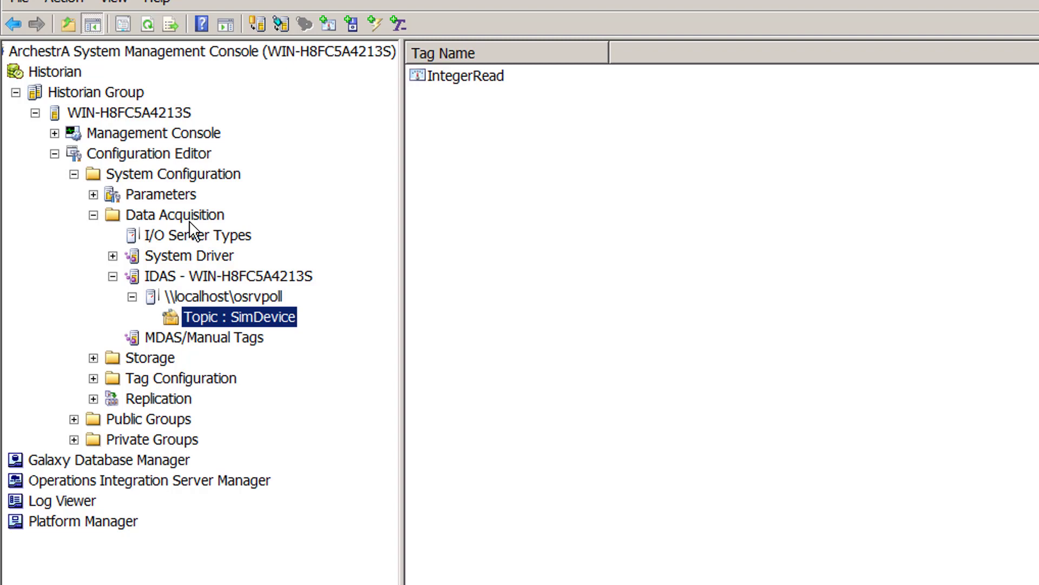
- Commit the pending Configuration Editor changes to the Historian database and acknowledge the confirmation
right_click(142, 153)
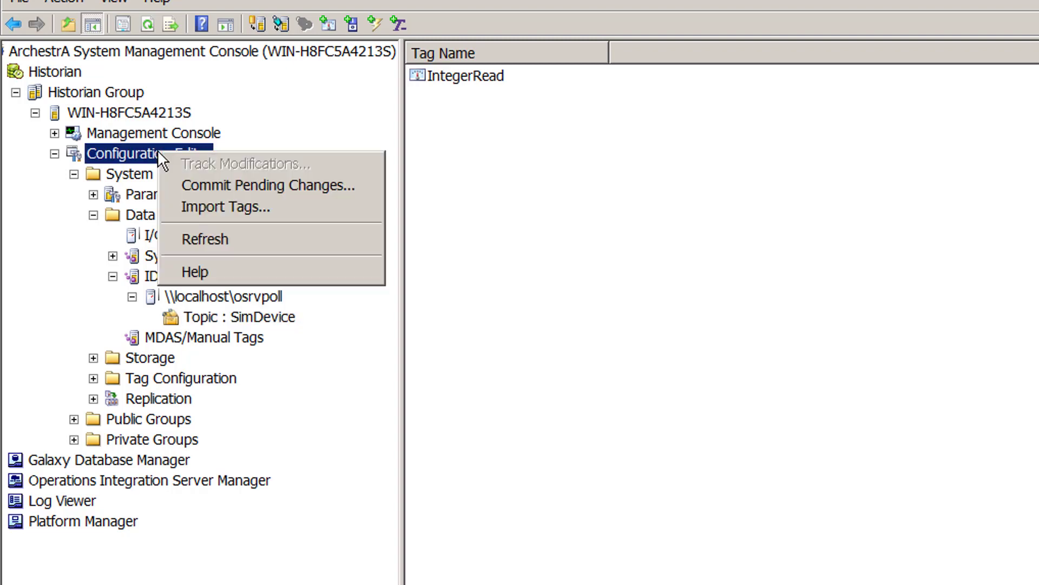
mouse_move(268, 185)
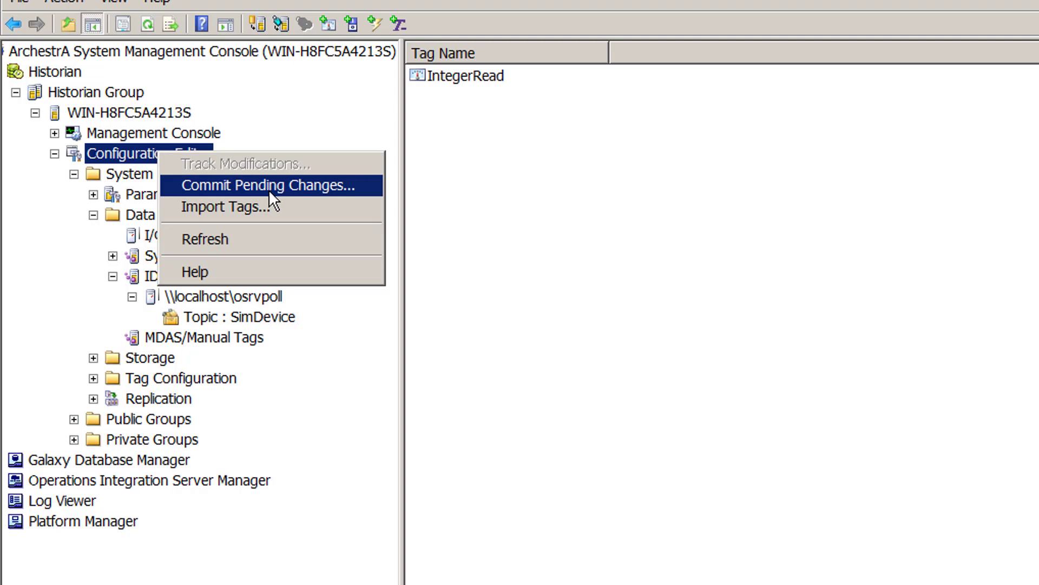
left_click(268, 185)
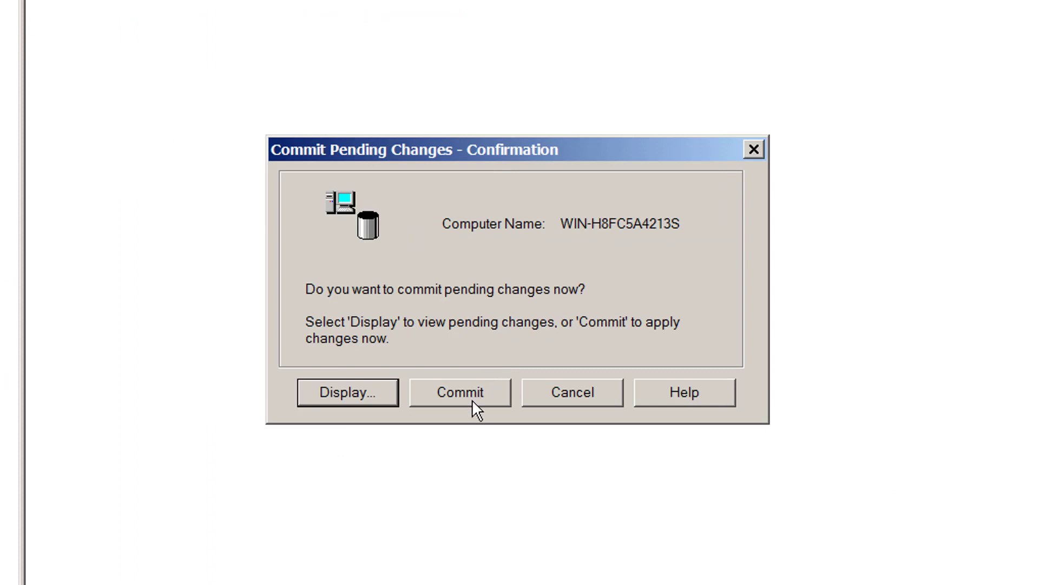
left_click(460, 392)
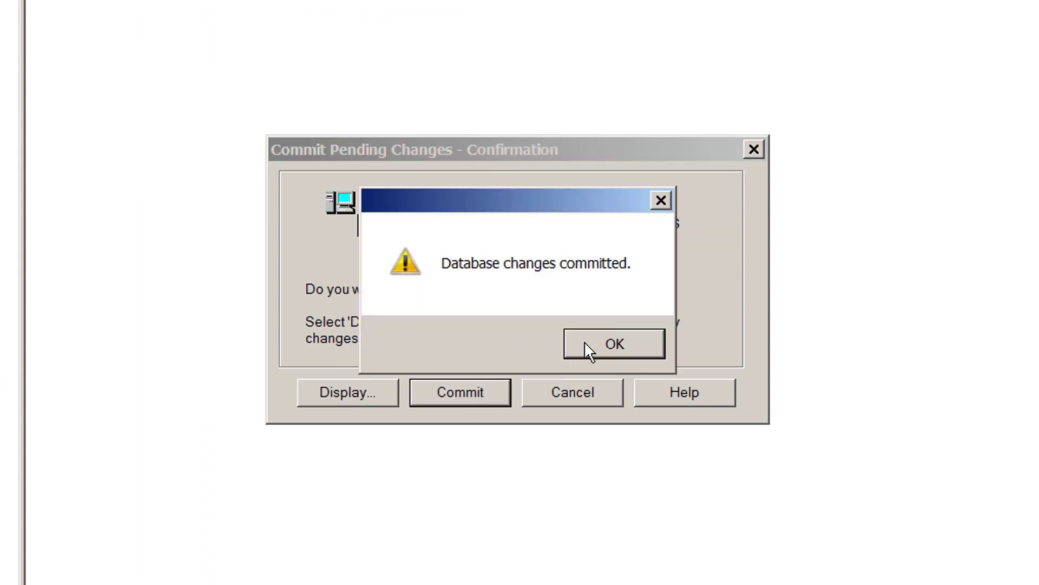
left_click(613, 343)
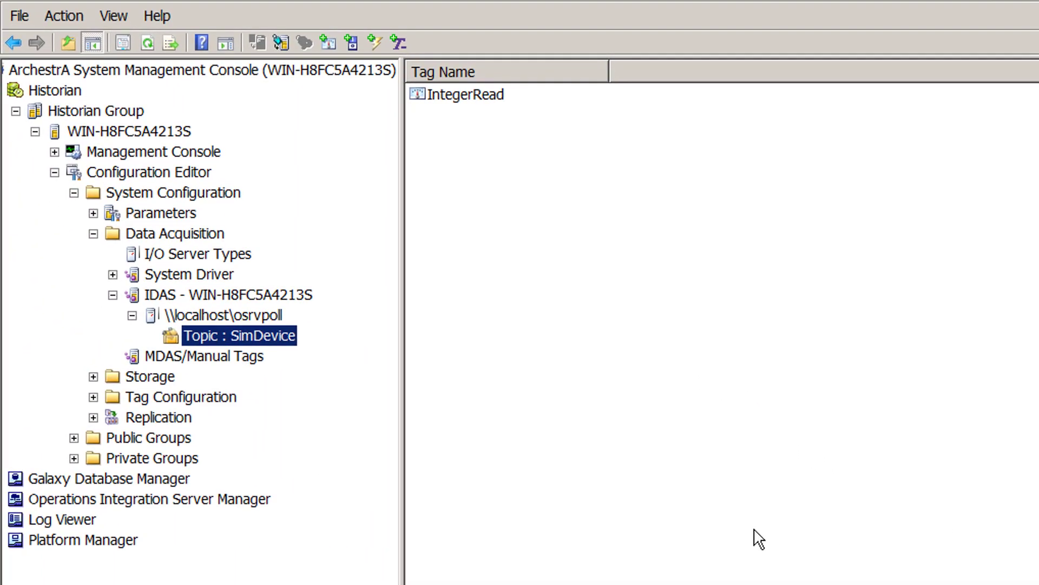
mouse_move(849, 511)
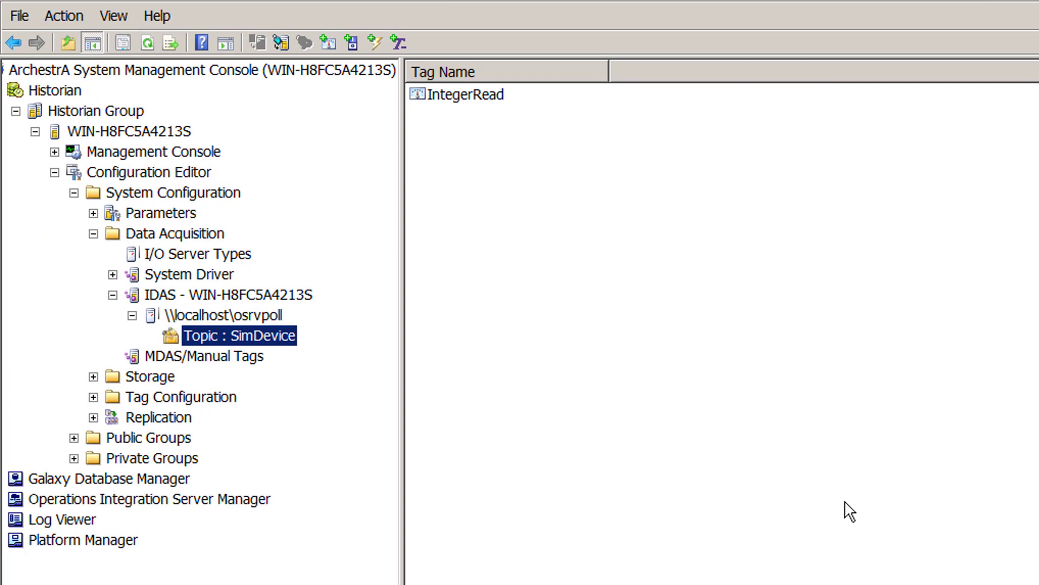
mouse_move(860, 475)
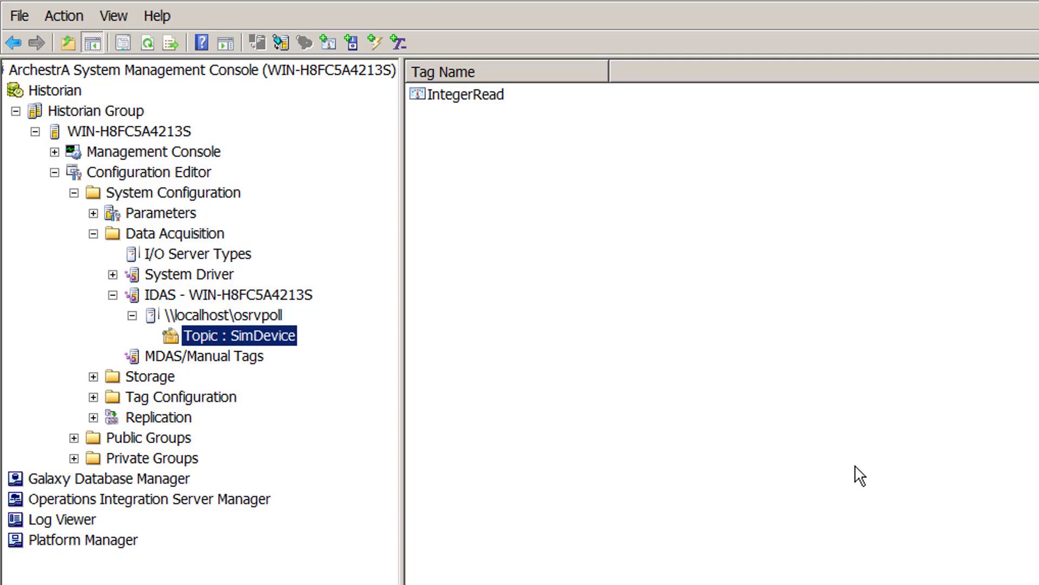
mouse_move(629, 326)
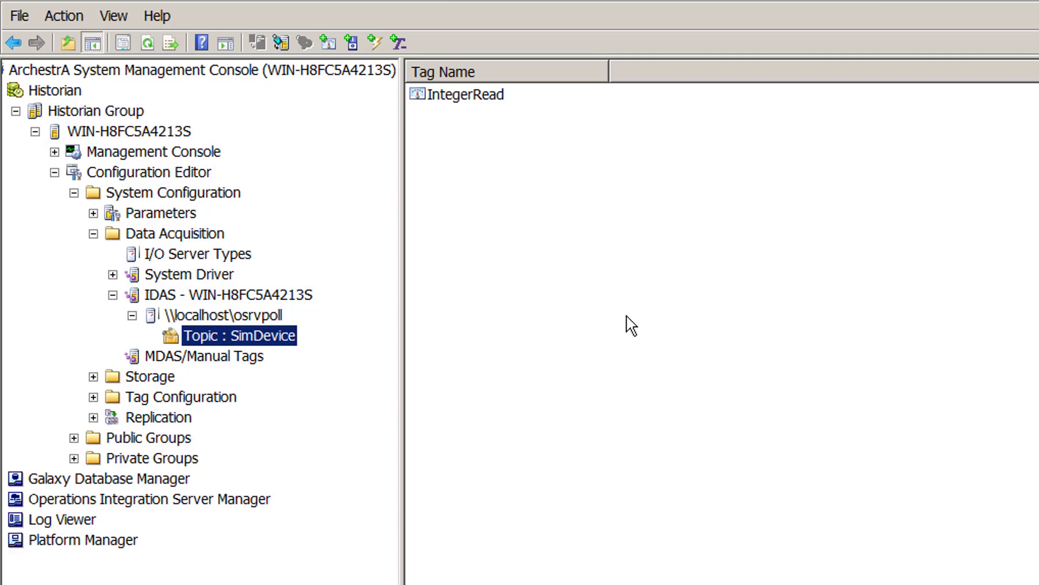
- Start the Historian with login credentials, then view IntegerRead under the SimDevice topic
right_click(154, 151)
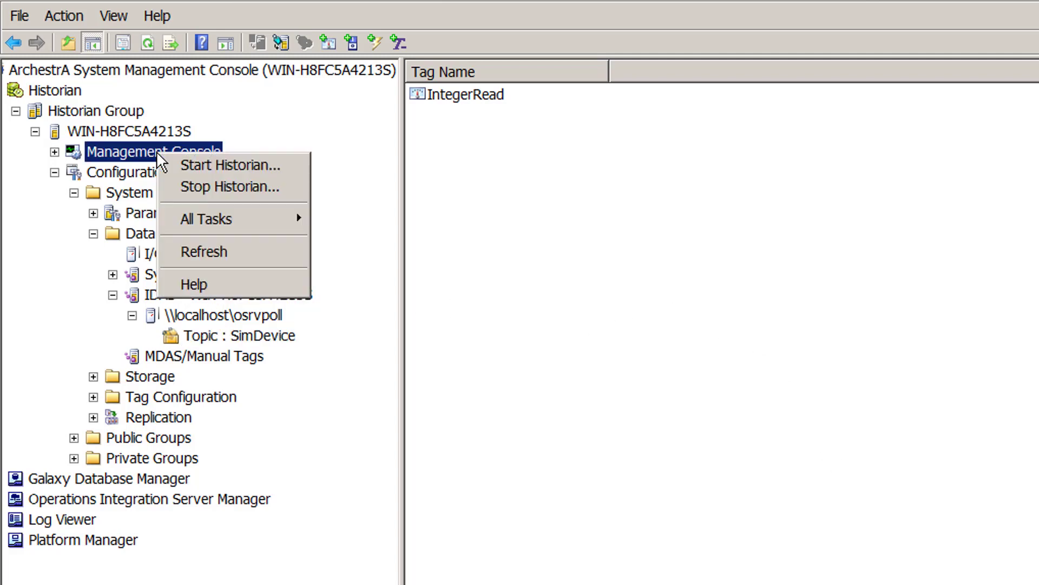
left_click(230, 164)
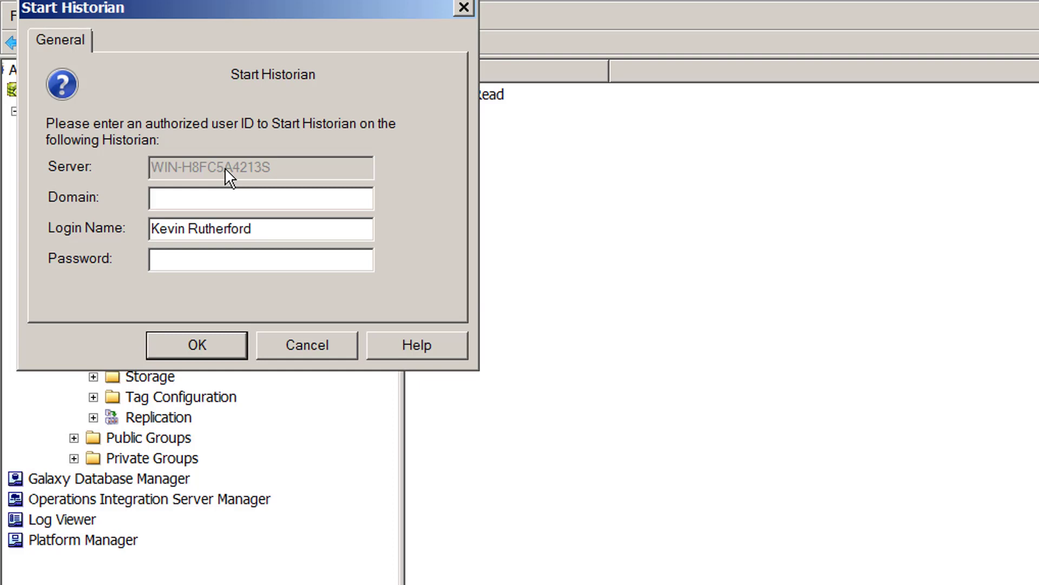
left_click(260, 198)
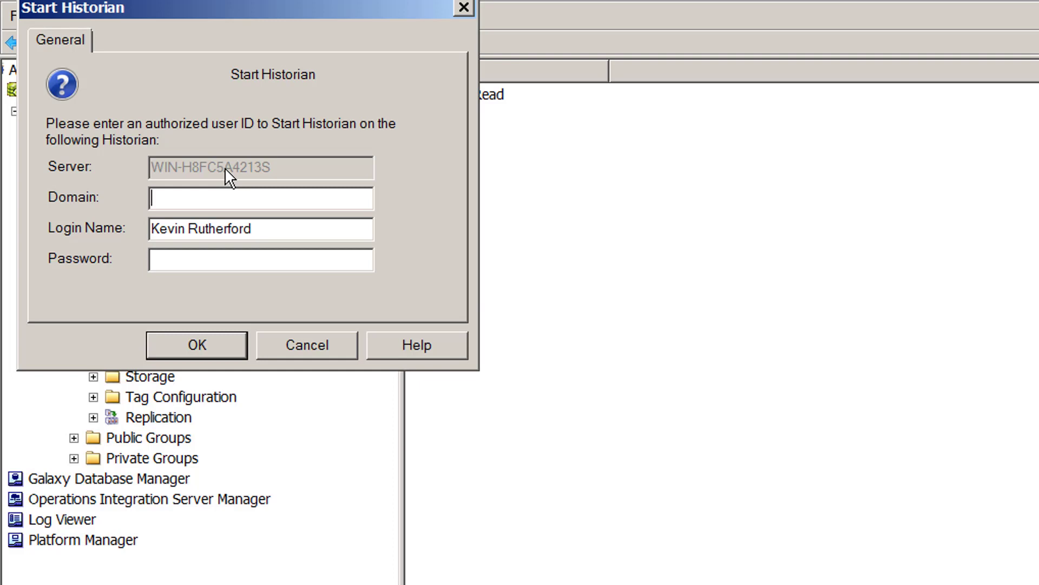
left_click(260, 259)
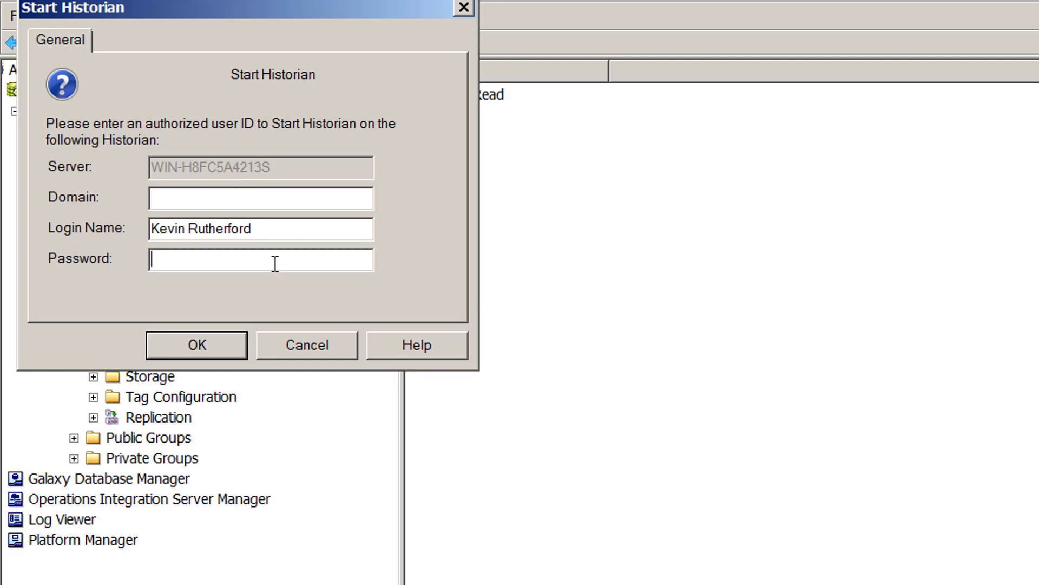
type("***")
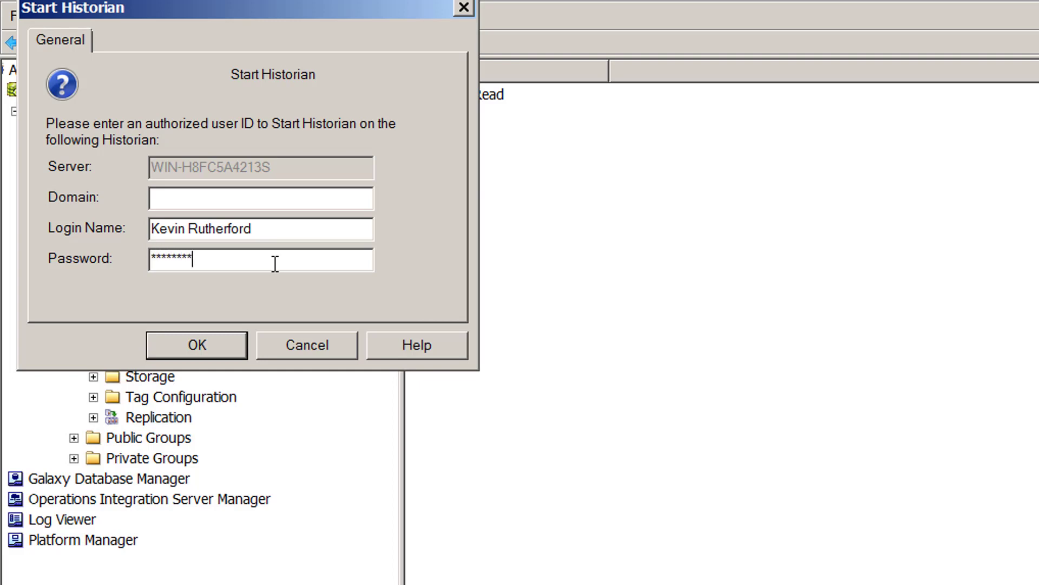
left_click(195, 345)
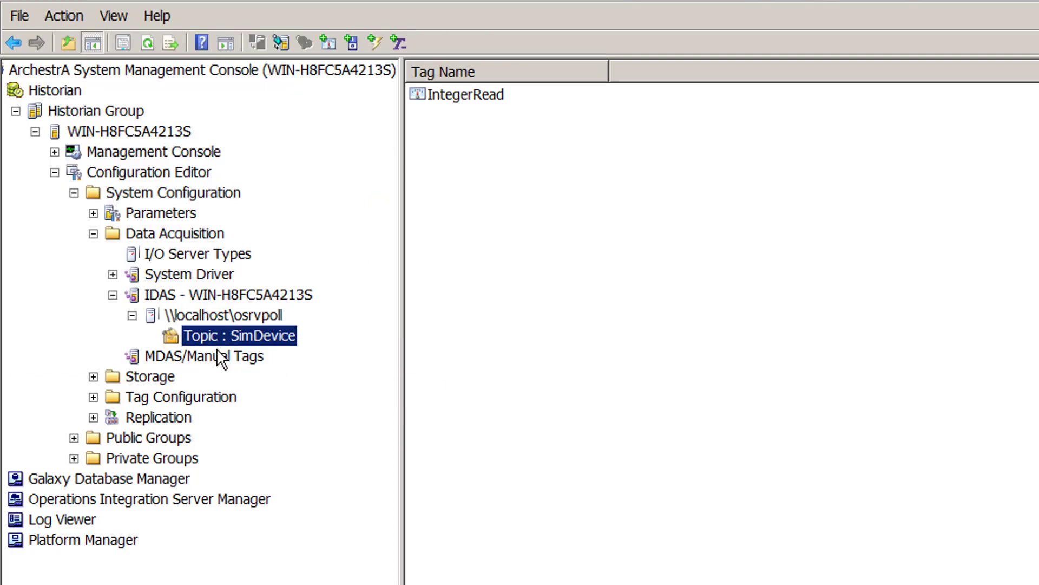
mouse_move(225, 395)
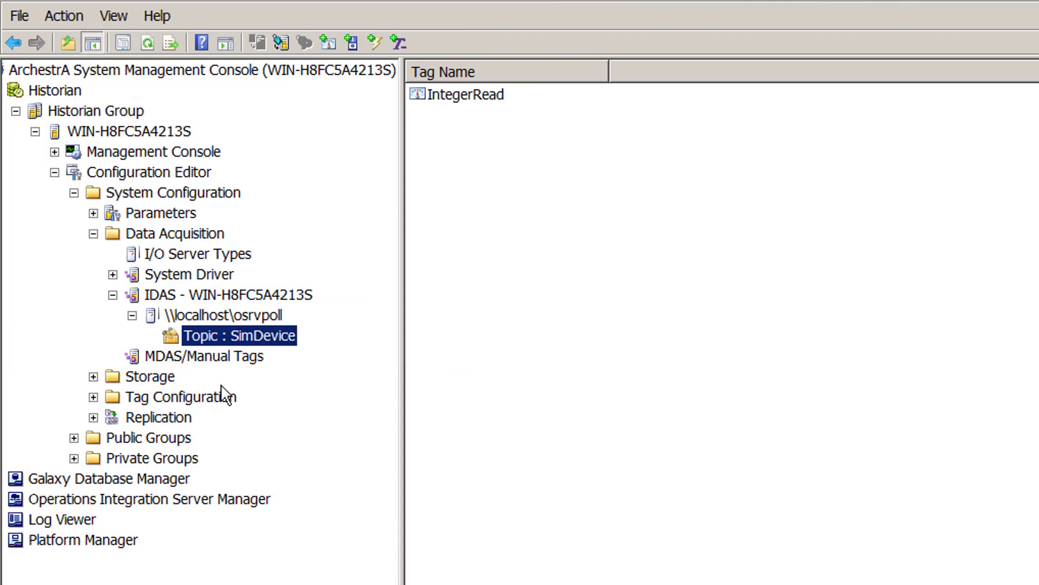
- Show the Management Console Status page to watch the Historian modules reach Started
left_click(57, 151)
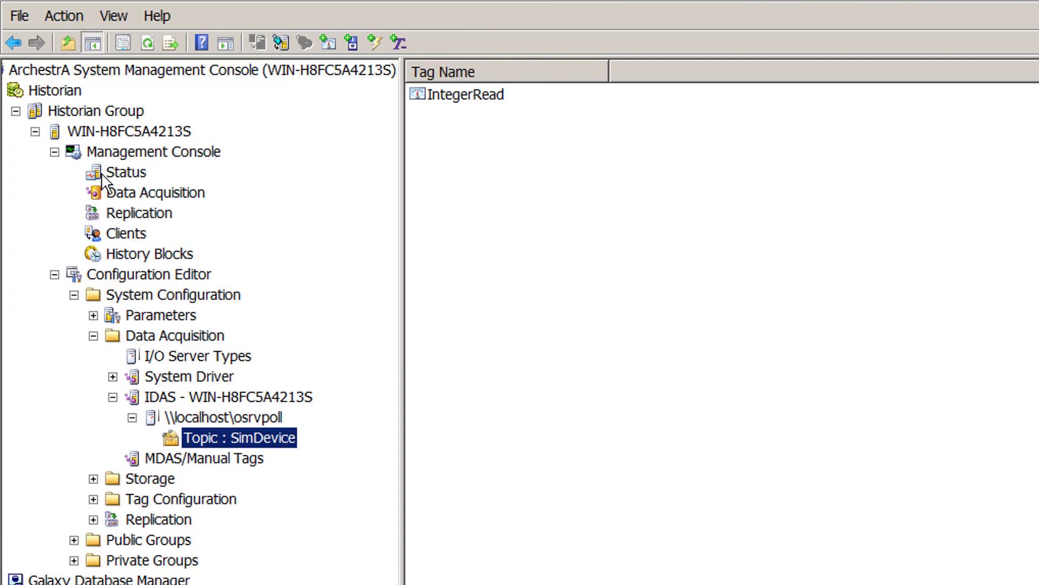
left_click(126, 171)
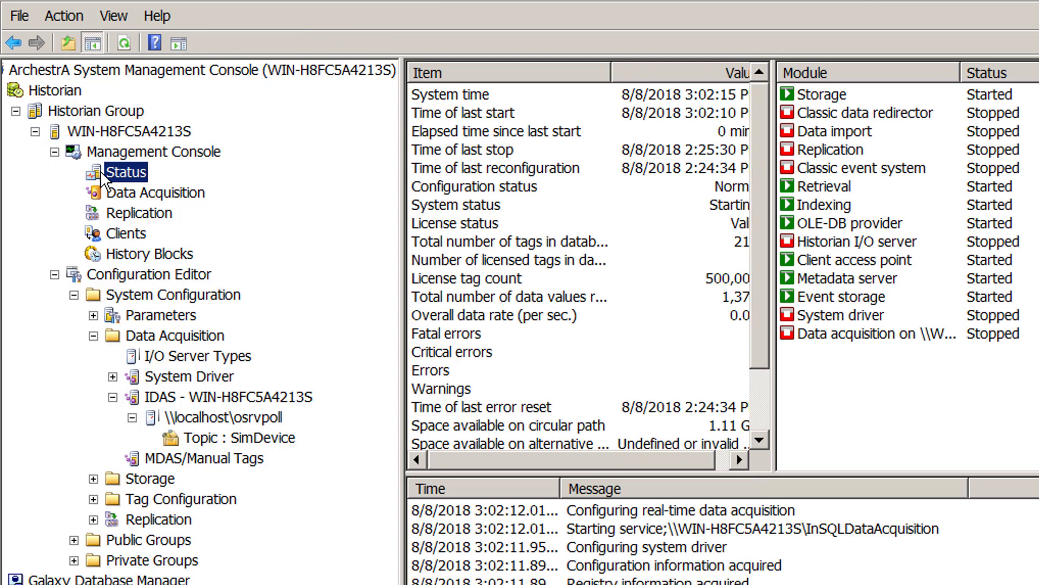
mouse_move(960, 341)
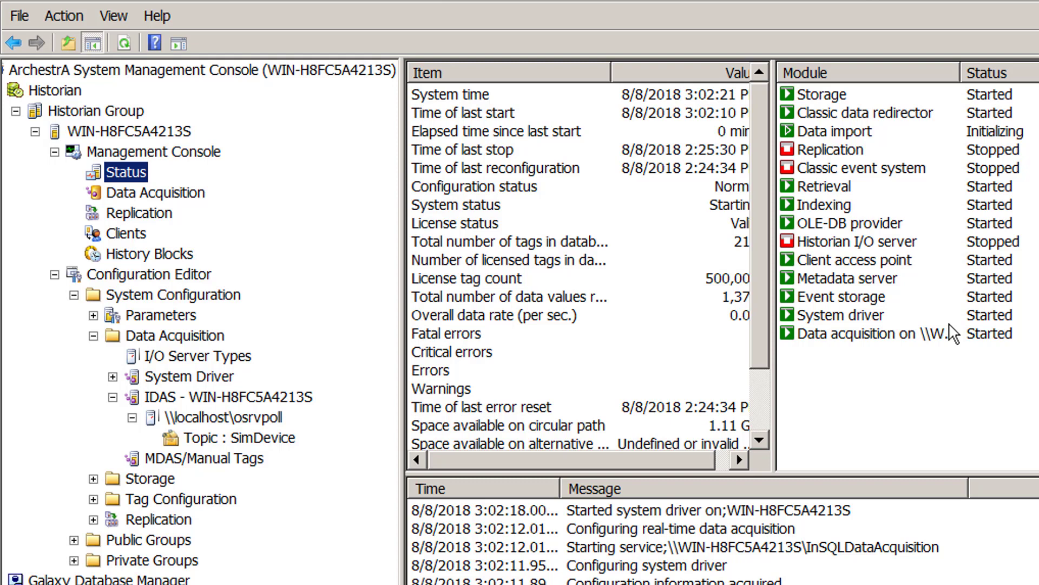
mouse_move(962, 278)
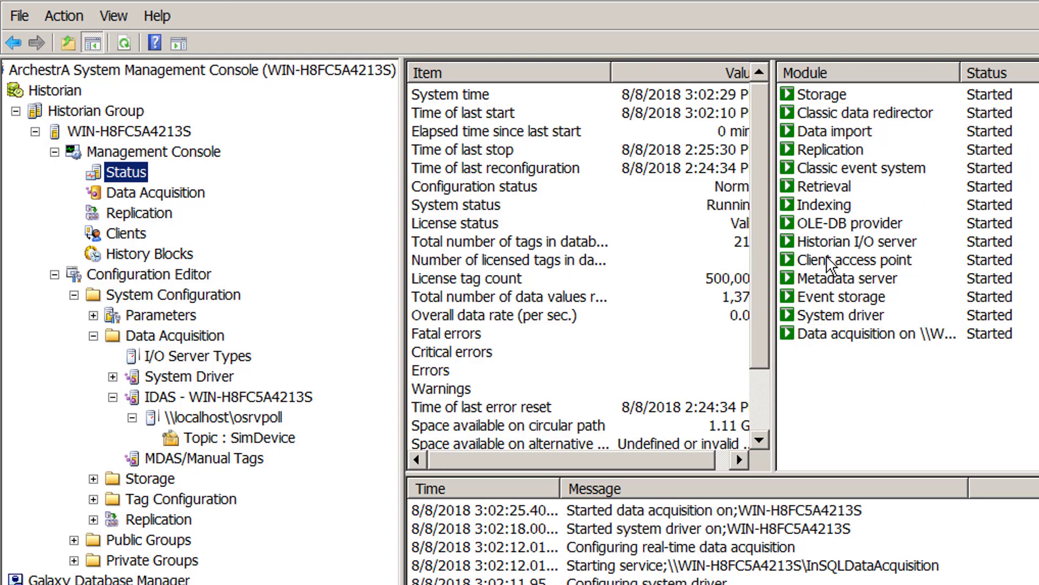
mouse_move(882, 153)
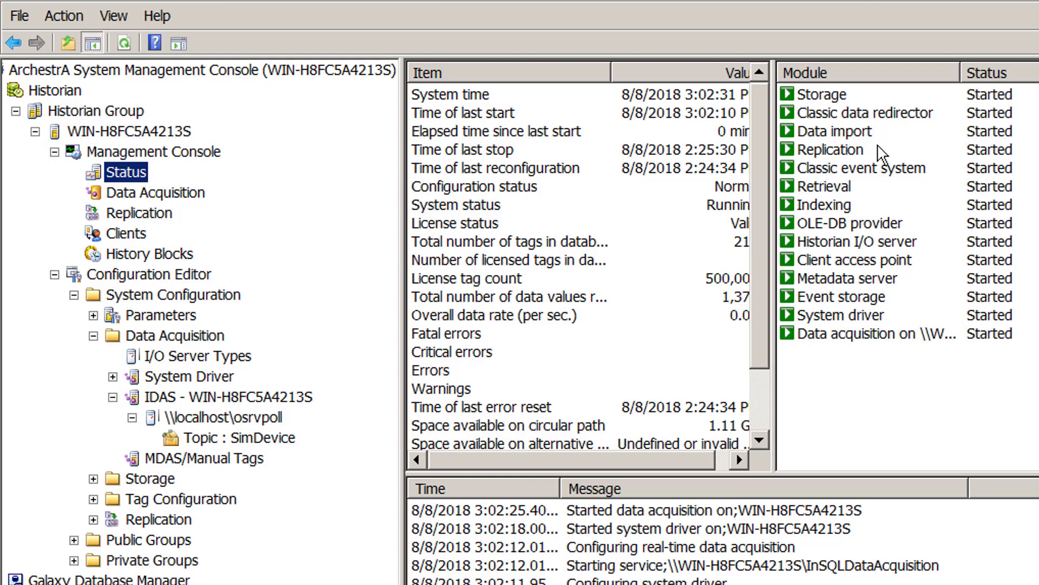
mouse_move(878, 332)
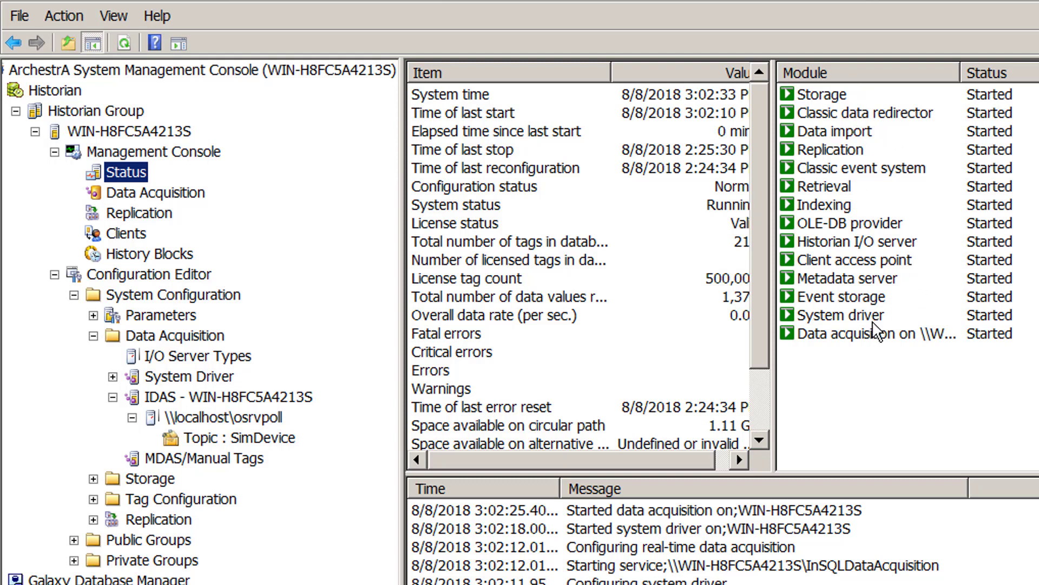
mouse_move(136, 209)
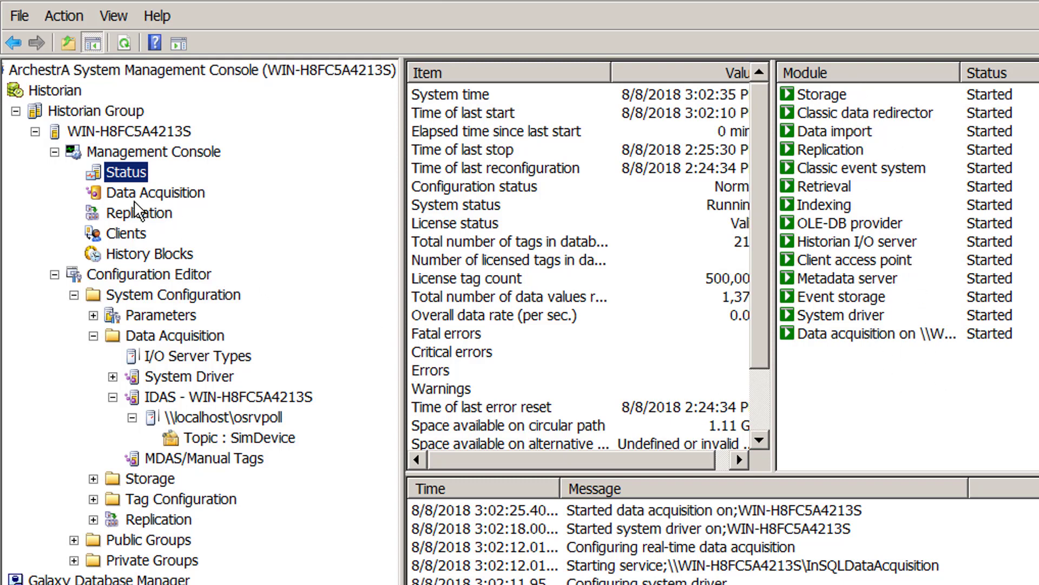
- Show the Data Acquisition view confirming the osrvpoll SimDevice topic is Receiving for 1 tag
left_click(157, 192)
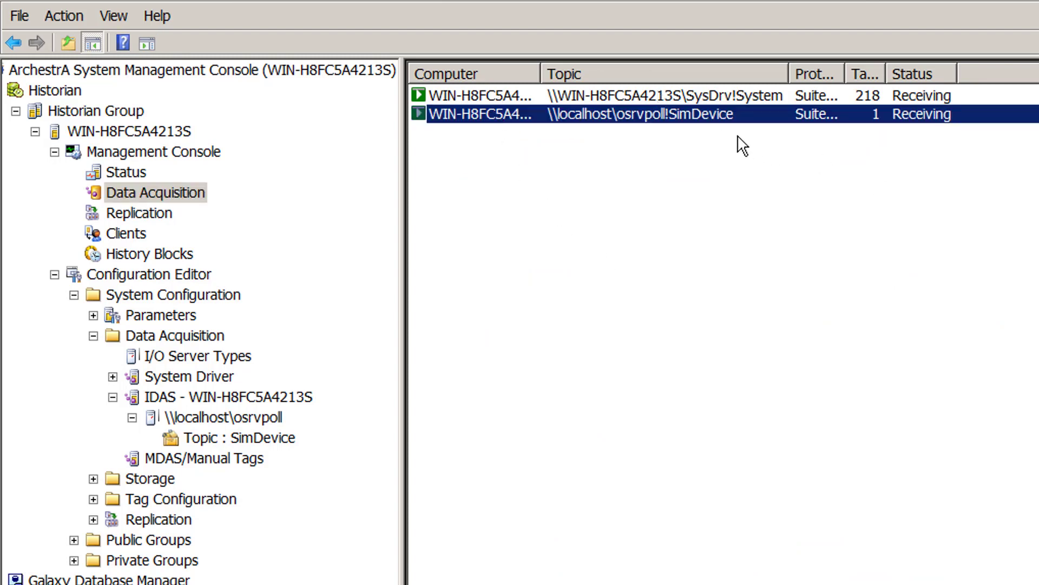
mouse_move(431, 123)
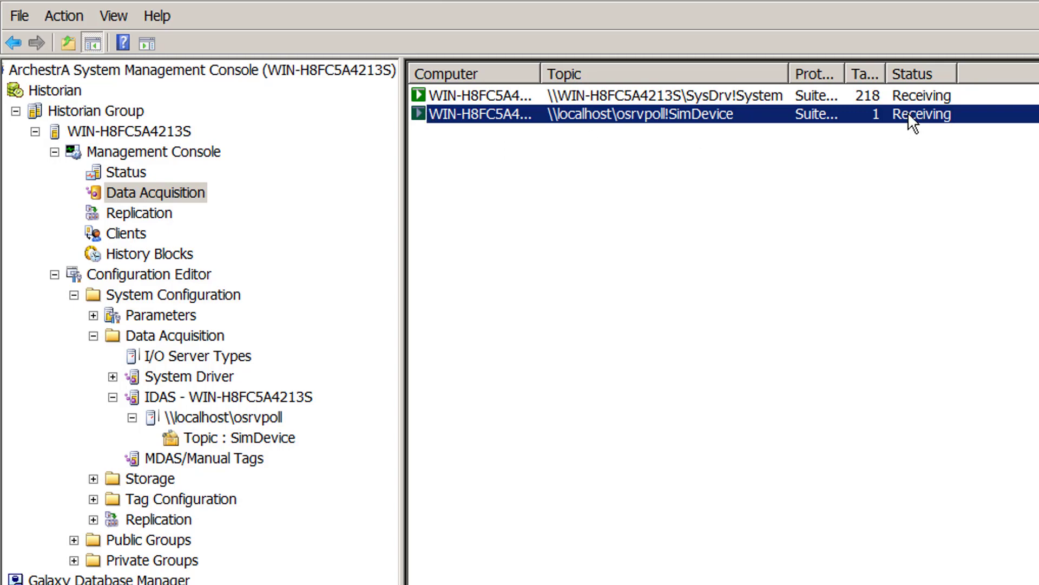
mouse_move(882, 119)
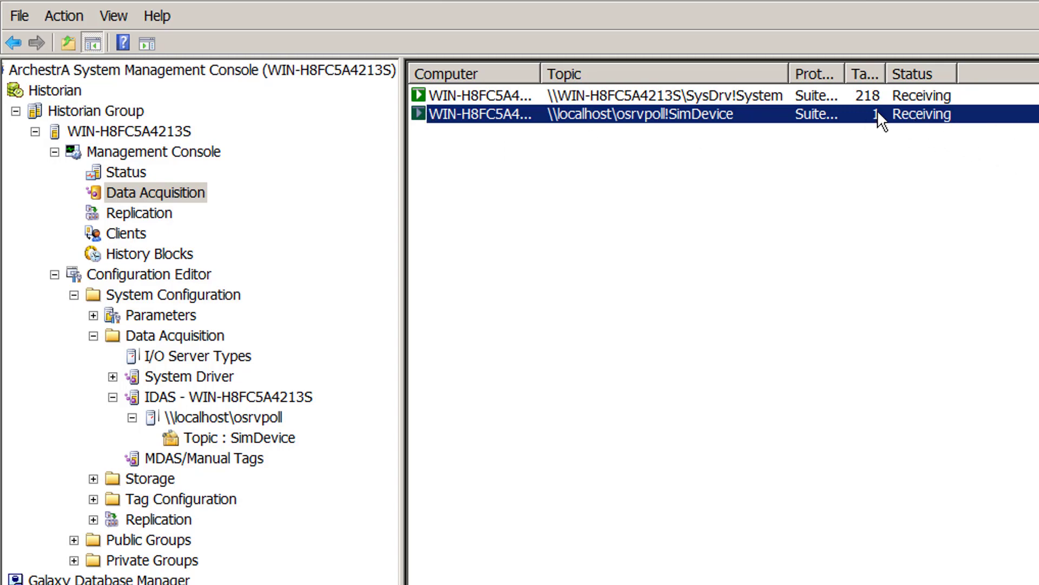
mouse_move(946, 225)
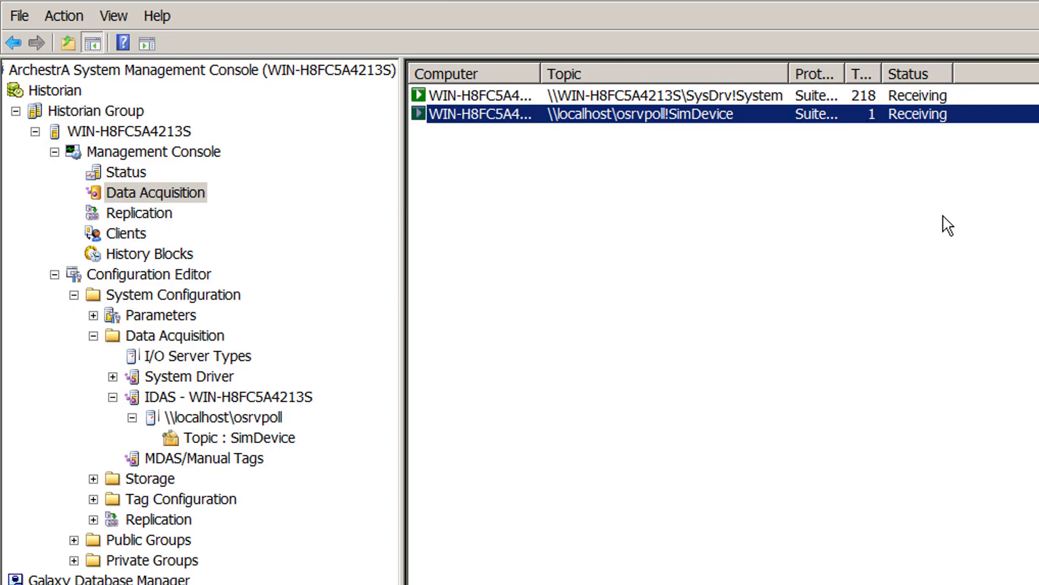
mouse_move(899, 165)
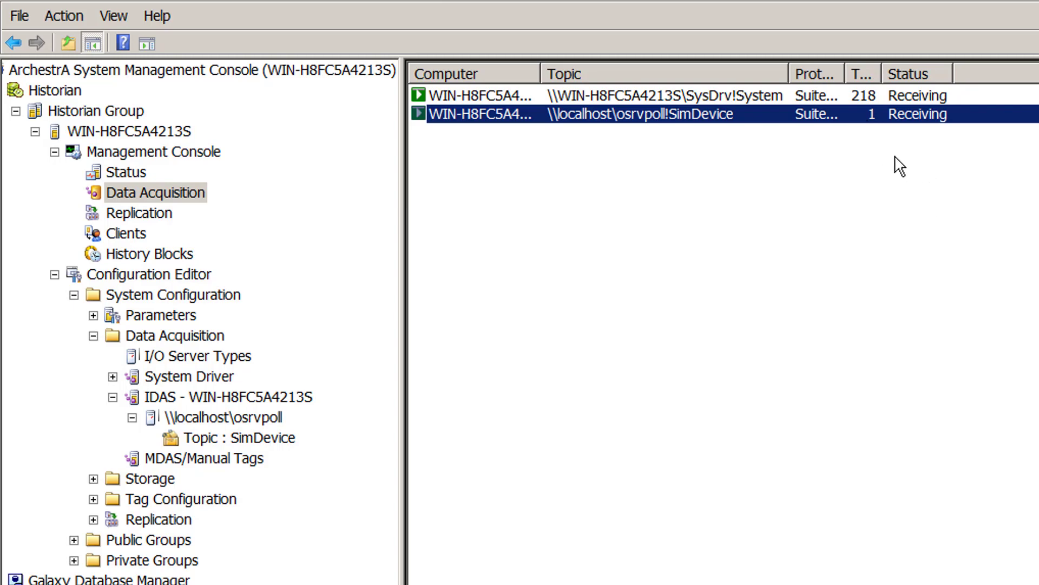
mouse_move(951, 109)
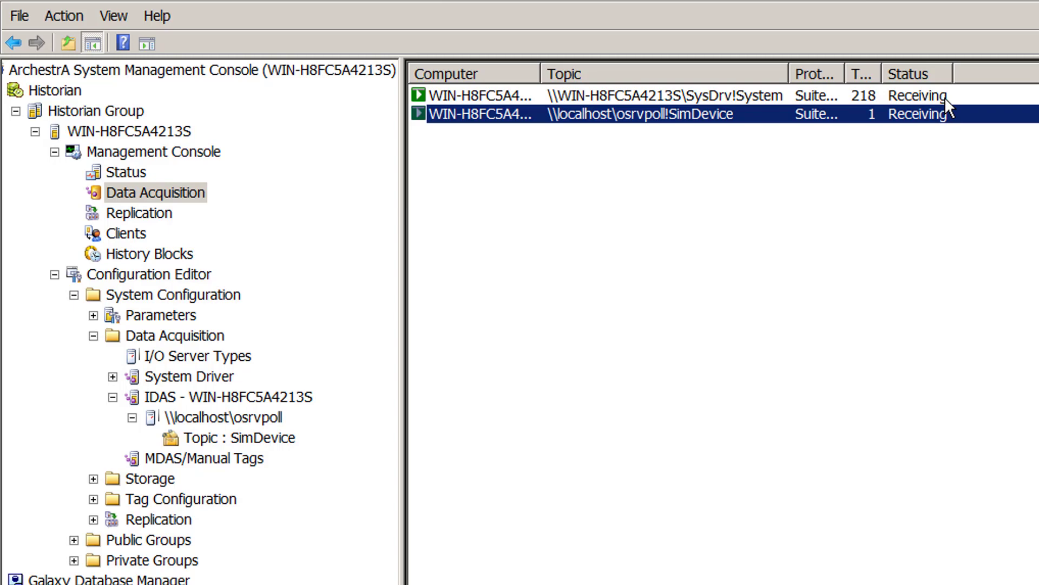
mouse_move(951, 75)
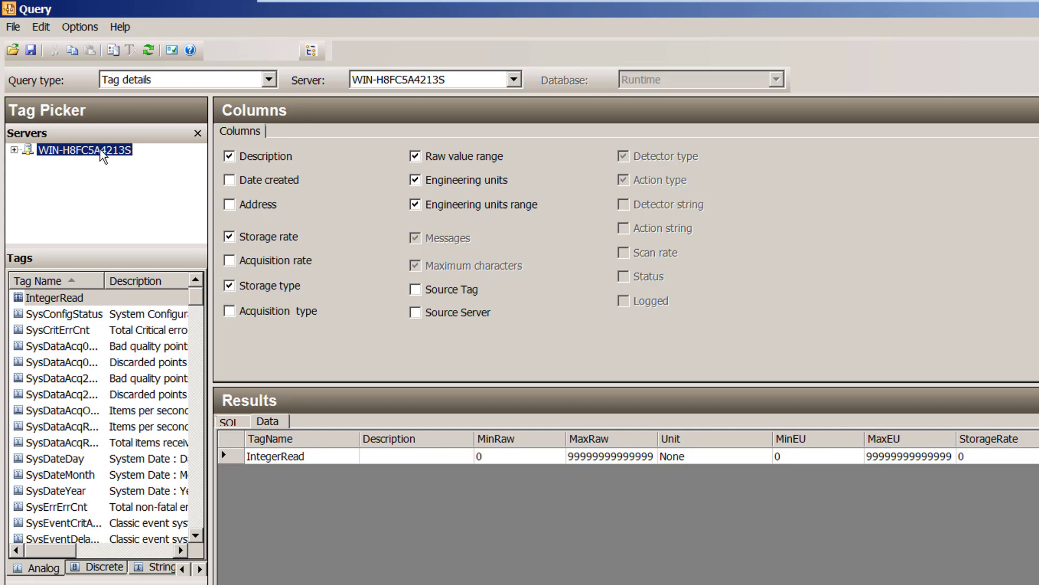
mouse_move(107, 159)
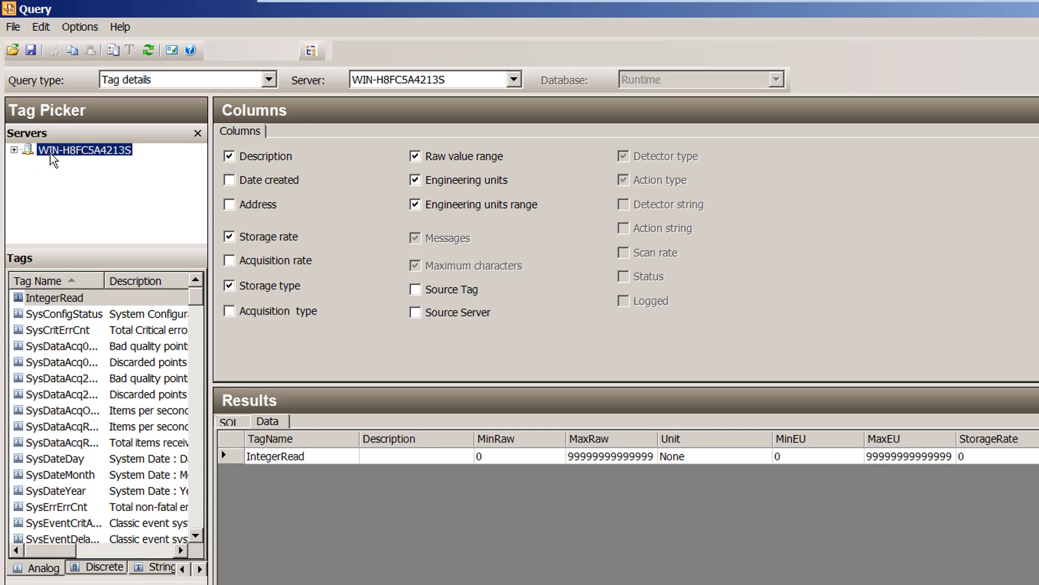
mouse_move(100, 221)
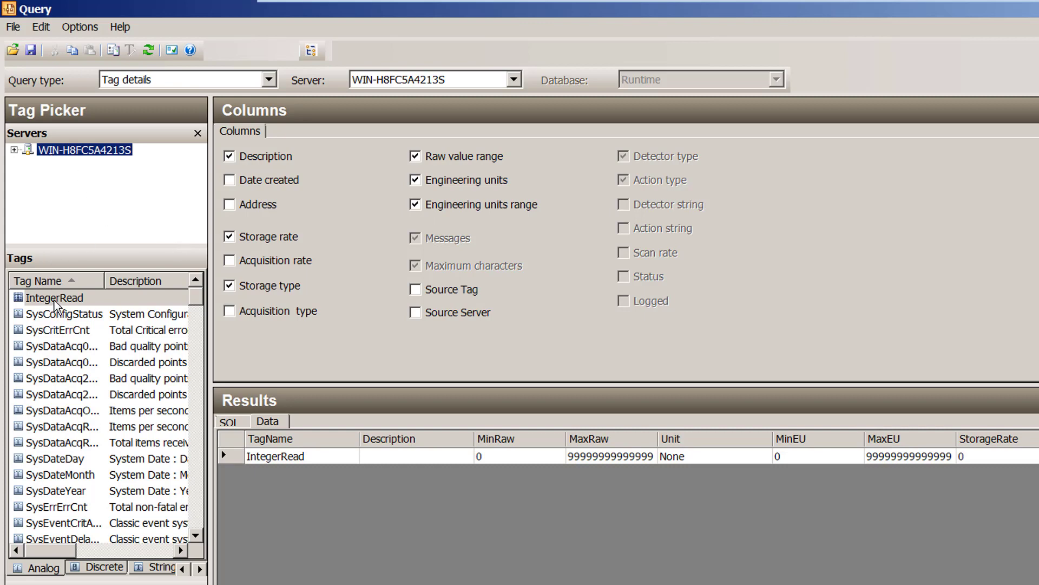
- Query History values for the IntegerRead tag, showing rising values with Good quality and detail 192
left_click(53, 298)
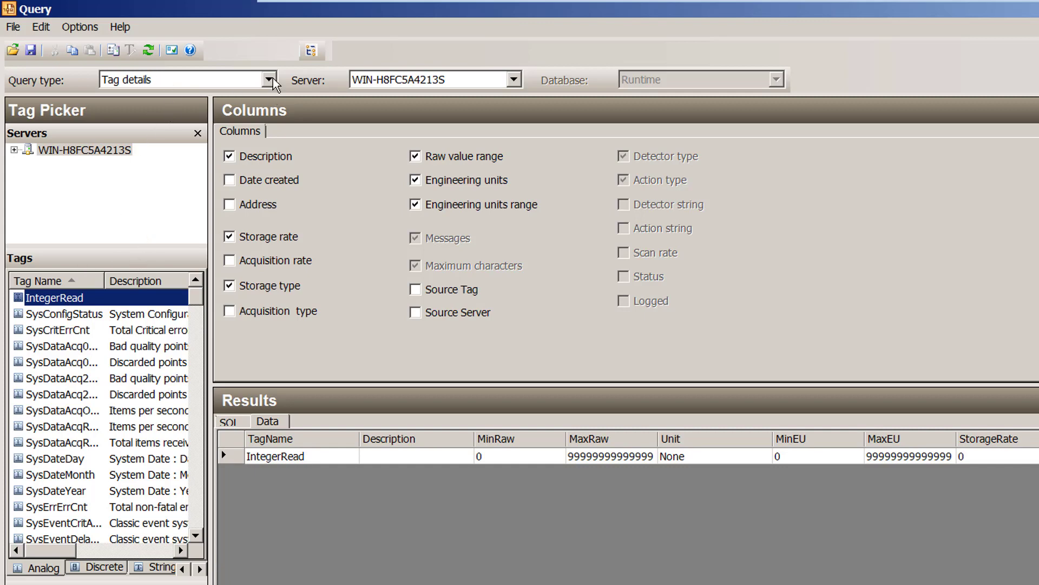
left_click(269, 79)
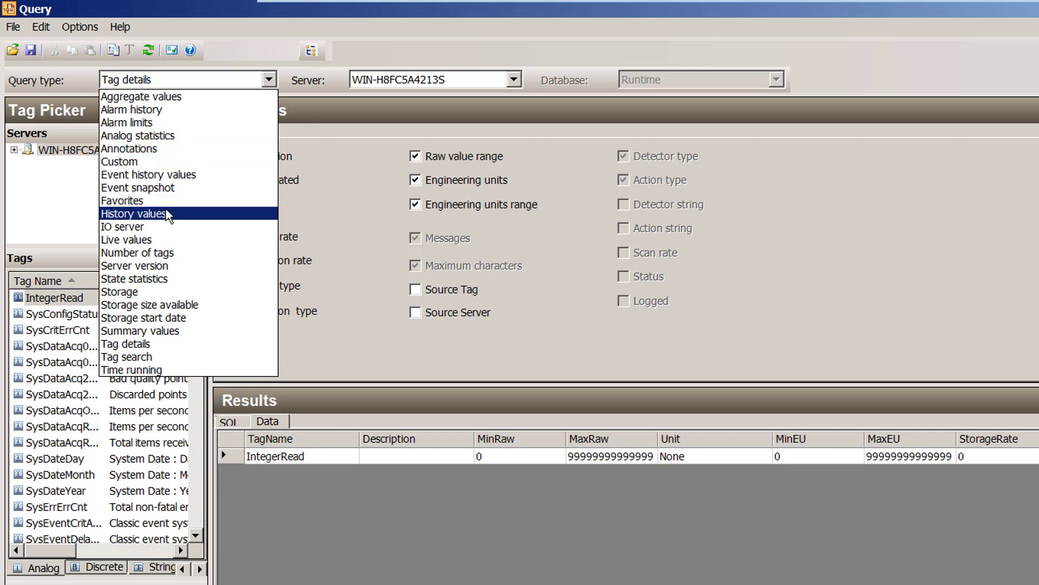
left_click(133, 214)
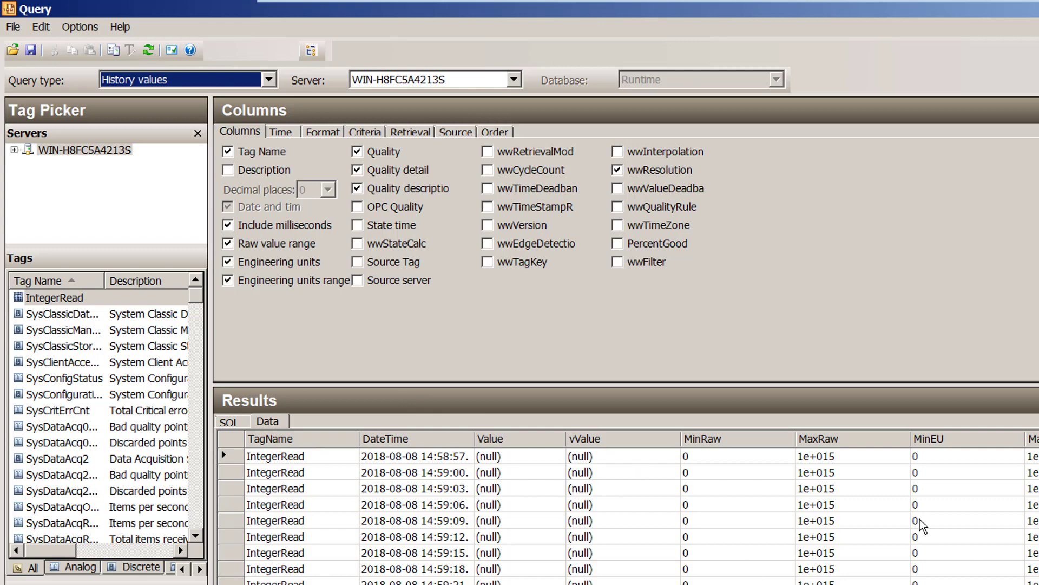
left_click(268, 80)
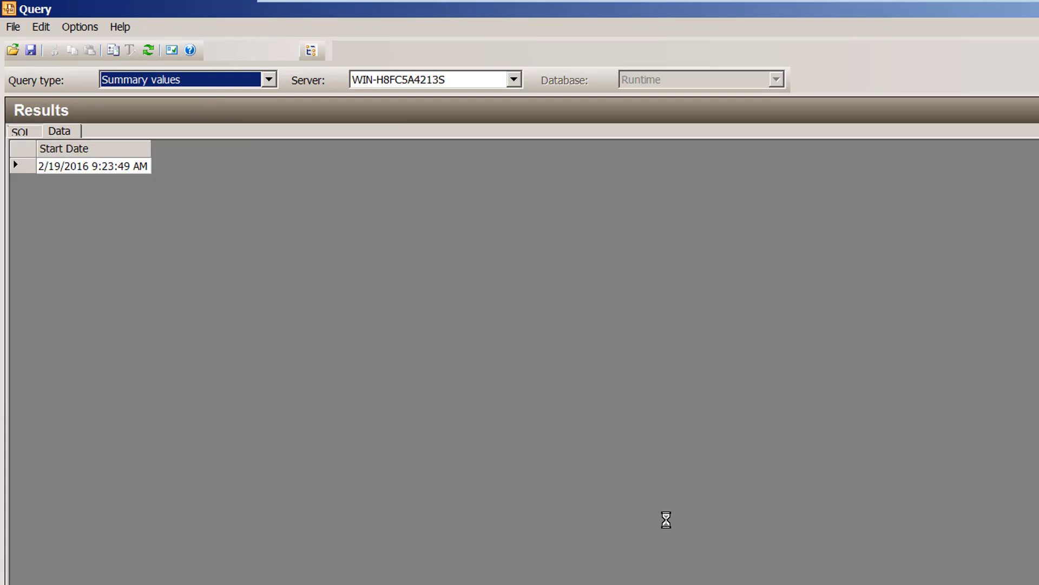
left_click(268, 80)
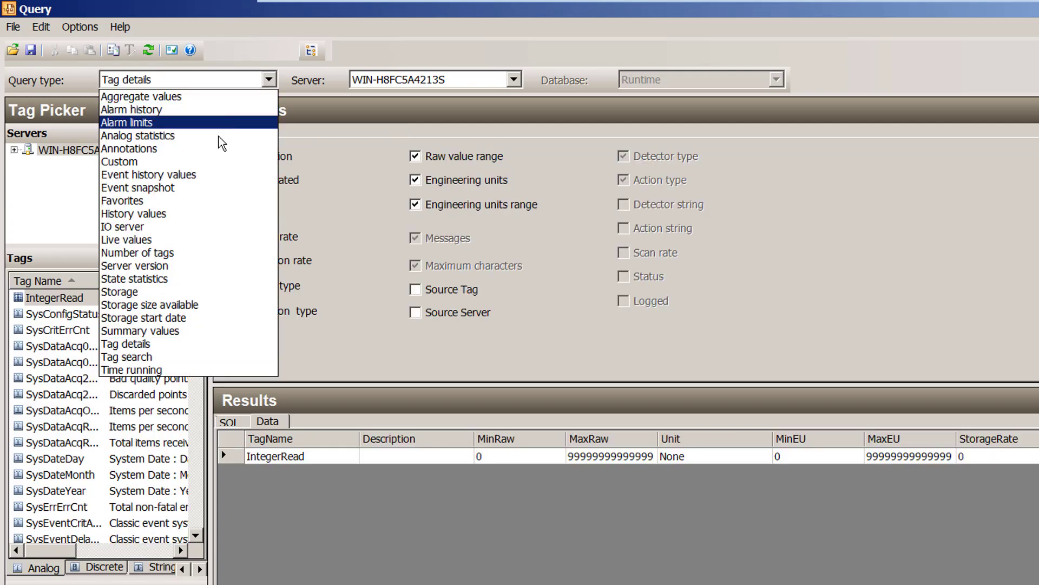
mouse_move(139, 213)
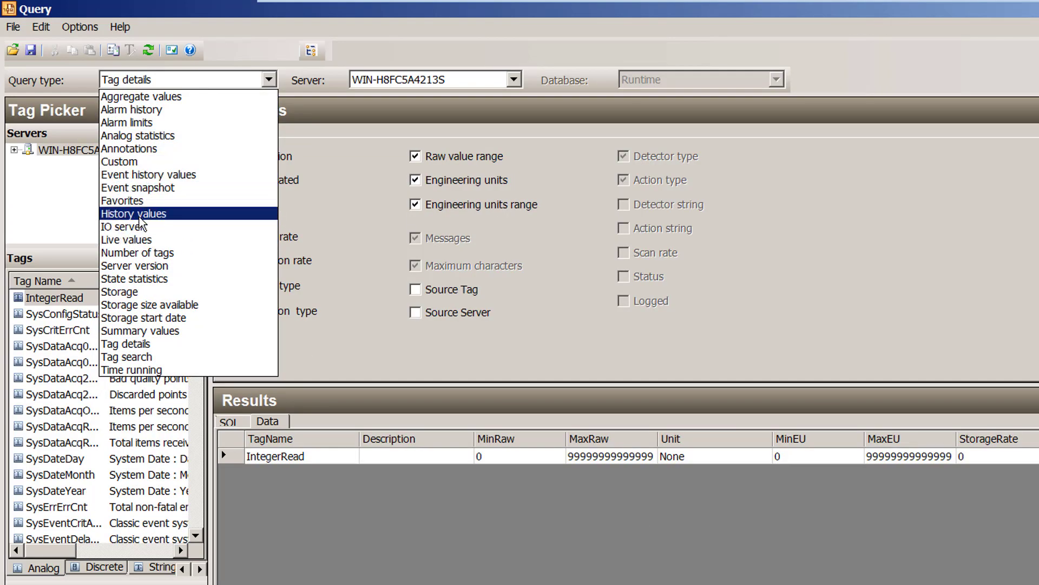
left_click(133, 212)
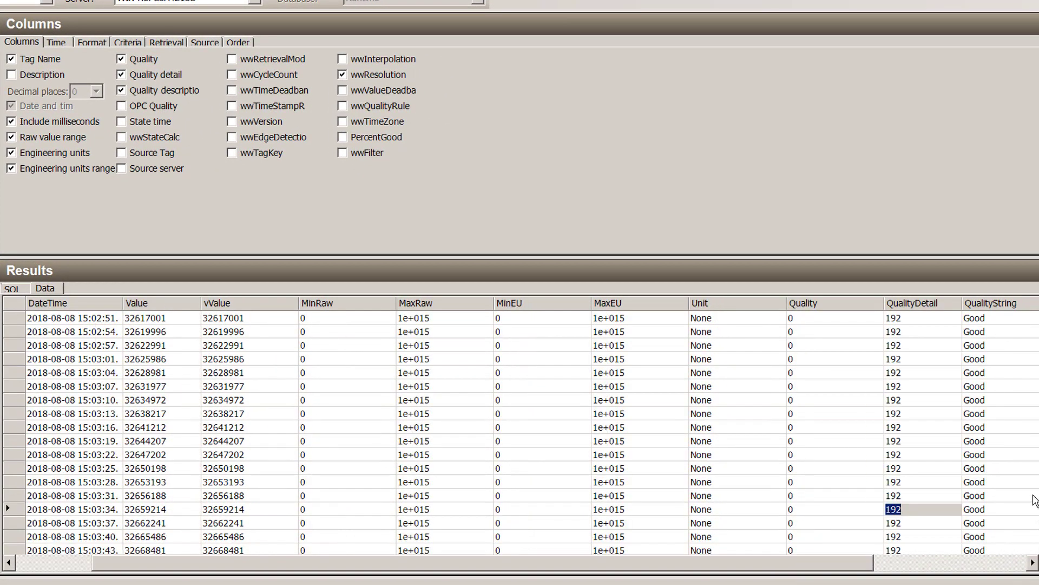
scroll("down", 3)
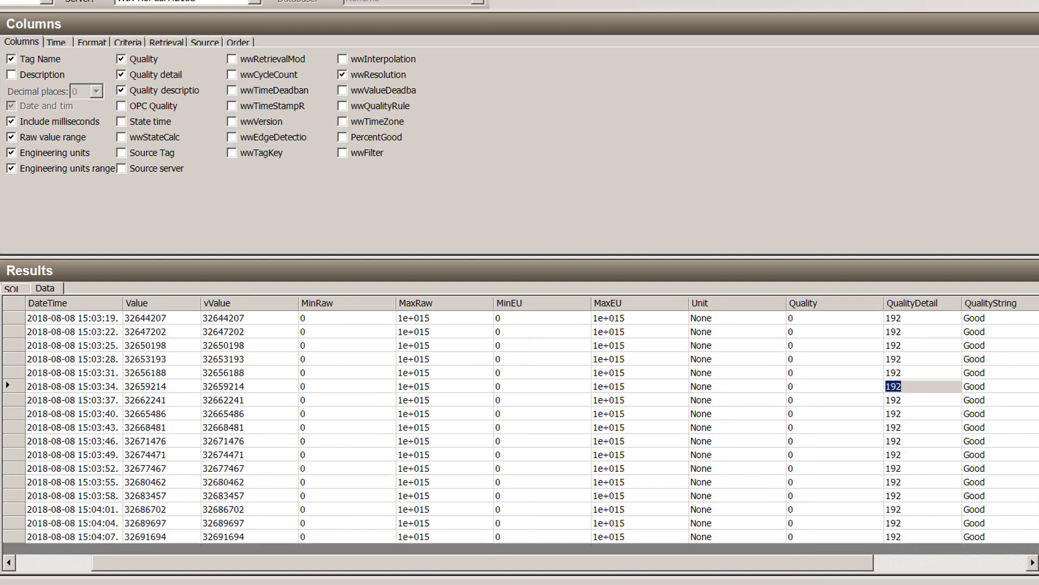
mouse_move(257, 494)
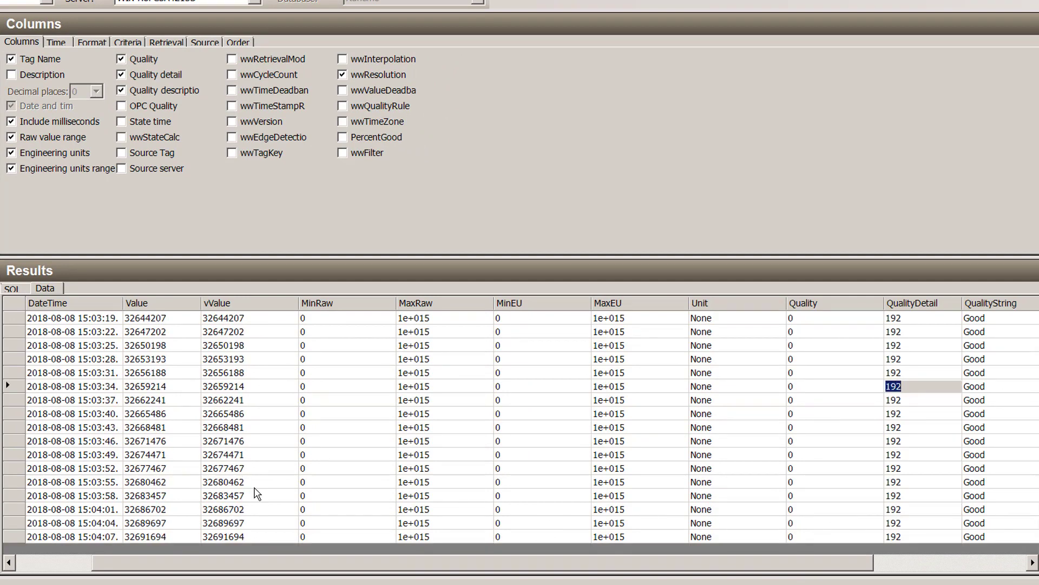
mouse_move(37, 489)
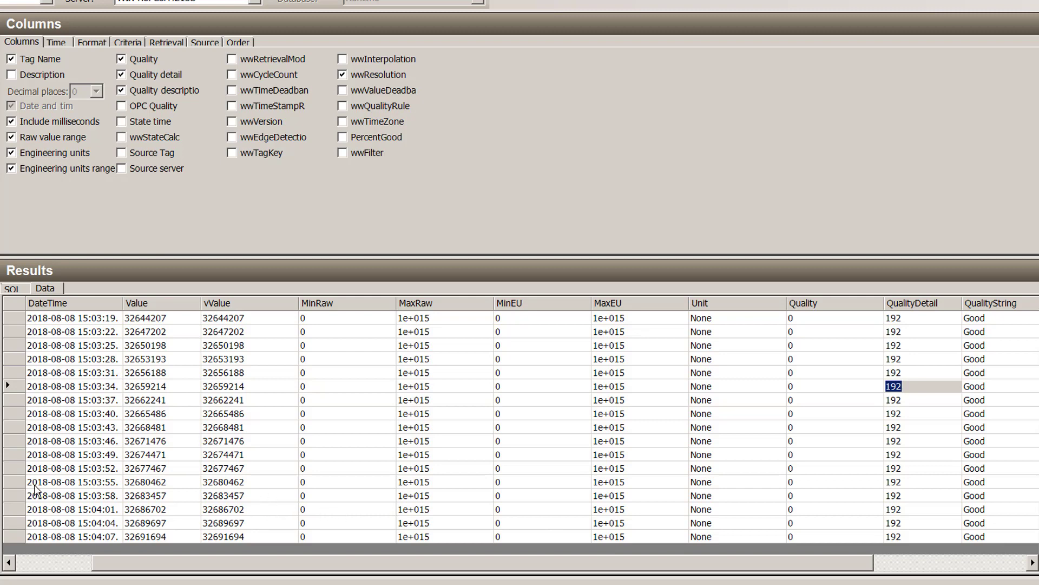
mouse_move(162, 425)
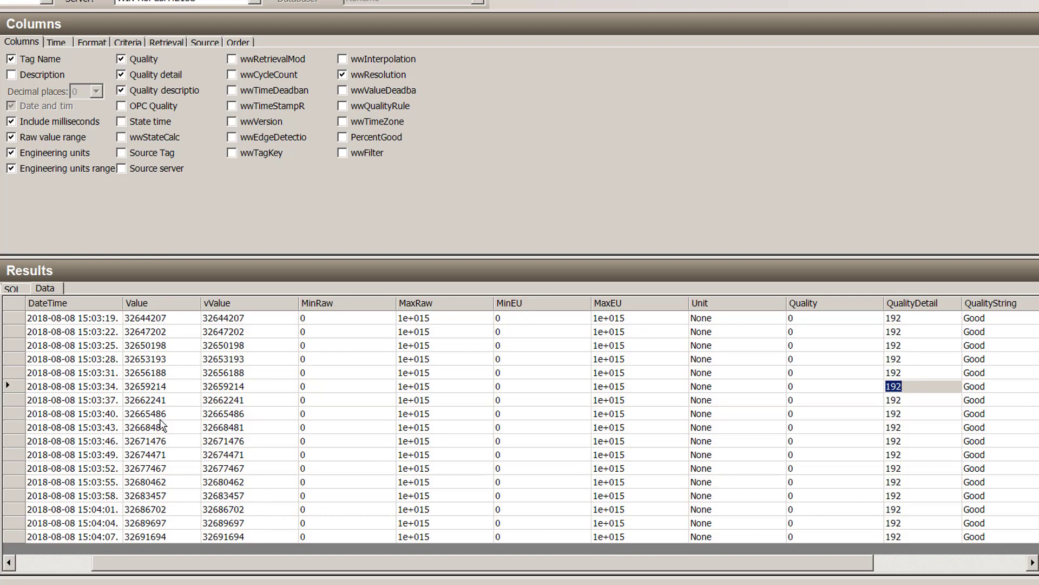
mouse_move(177, 373)
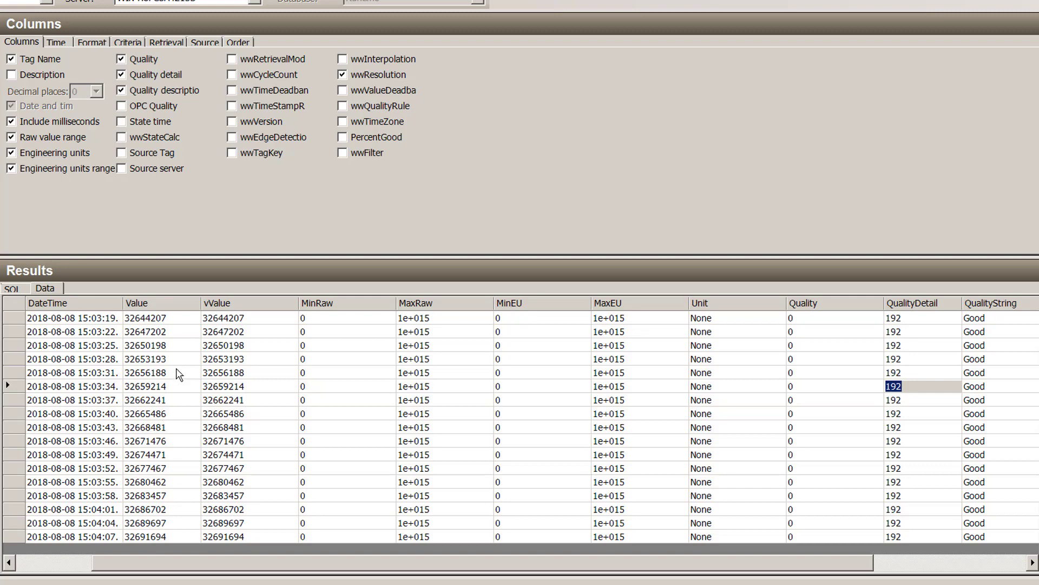
mouse_move(168, 369)
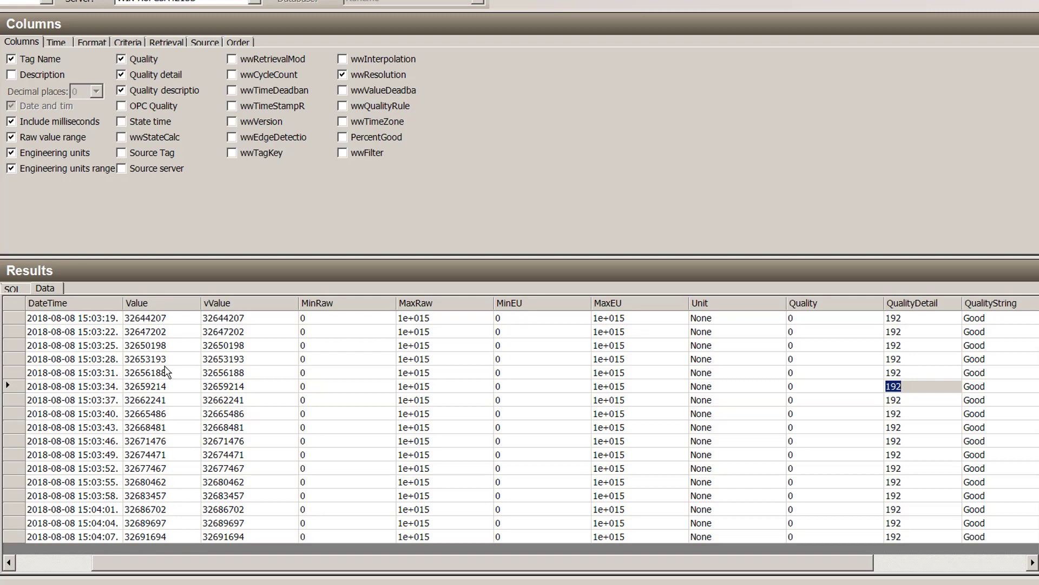